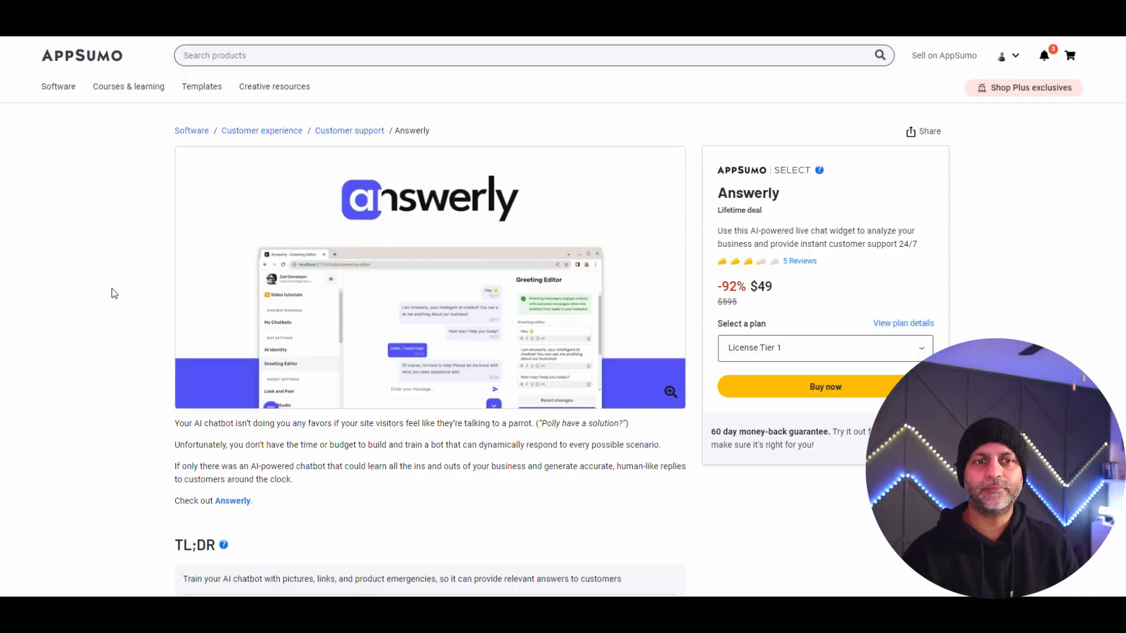
Scroll the Answerly deal page to the $49, $119 and $219 license tier cards
{"action": "scroll", "scroll_direction": "down", "scroll_amount": 3}
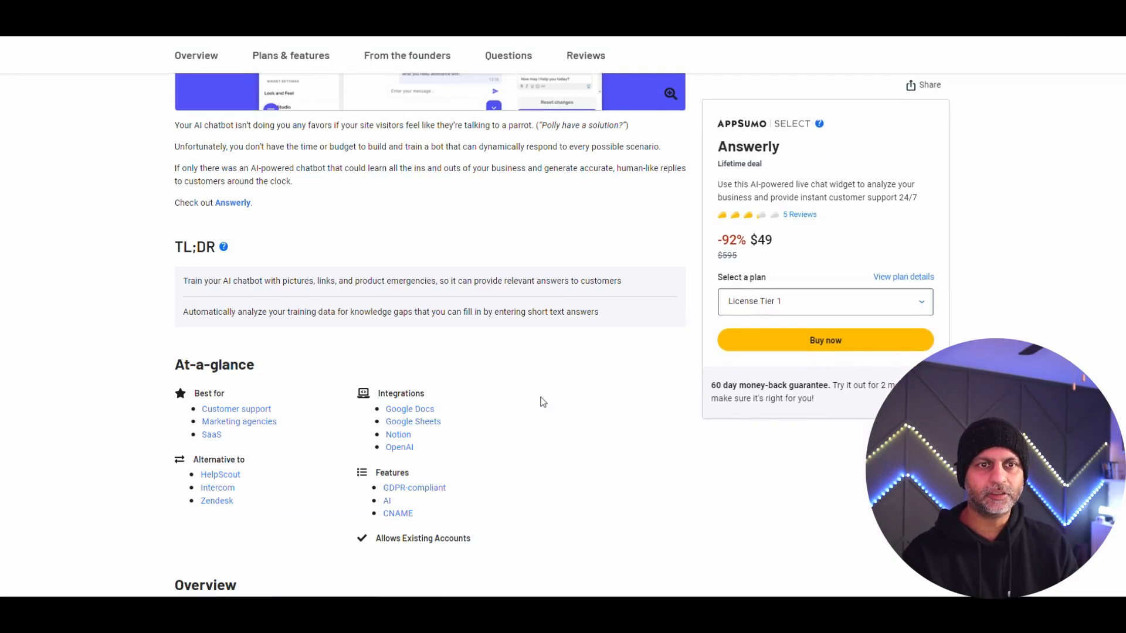
{"action": "scroll", "scroll_direction": "up", "scroll_amount": 3}
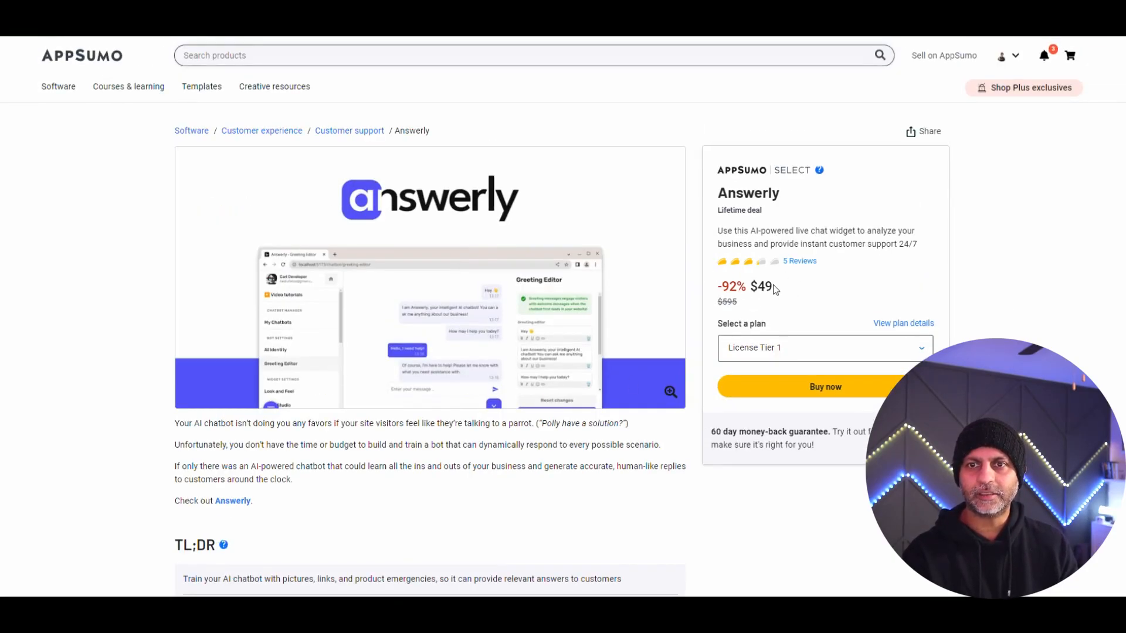
{"action": "mouse_move", "coordinate": [803, 291]}
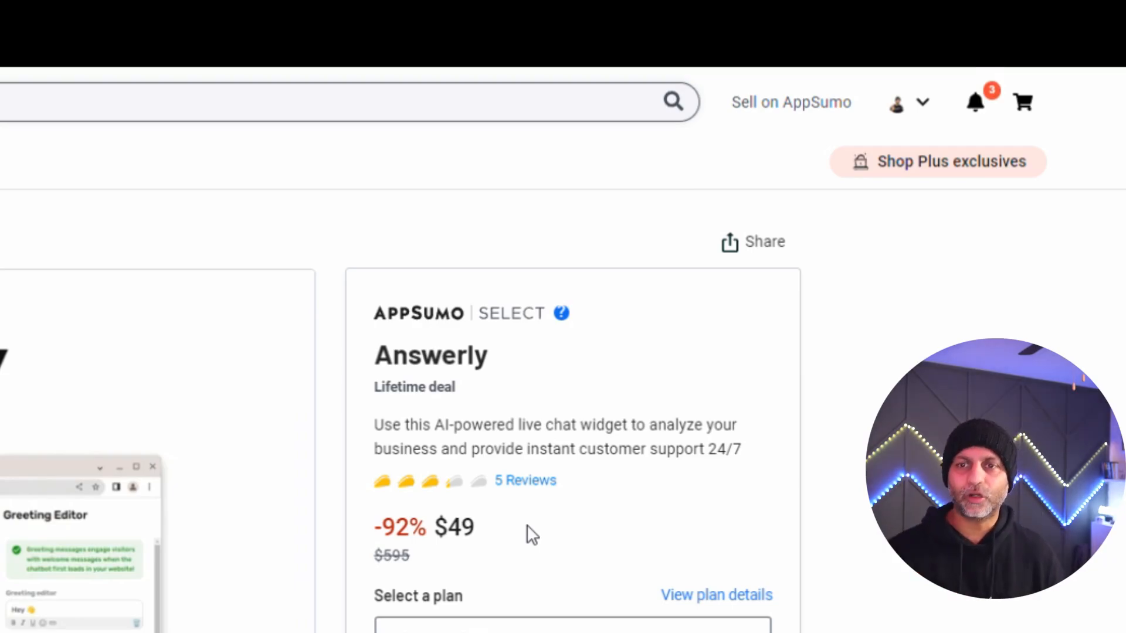
{"action": "scroll", "scroll_direction": "down", "scroll_amount": 3}
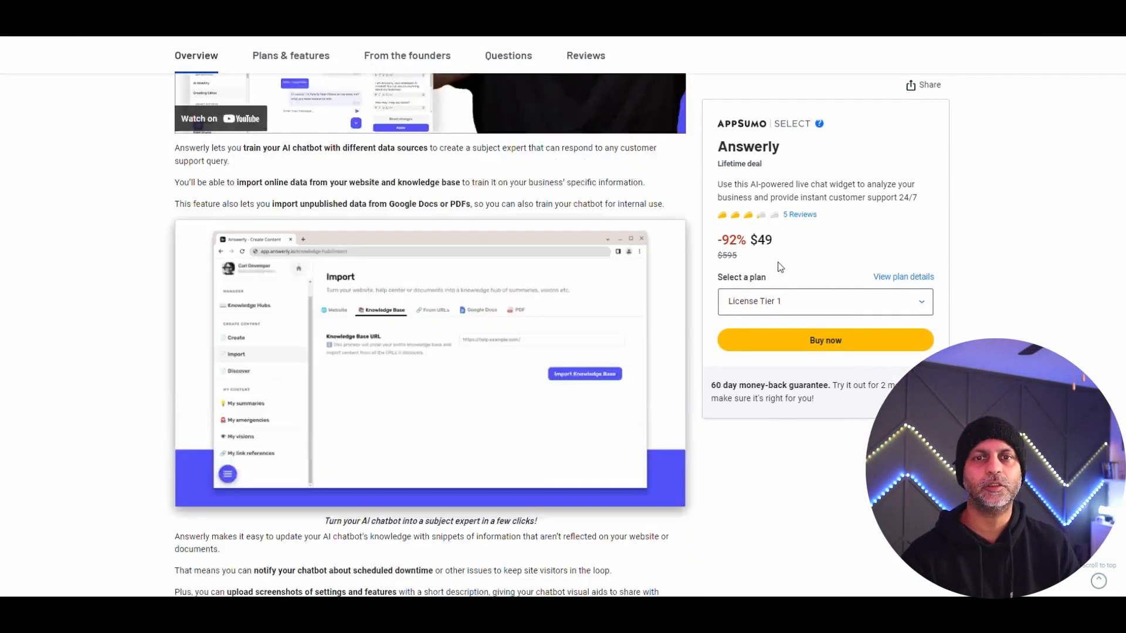
{"action": "scroll", "scroll_direction": "down", "scroll_amount": 3}
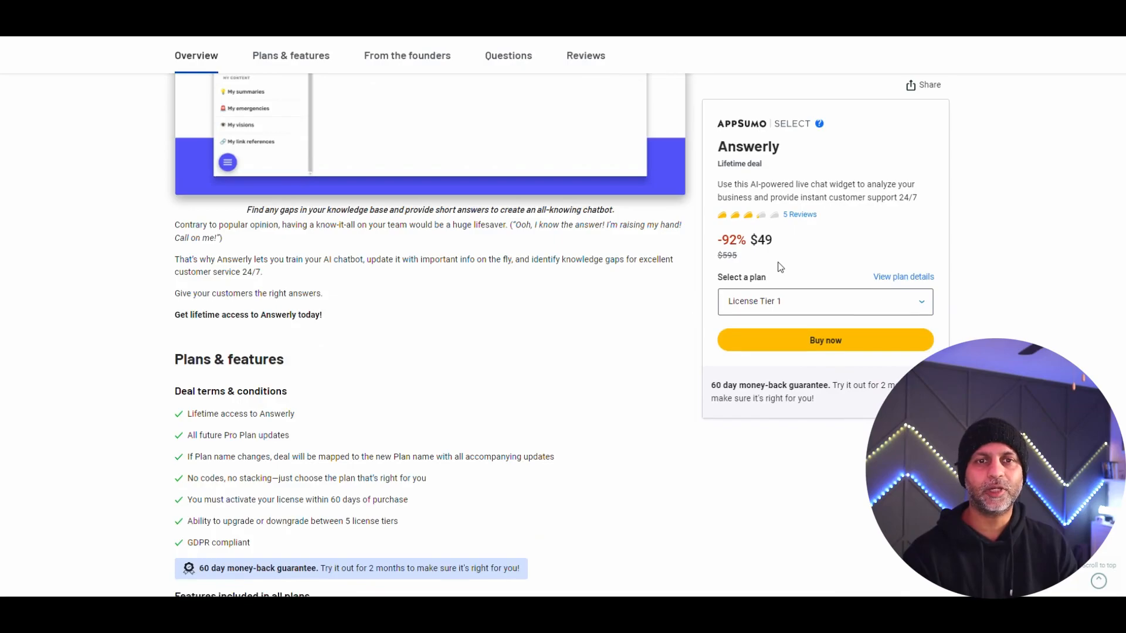
{"action": "scroll", "scroll_direction": "down", "scroll_amount": 3}
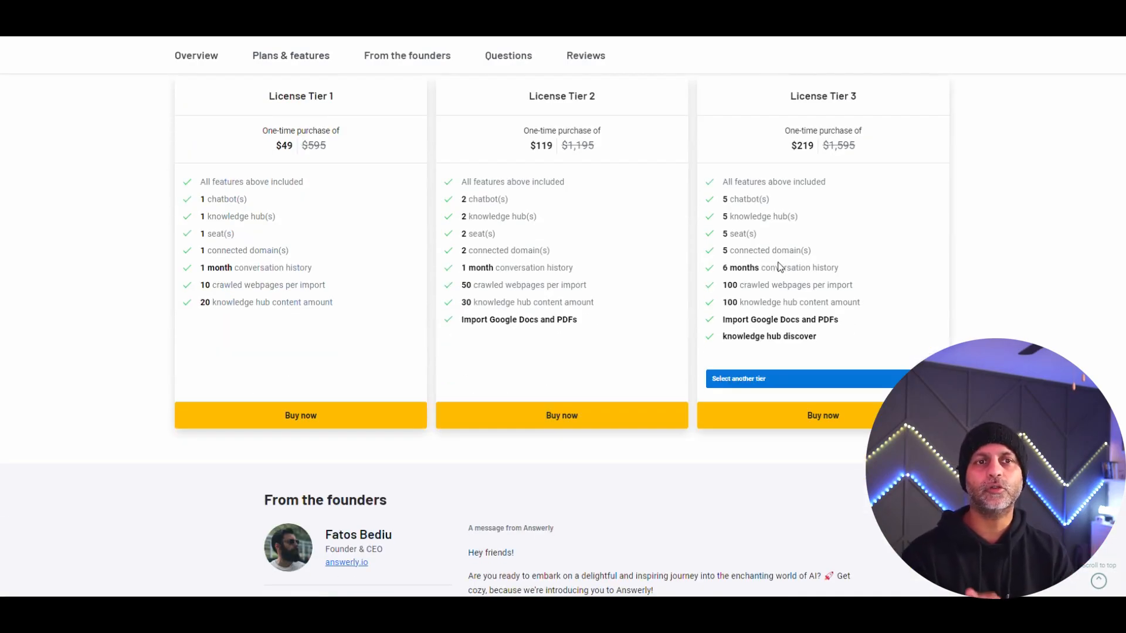
{"action": "scroll", "scroll_direction": "up", "scroll_amount": 3}
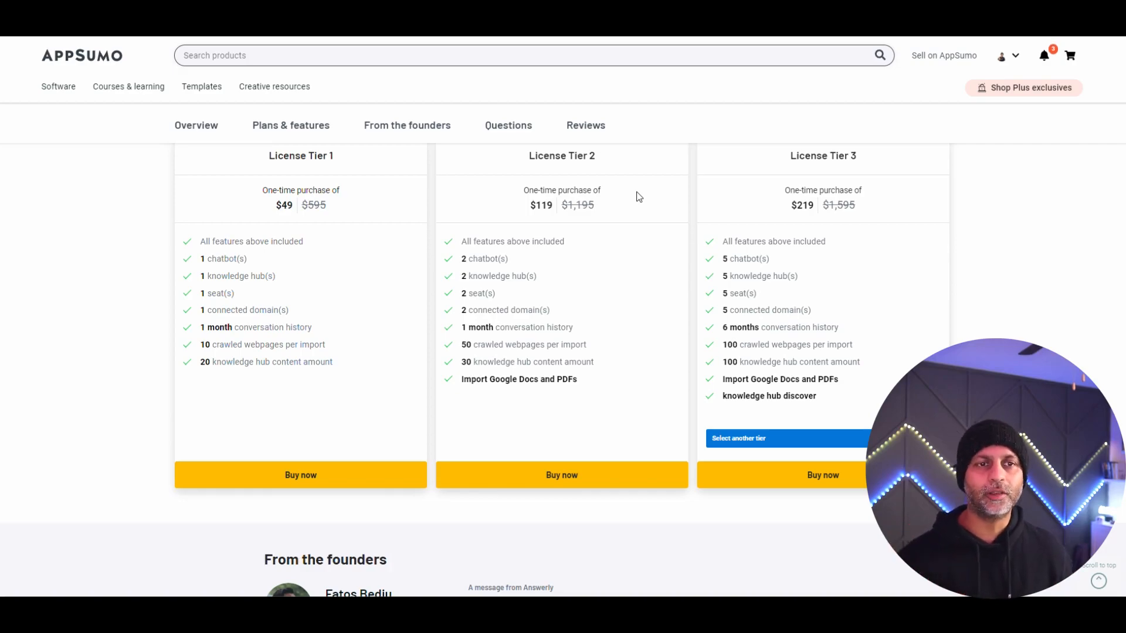
{"action": "mouse_move", "coordinate": [205, 269]}
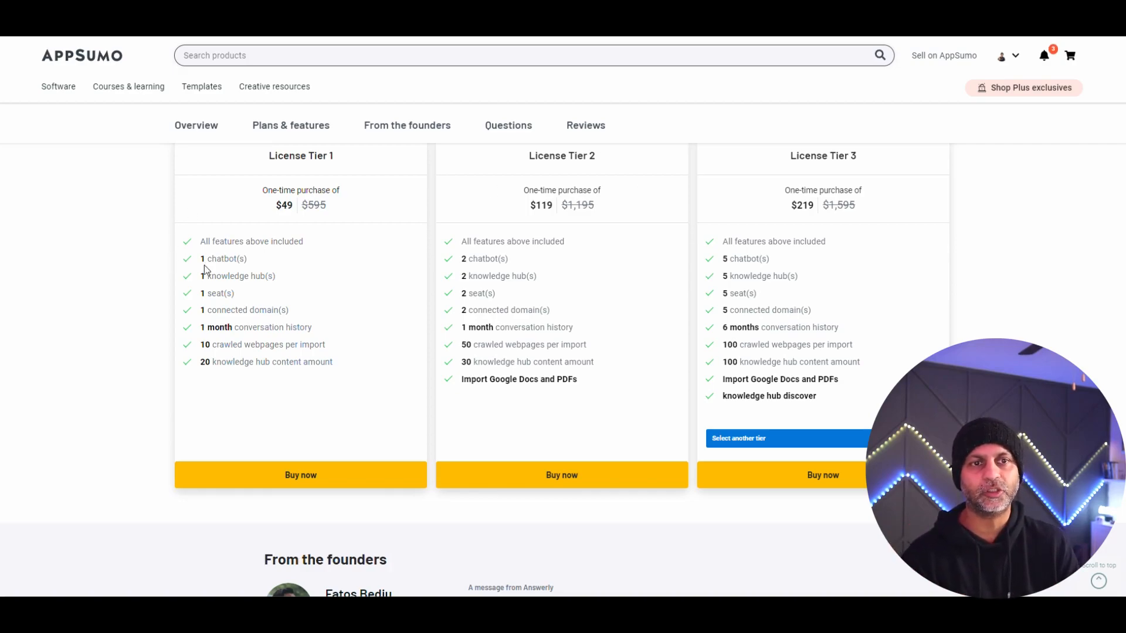
{"action": "mouse_move", "coordinate": [288, 303]}
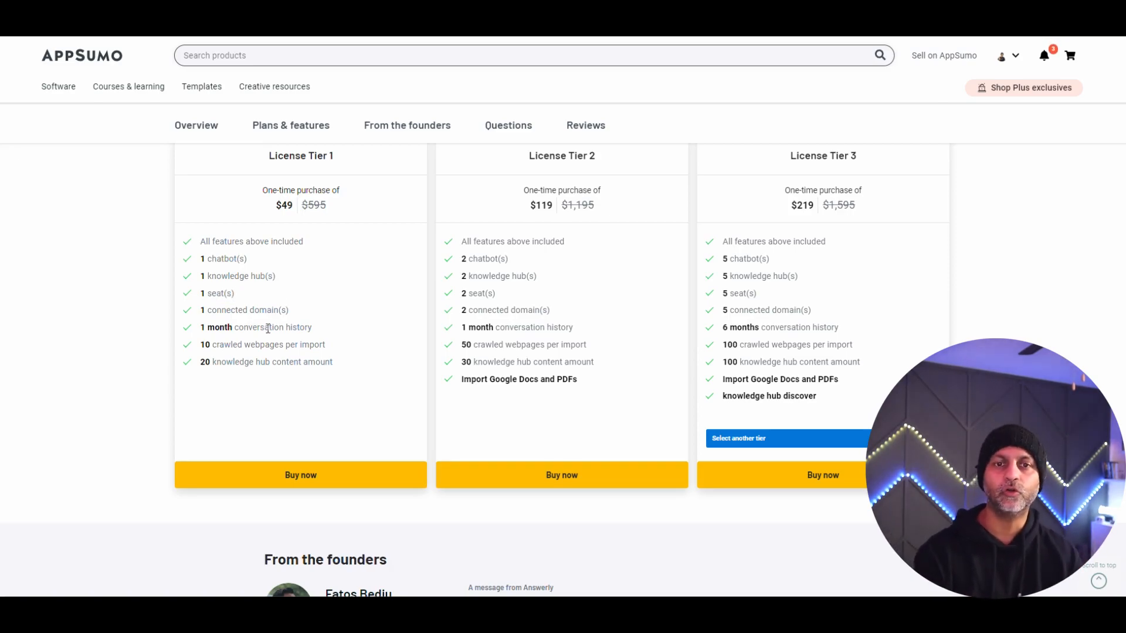
{"action": "mouse_move", "coordinate": [793, 443]}
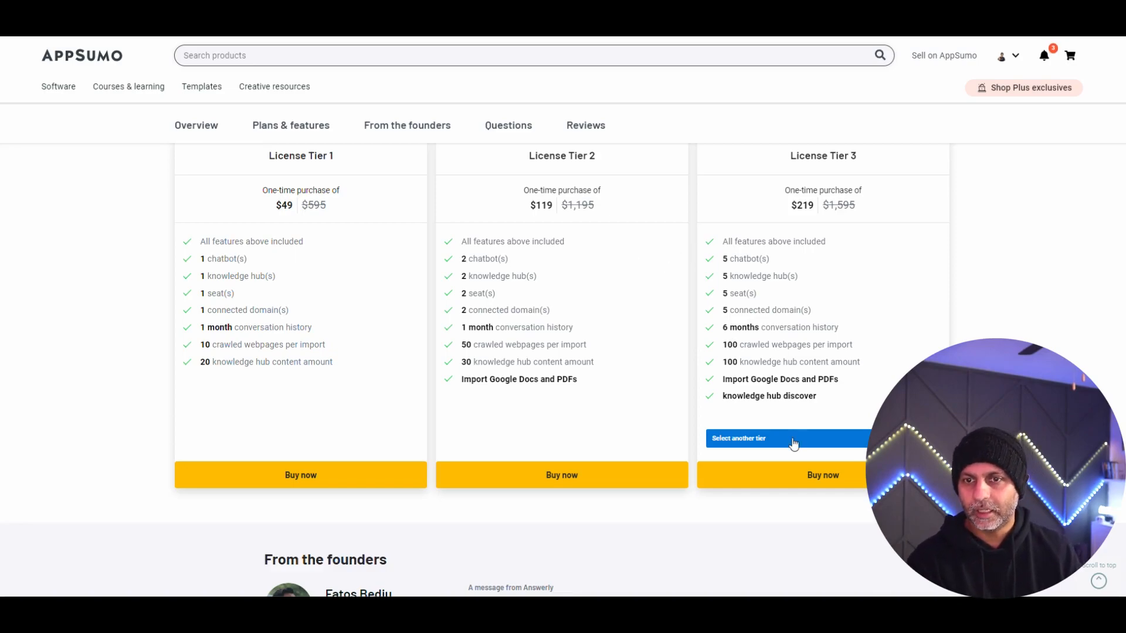
{"action": "left_click", "coordinate": [788, 439]}
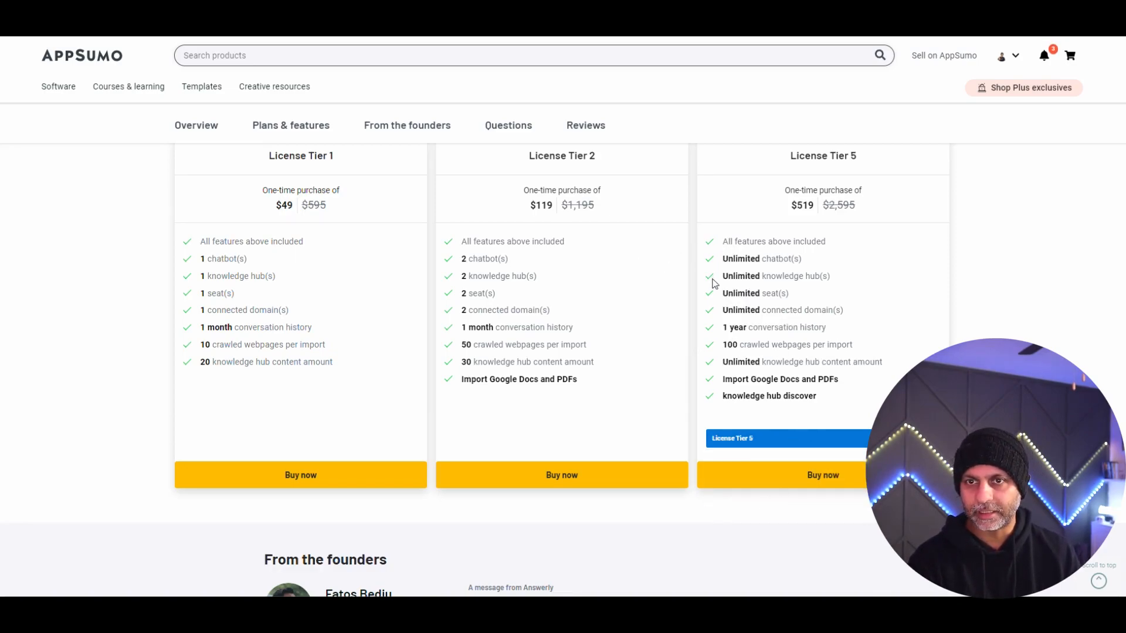
{"action": "left_click", "coordinate": [787, 438]}
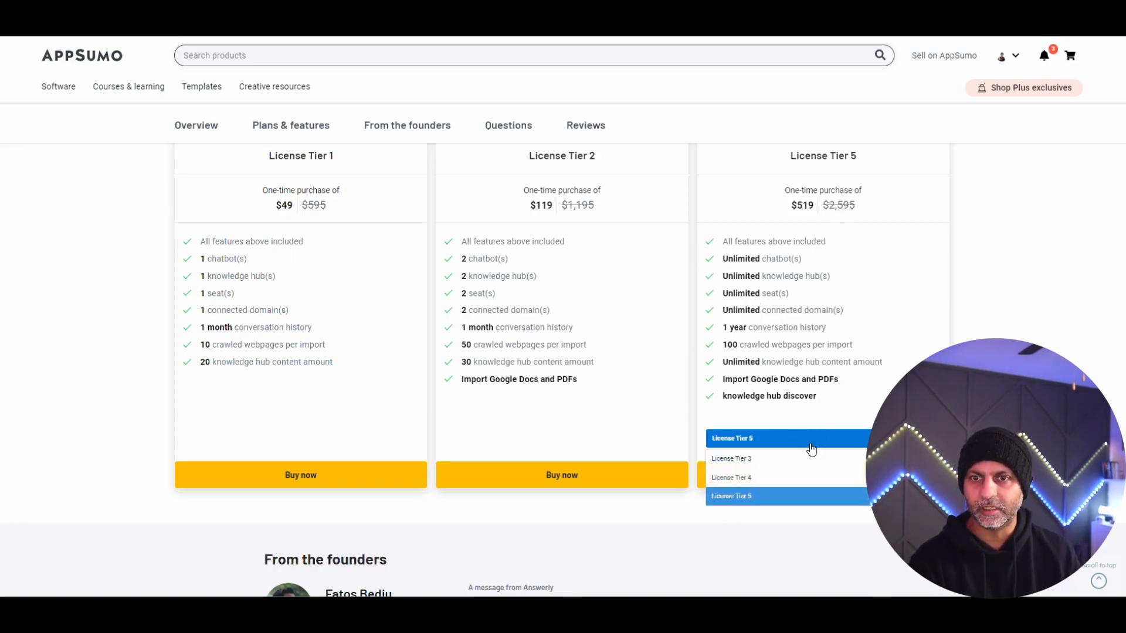
{"action": "left_click", "coordinate": [732, 478]}
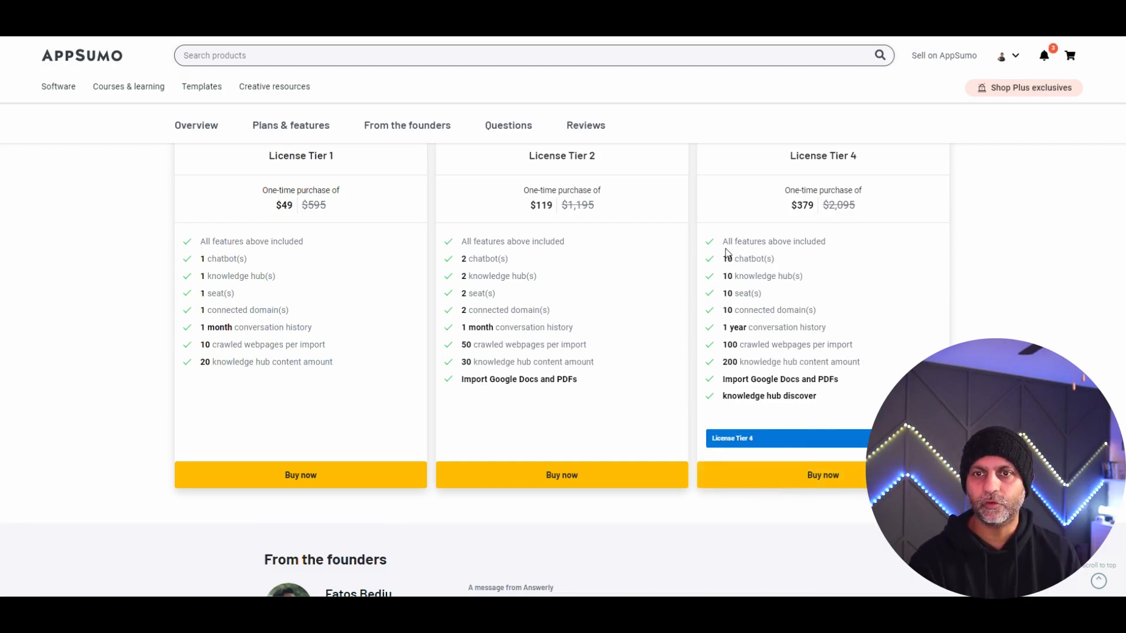
{"action": "left_click", "coordinate": [786, 438]}
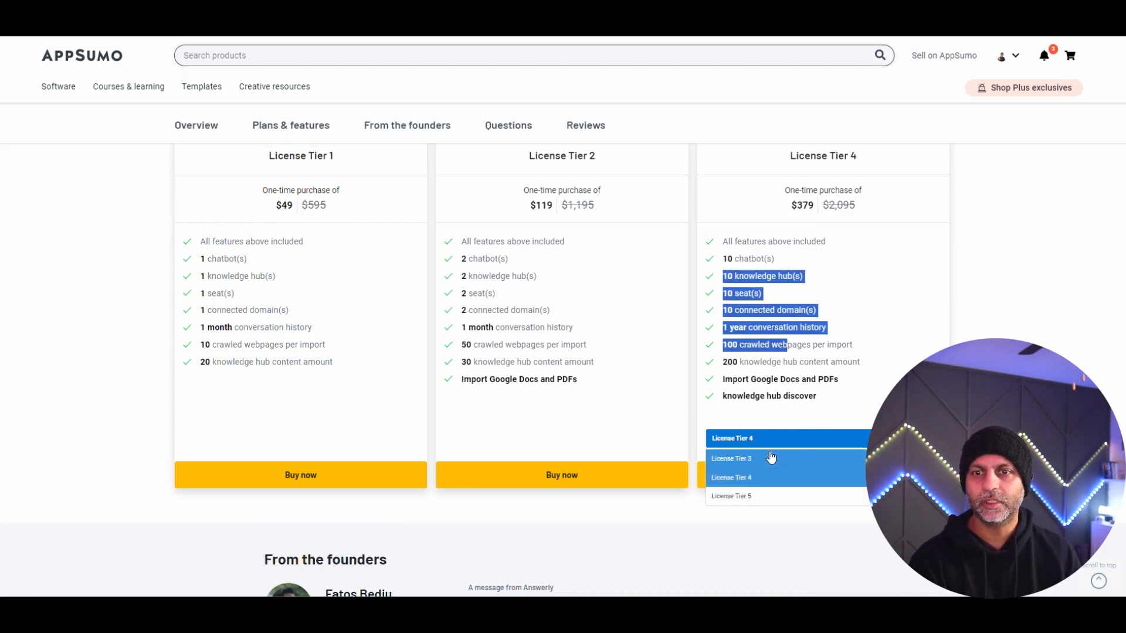
{"action": "left_click", "coordinate": [731, 458]}
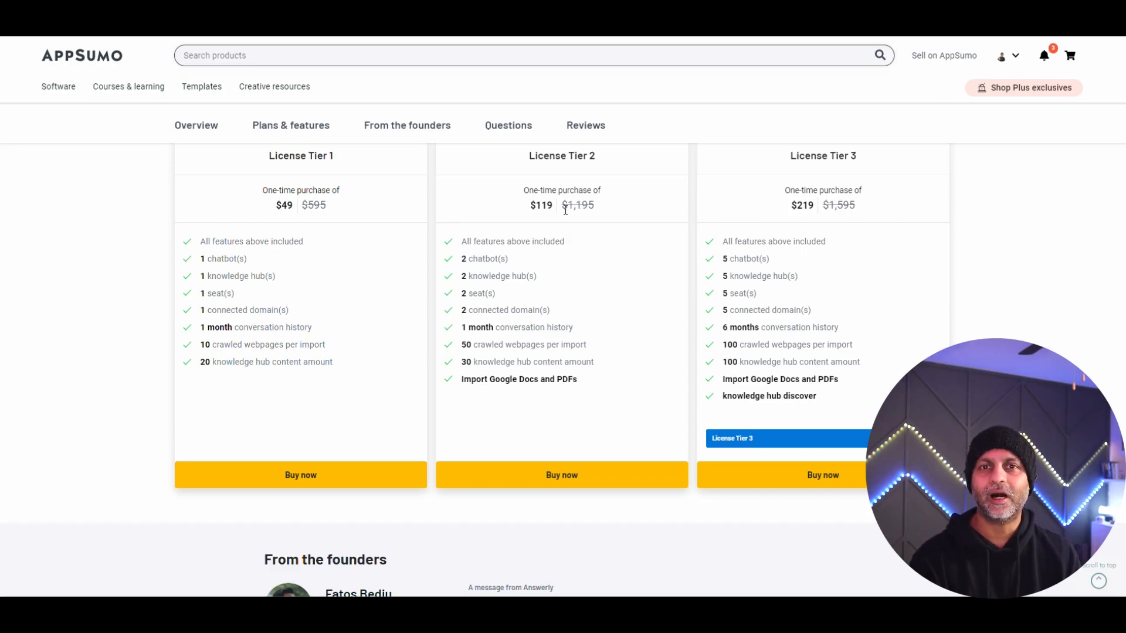
{"action": "mouse_move", "coordinate": [574, 237]}
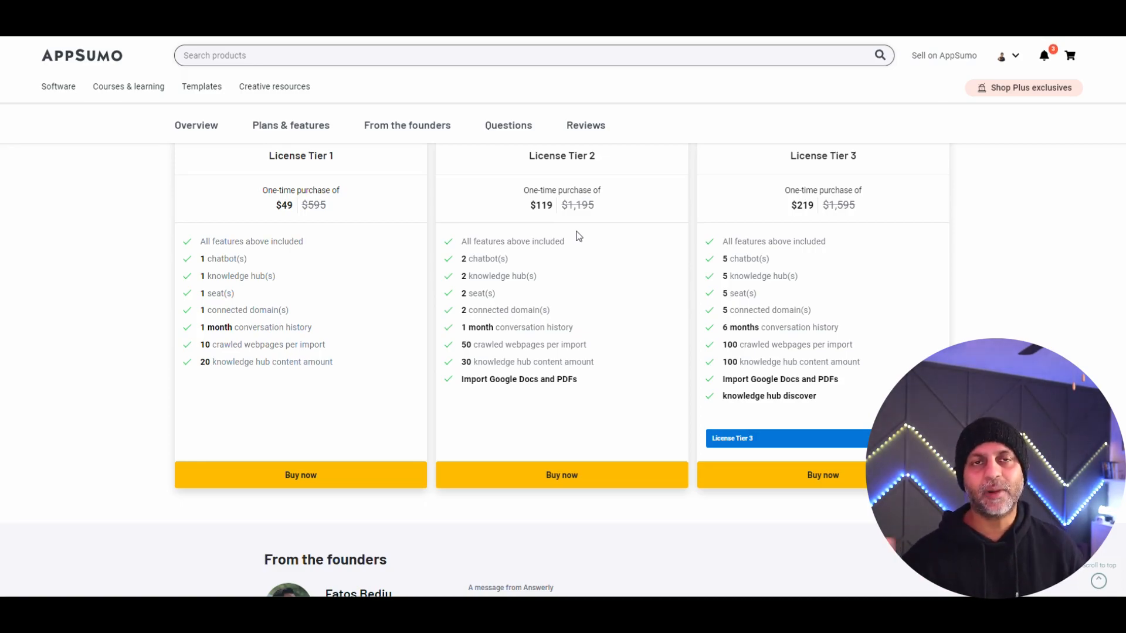
Scroll the deal page to the From the founders message and helpful links
{"action": "scroll", "scroll_direction": "down", "scroll_amount": 3}
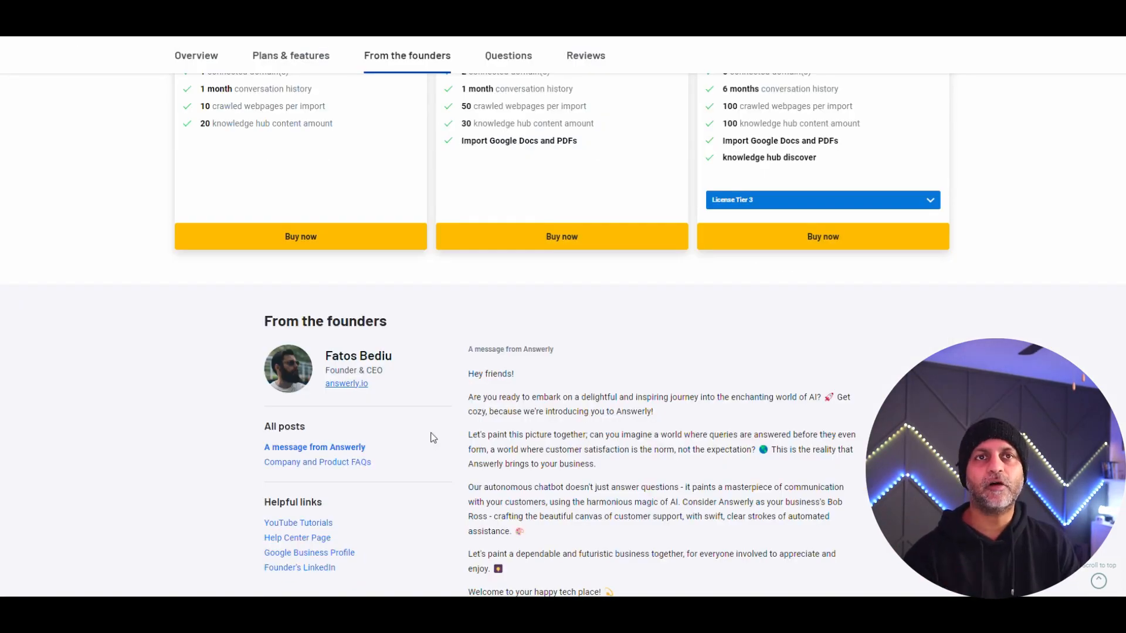
{"action": "mouse_move", "coordinate": [399, 375]}
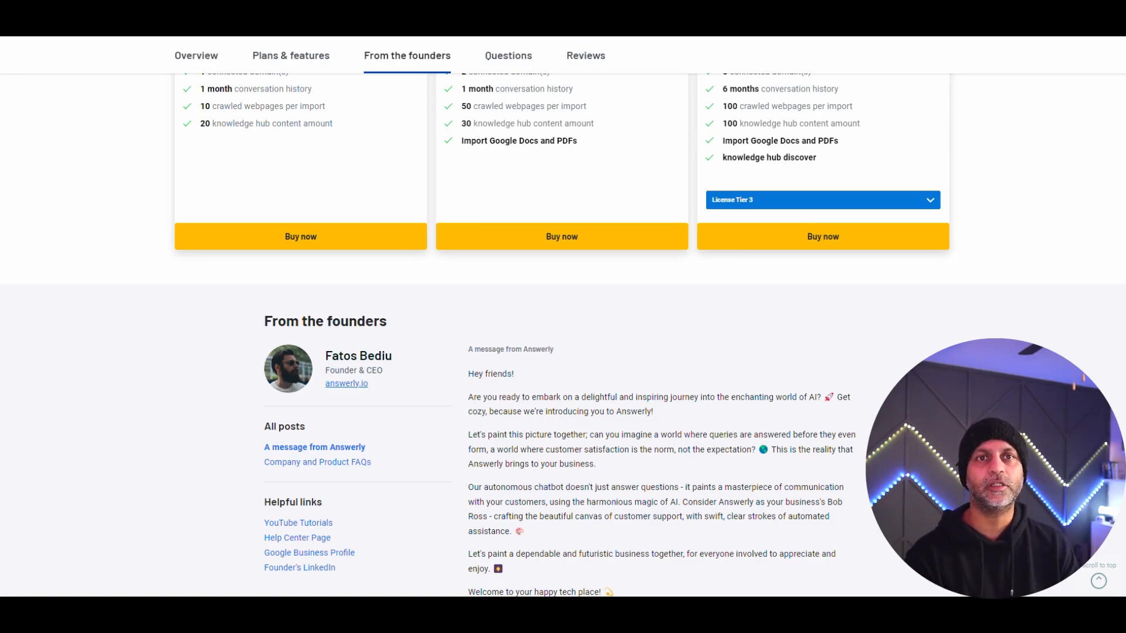
{"action": "scroll", "scroll_direction": "up", "scroll_amount": 3}
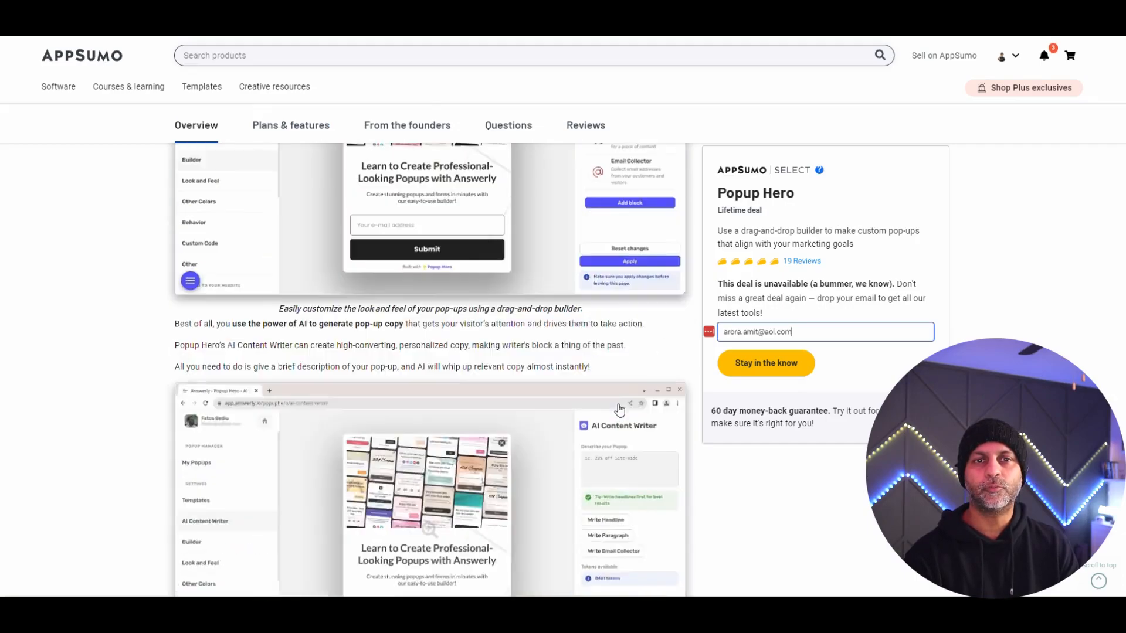
{"action": "scroll", "scroll_direction": "up", "scroll_amount": 3}
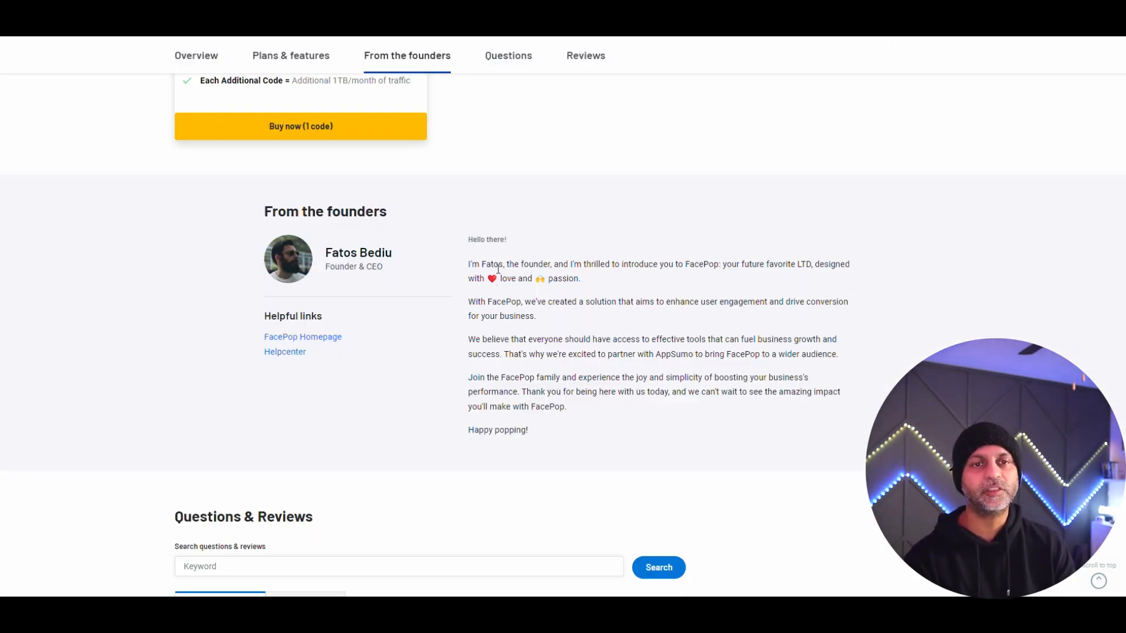
{"action": "scroll", "scroll_direction": "up", "scroll_amount": 3}
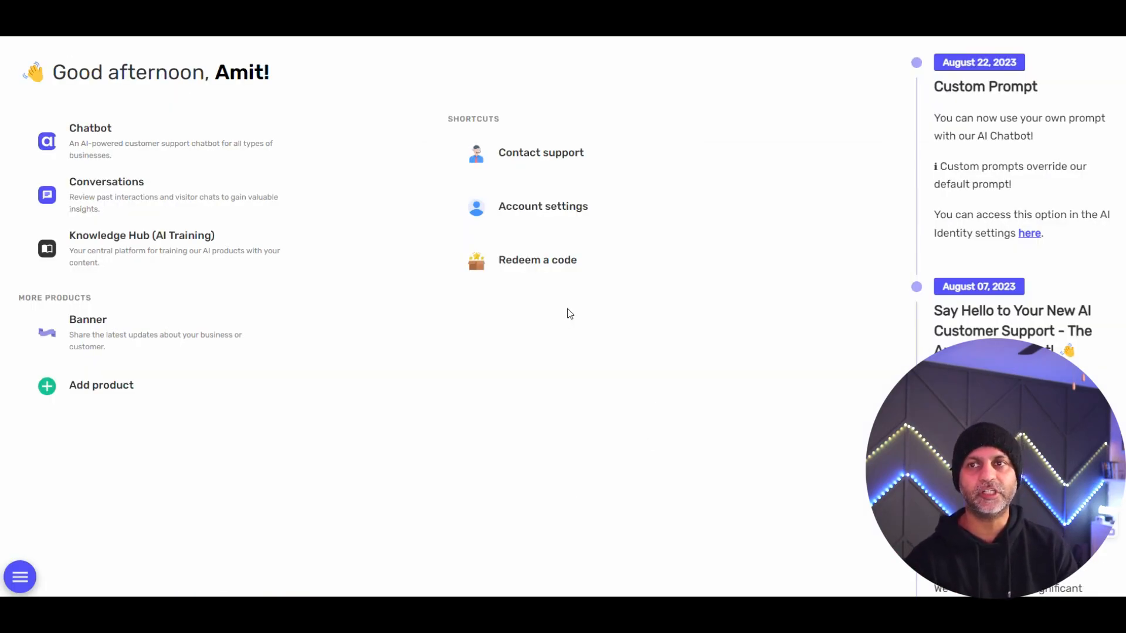
{"action": "mouse_move", "coordinate": [841, 255]}
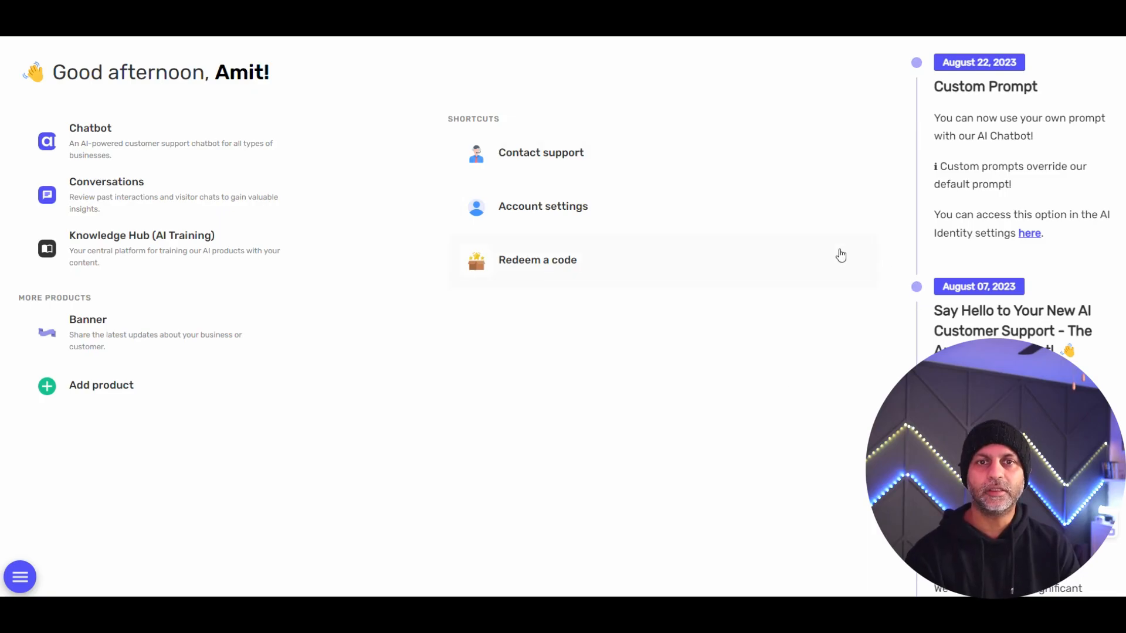
{"action": "mouse_move", "coordinate": [698, 268]}
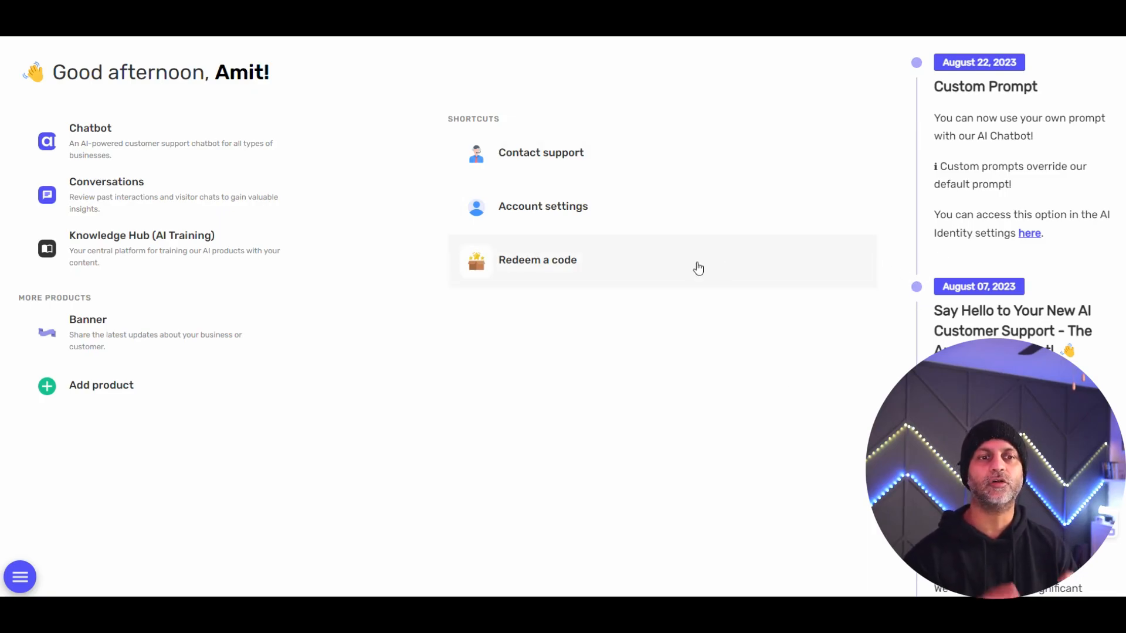
Open and close the Answerly main navigation panel from the home dashboard
{"action": "left_click", "coordinate": [19, 577]}
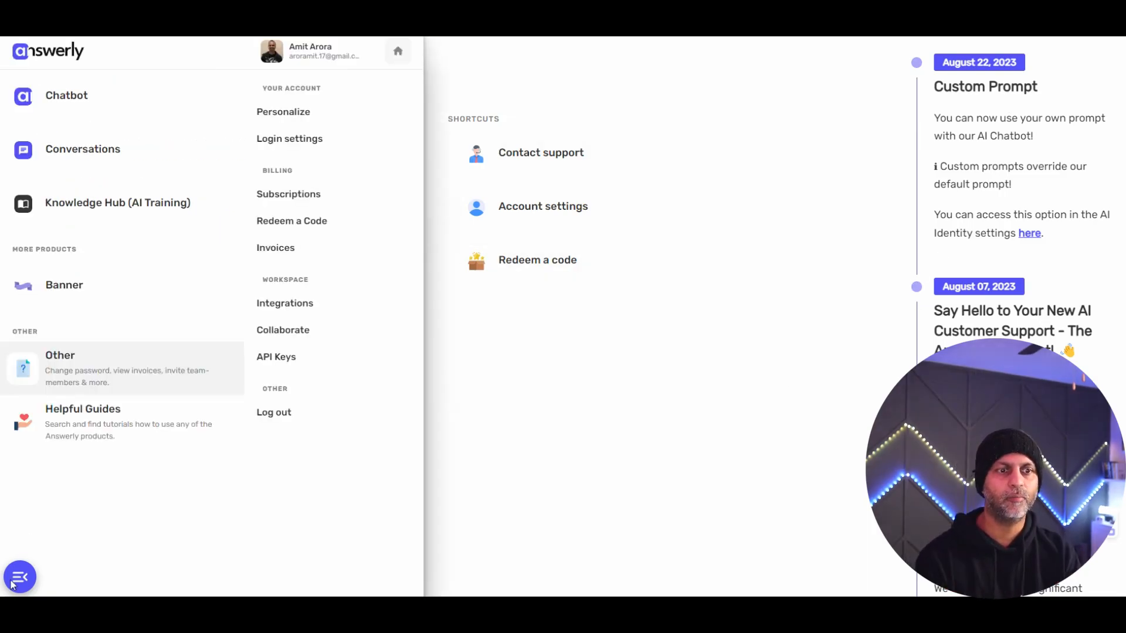
{"action": "mouse_move", "coordinate": [285, 376]}
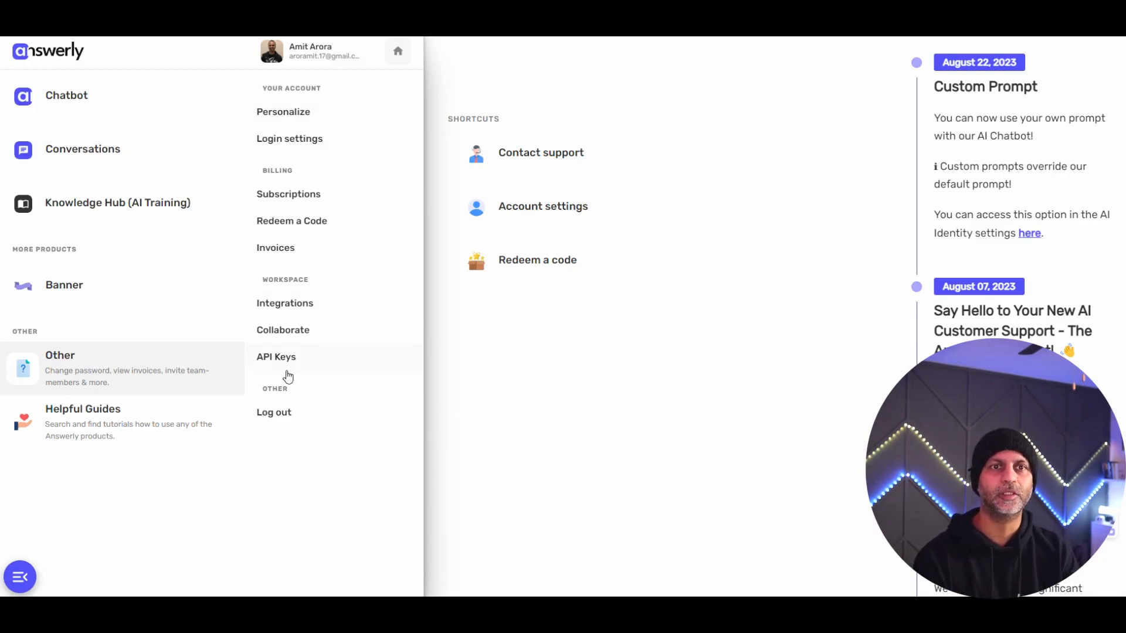
{"action": "mouse_move", "coordinate": [441, 474]}
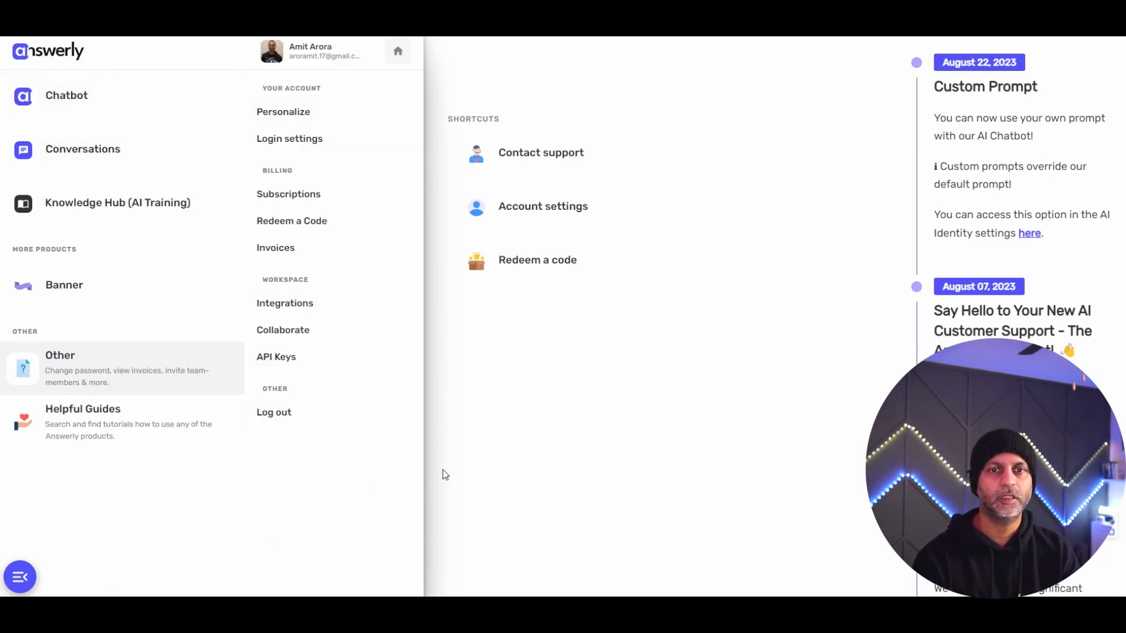
{"action": "left_click", "coordinate": [66, 95]}
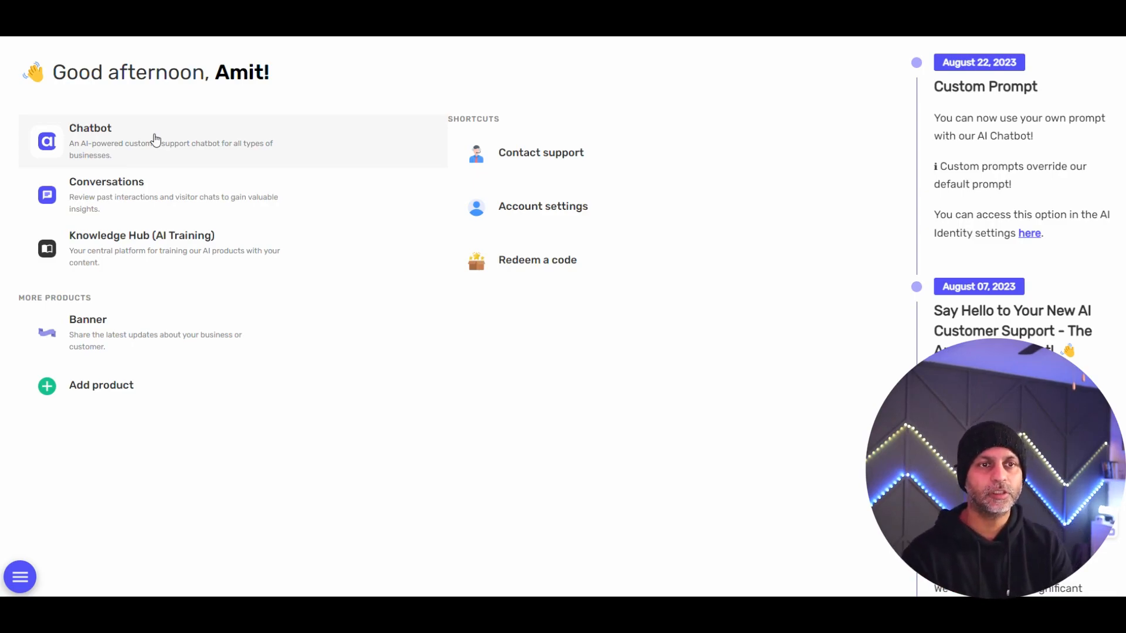
{"action": "mouse_move", "coordinate": [113, 252]}
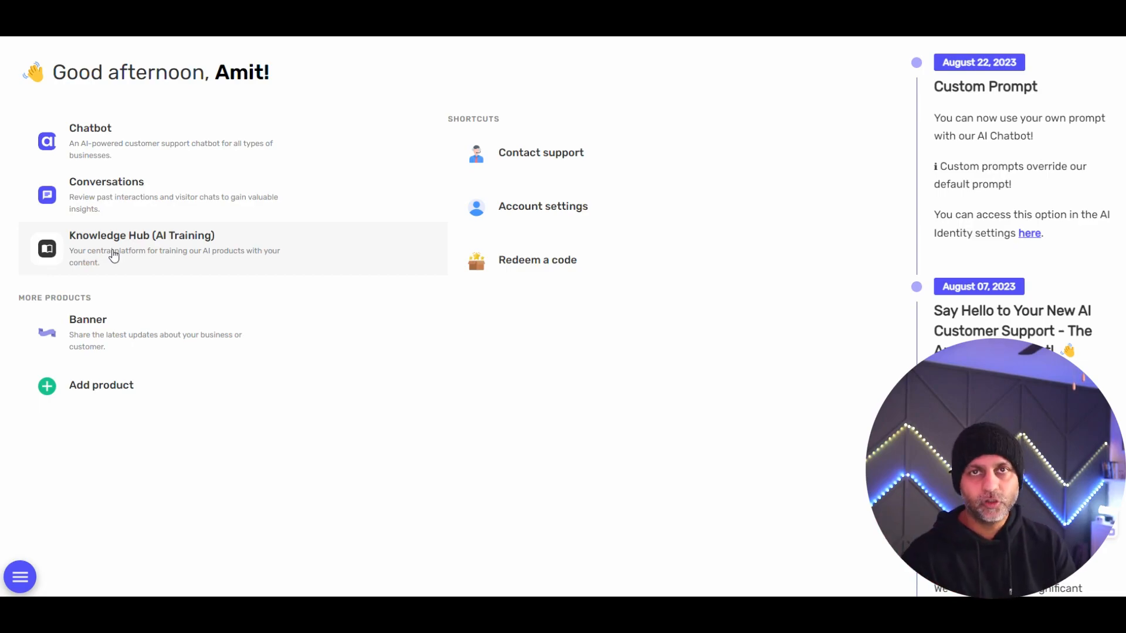
{"action": "mouse_move", "coordinate": [556, 259]}
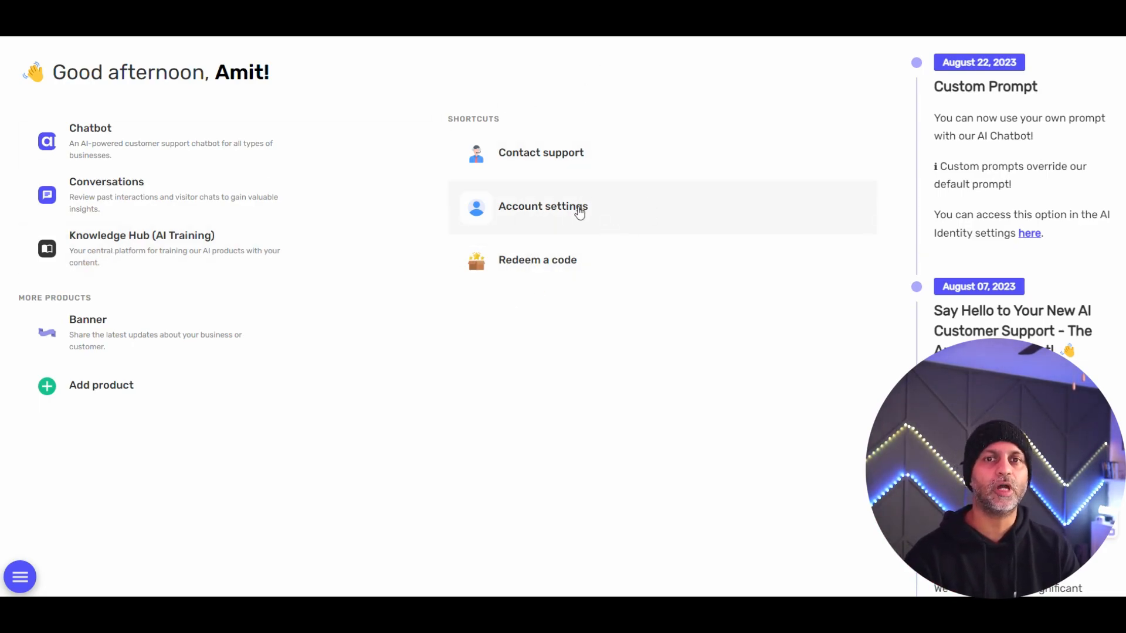
Open Account settings, browse its sections and view the empty API Keys list
{"action": "left_click", "coordinate": [542, 205]}
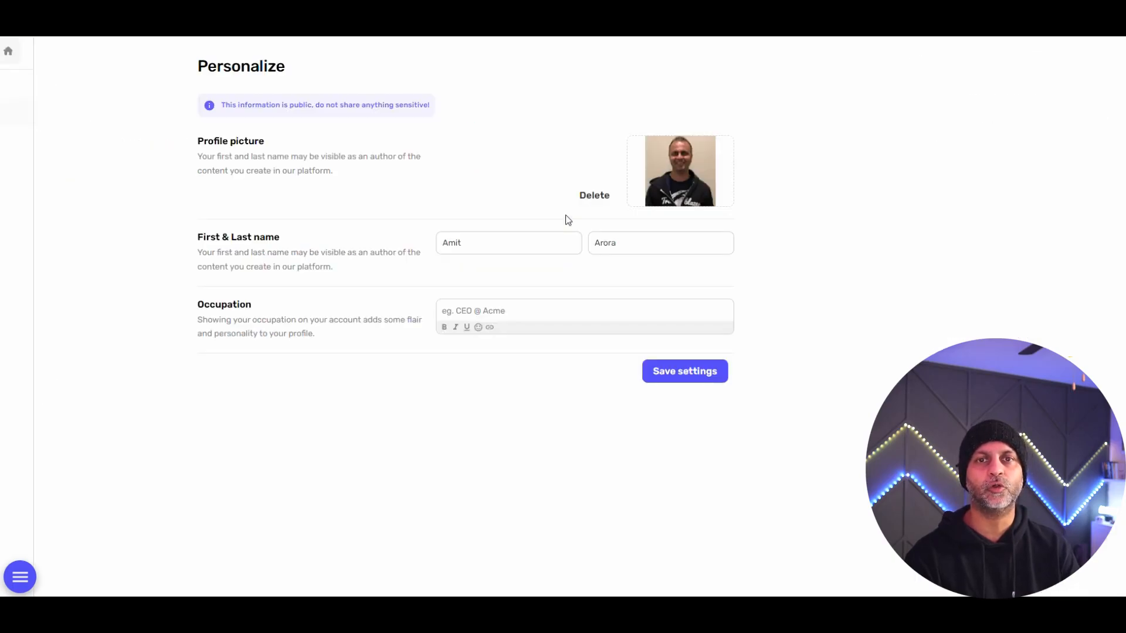
{"action": "left_click", "coordinate": [19, 576]}
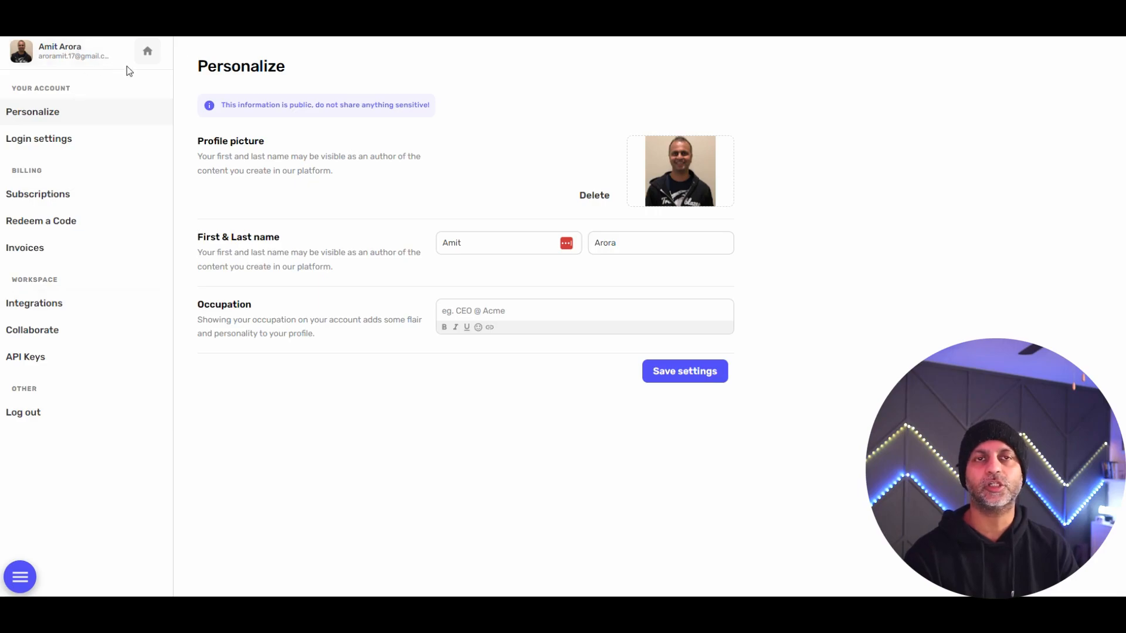
{"action": "mouse_move", "coordinate": [147, 131]}
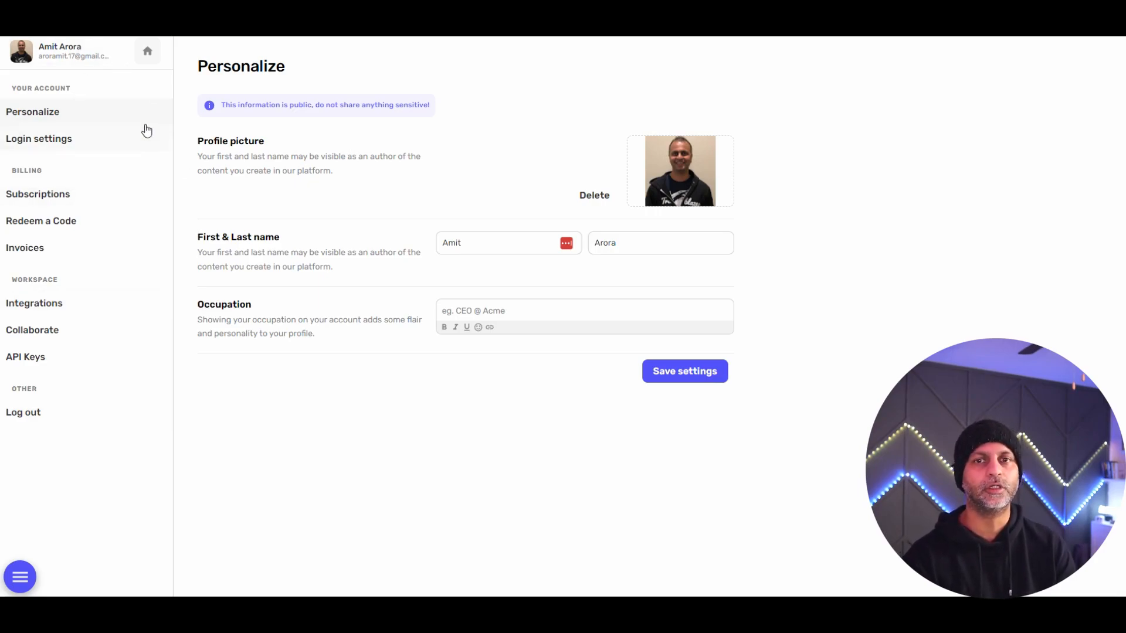
{"action": "mouse_move", "coordinate": [61, 347]}
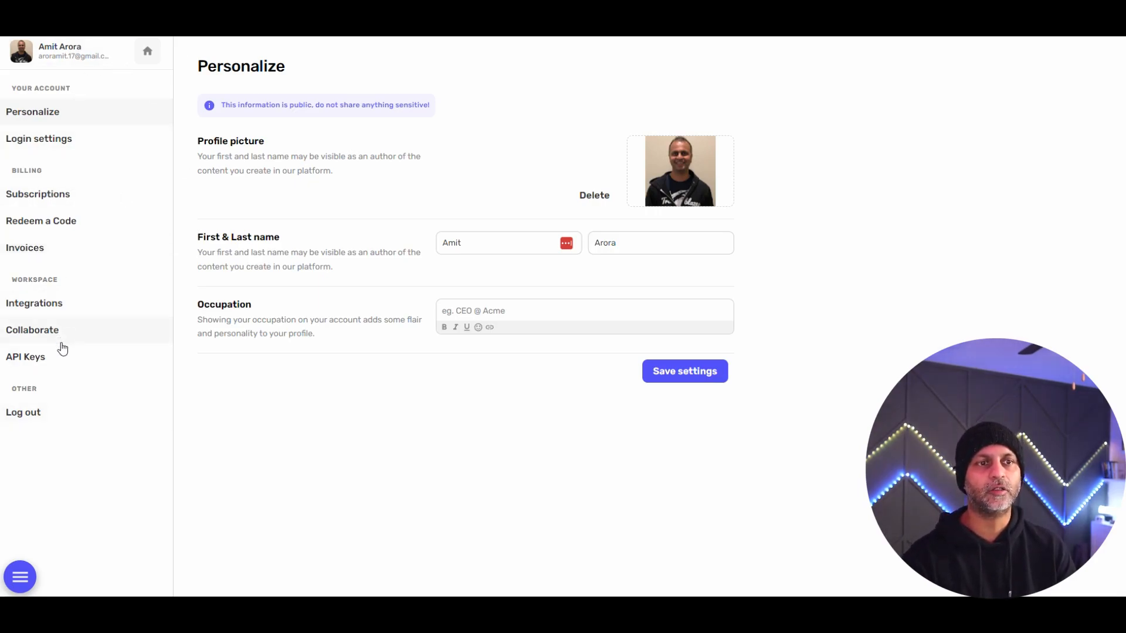
{"action": "left_click", "coordinate": [25, 356]}
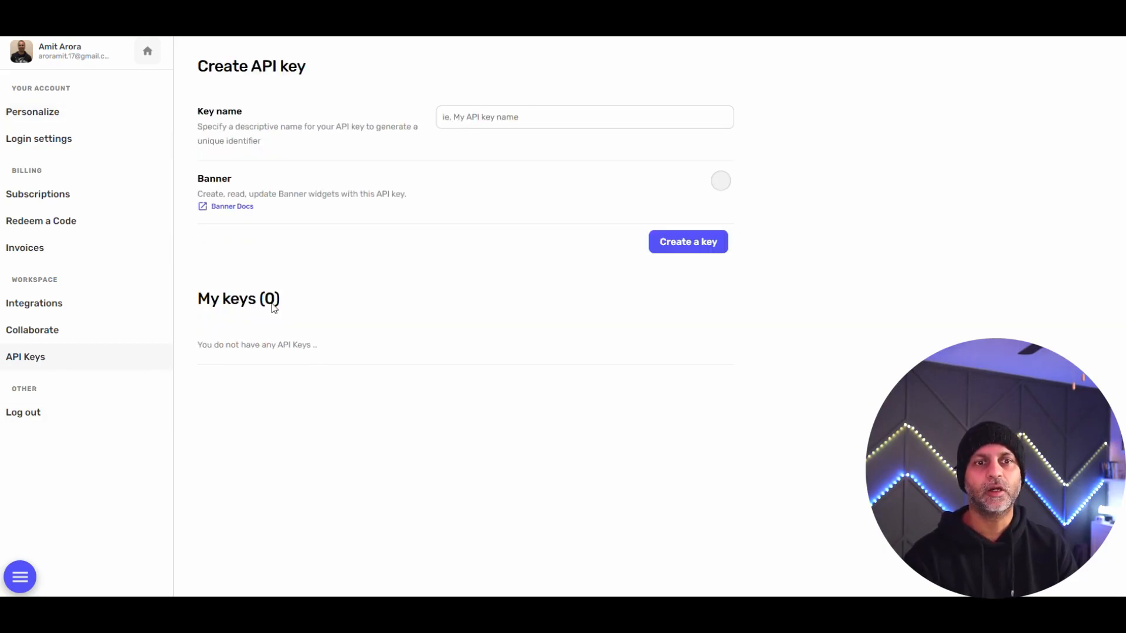
{"action": "left_click", "coordinate": [148, 51]}
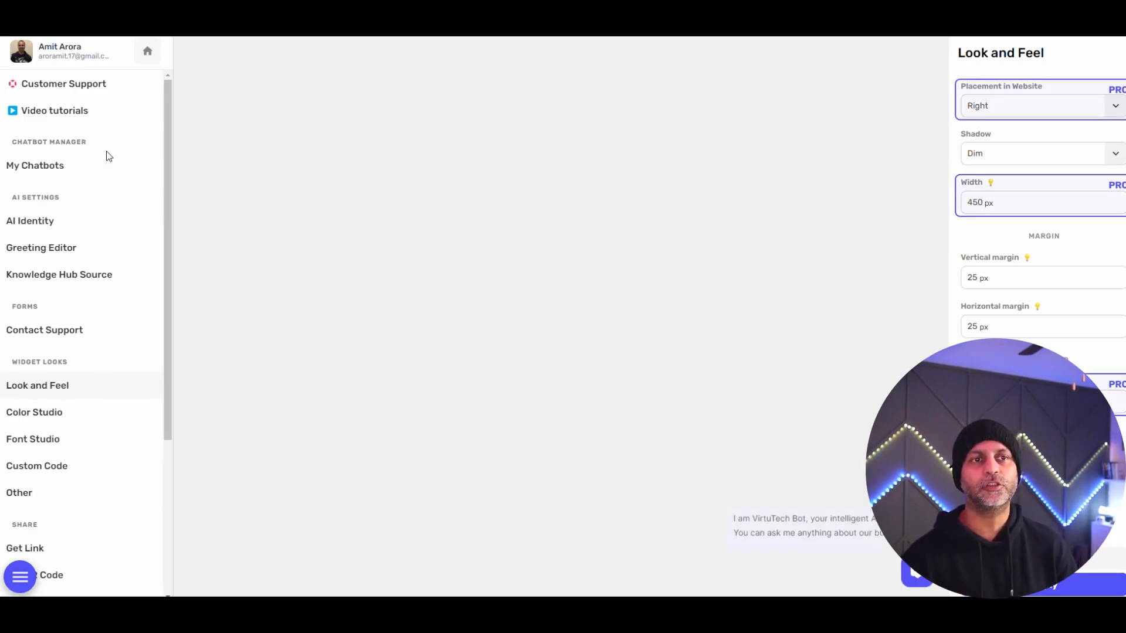
Ask the VirtuTech chatbot preview 'What year were you founded?' and read its reply
{"action": "left_click", "coordinate": [34, 165]}
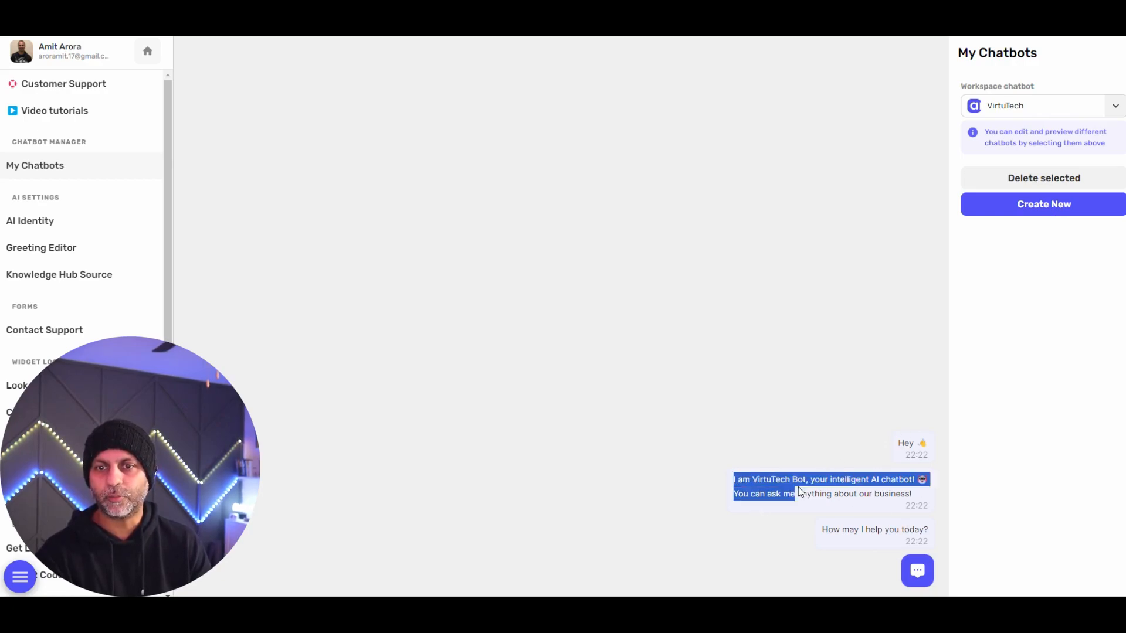
{"action": "left_click", "coordinate": [917, 570]}
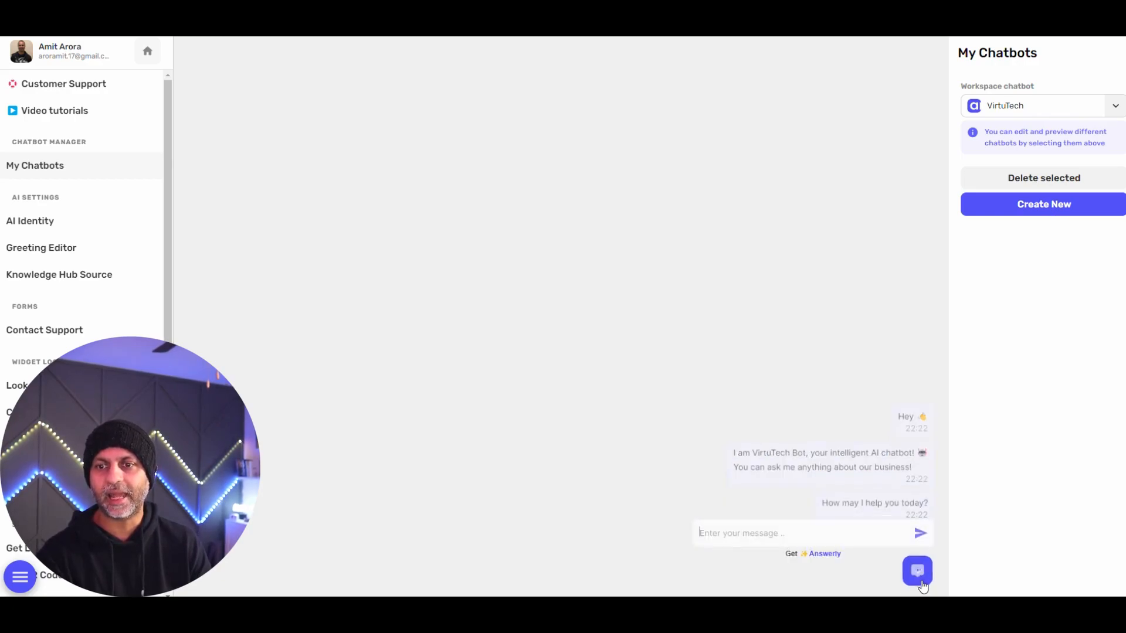
{"action": "left_click", "coordinate": [917, 571]}
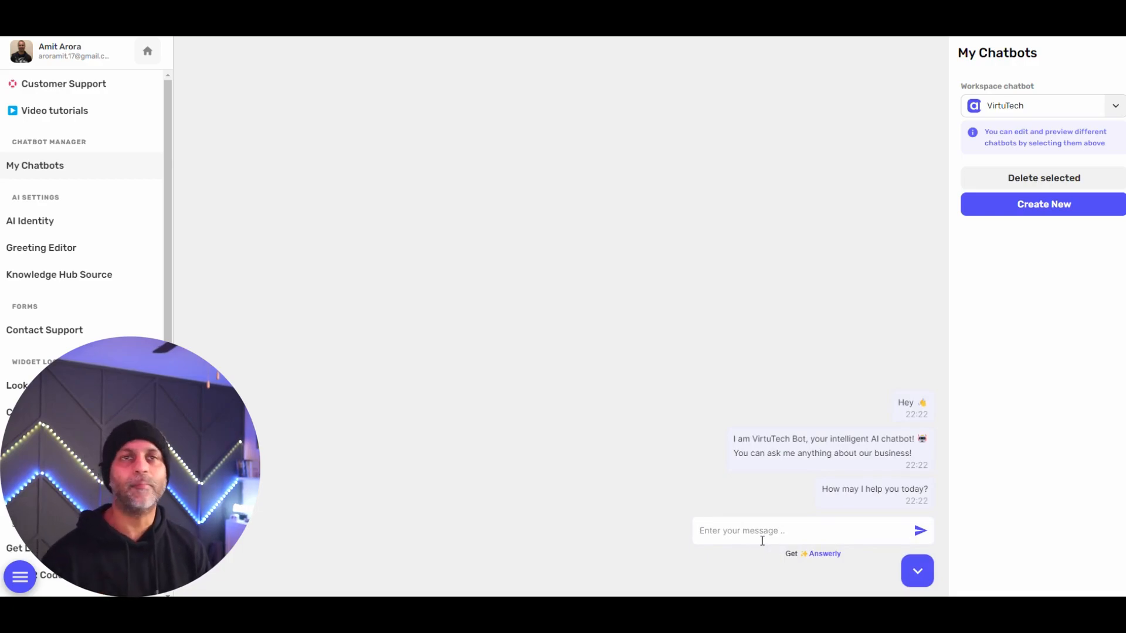
{"action": "type", "text": "What year were you founded?"}
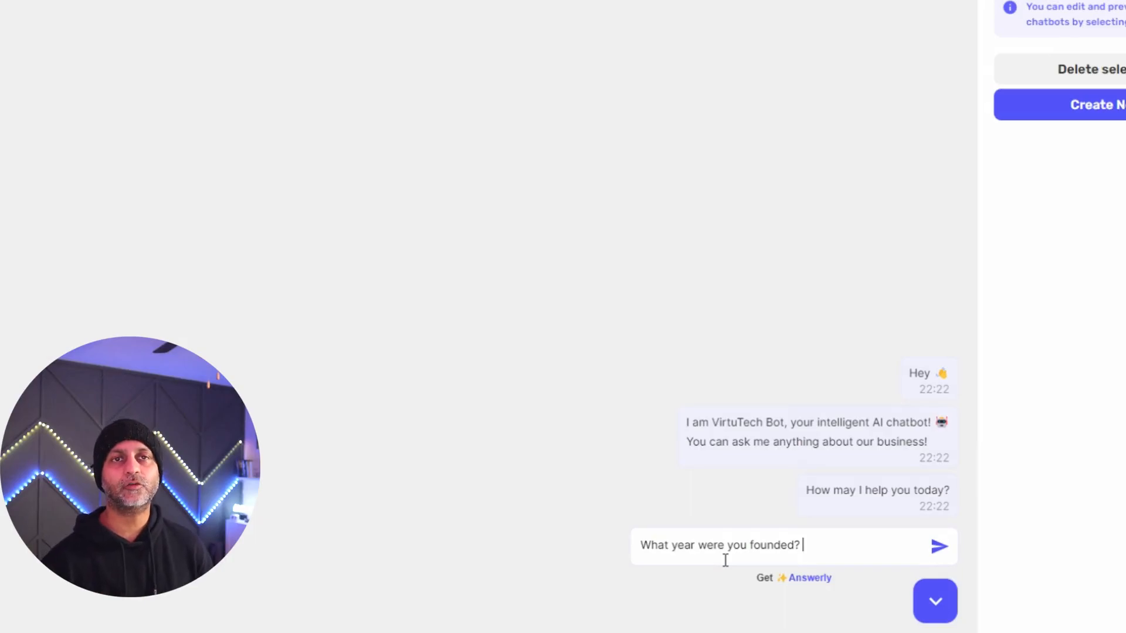
{"action": "left_click", "coordinate": [939, 546]}
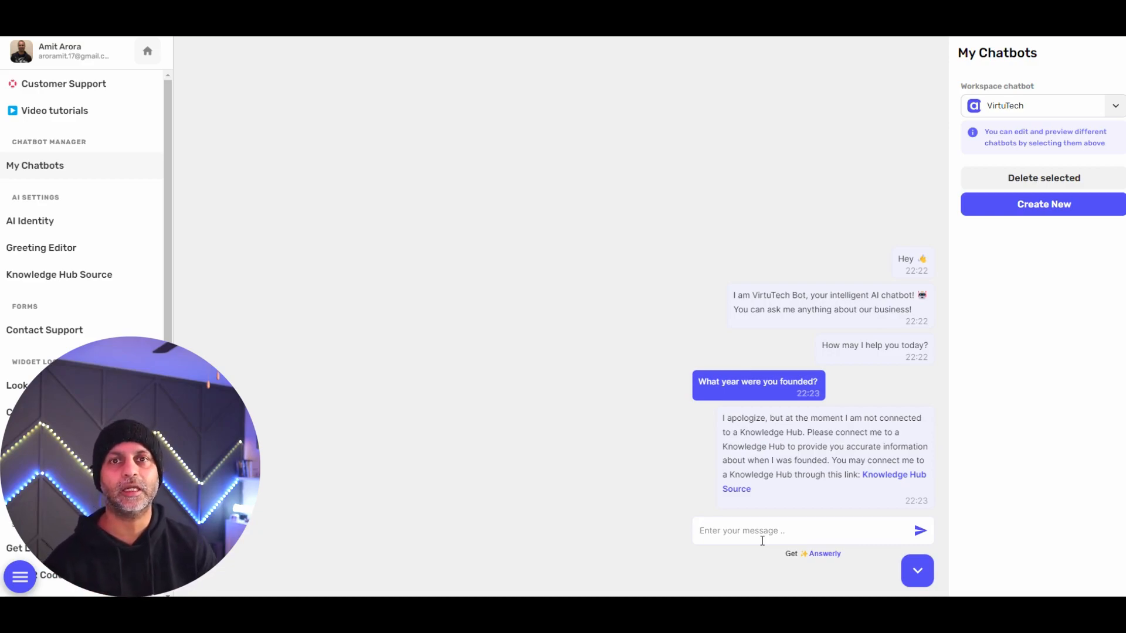
{"action": "mouse_move", "coordinate": [466, 394]}
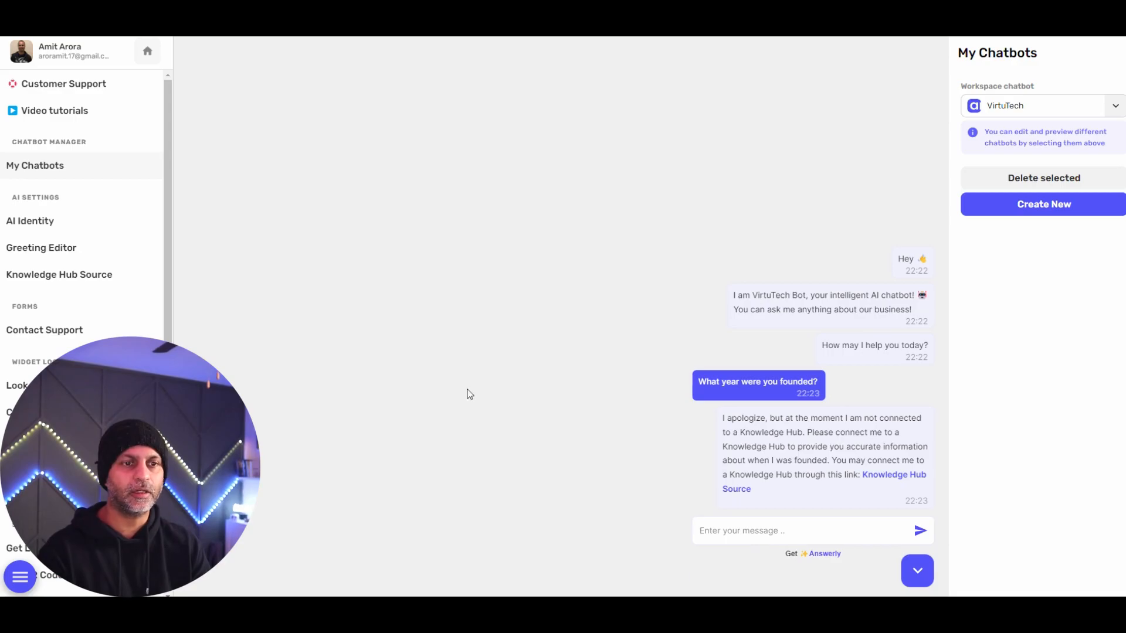
{"action": "left_click", "coordinate": [30, 220]}
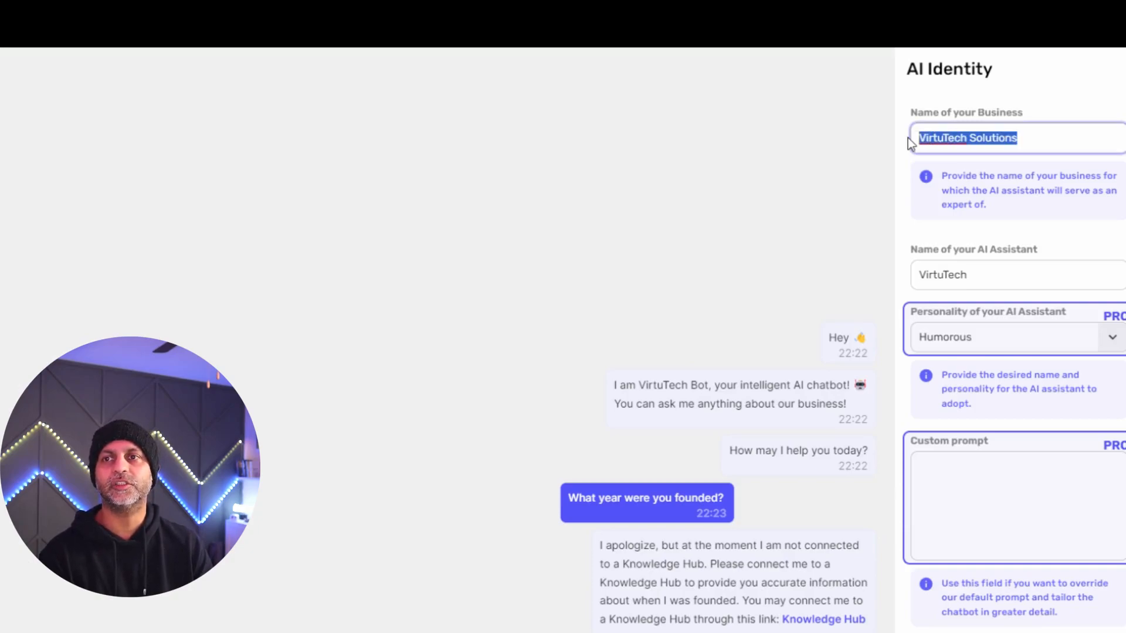
{"action": "double_click", "coordinate": [942, 276]}
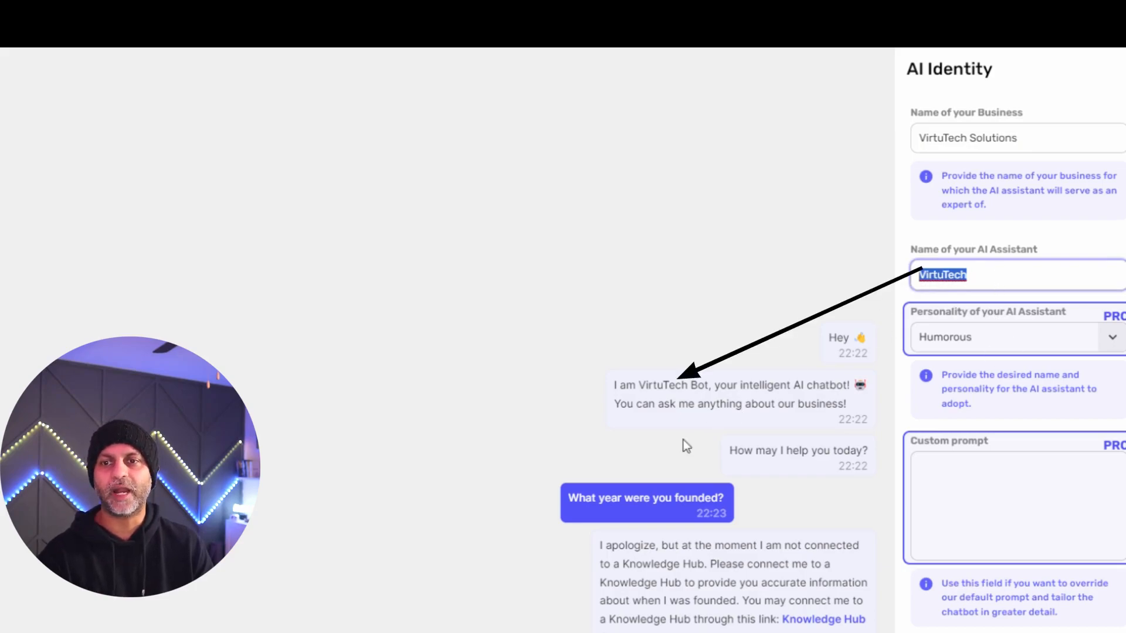
{"action": "double_click", "coordinate": [659, 385]}
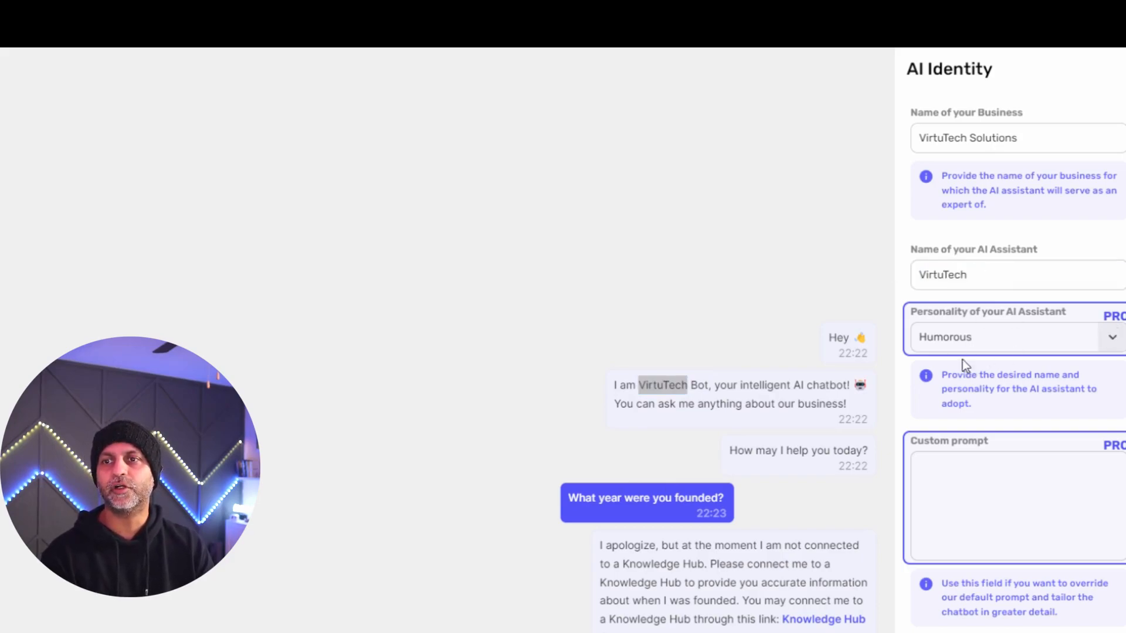
{"action": "mouse_move", "coordinate": [1017, 321]}
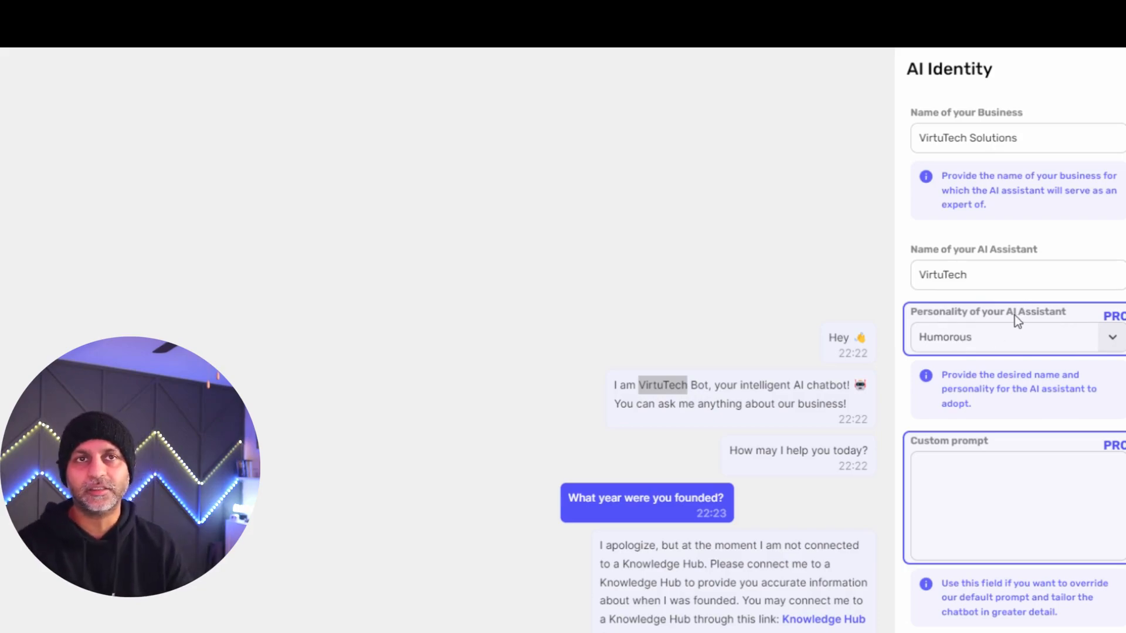
{"action": "mouse_move", "coordinate": [1027, 343]}
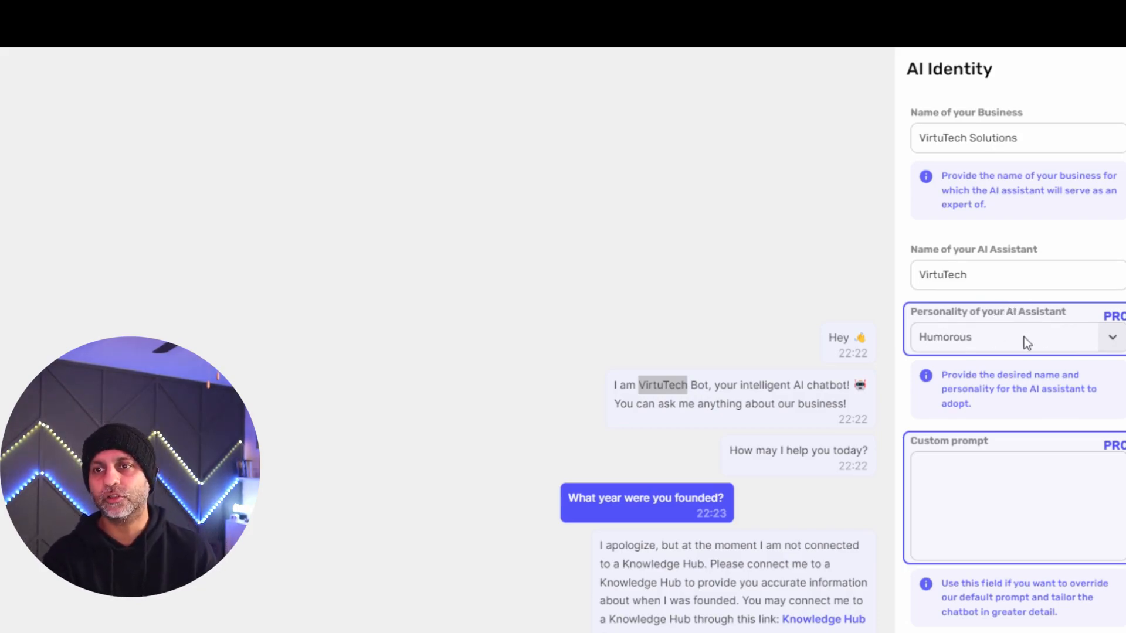
{"action": "mouse_move", "coordinate": [982, 497]}
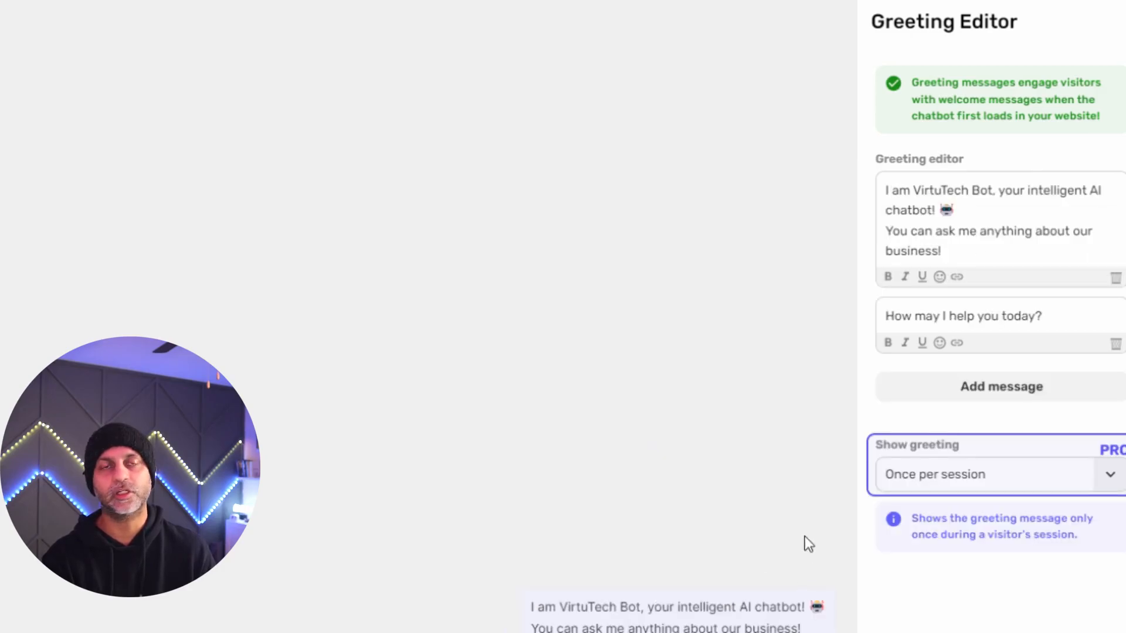
Delete the 'How may I help you today?' greeting, keeping only the VirtuTech Bot introduction
{"action": "scroll", "scroll_direction": "down", "scroll_amount": 3}
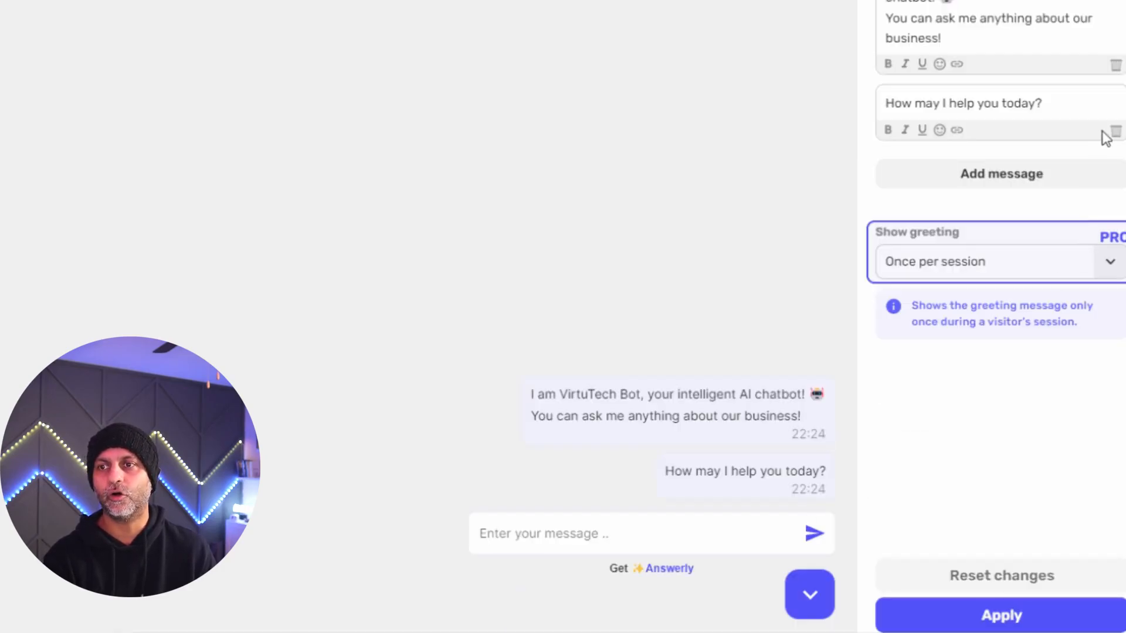
{"action": "left_click", "coordinate": [1116, 131]}
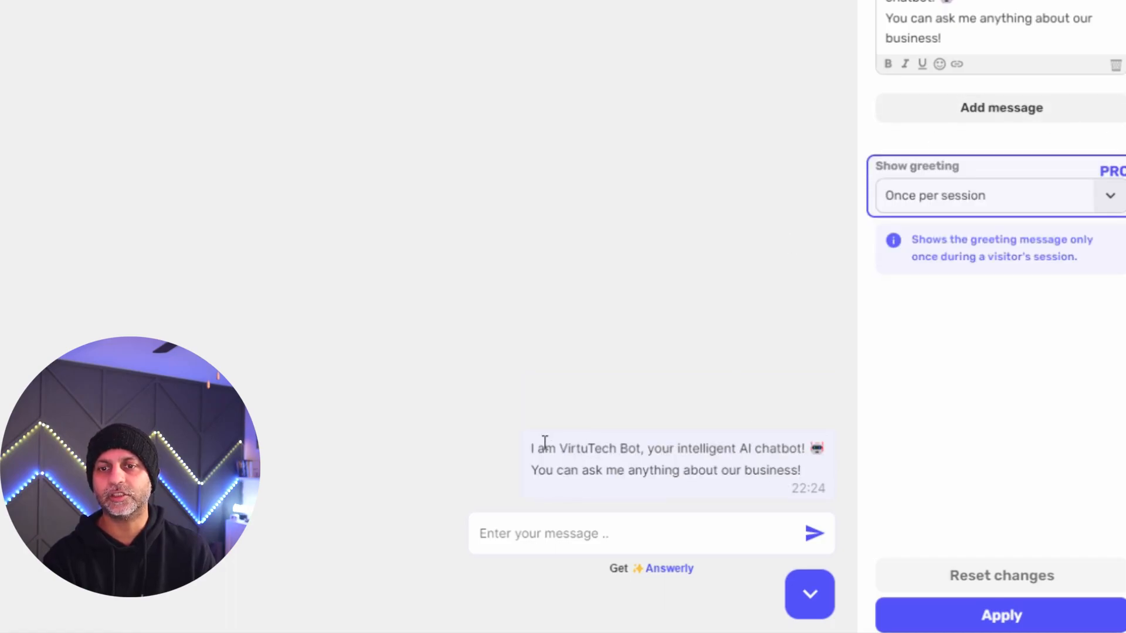
{"action": "mouse_move", "coordinate": [740, 490]}
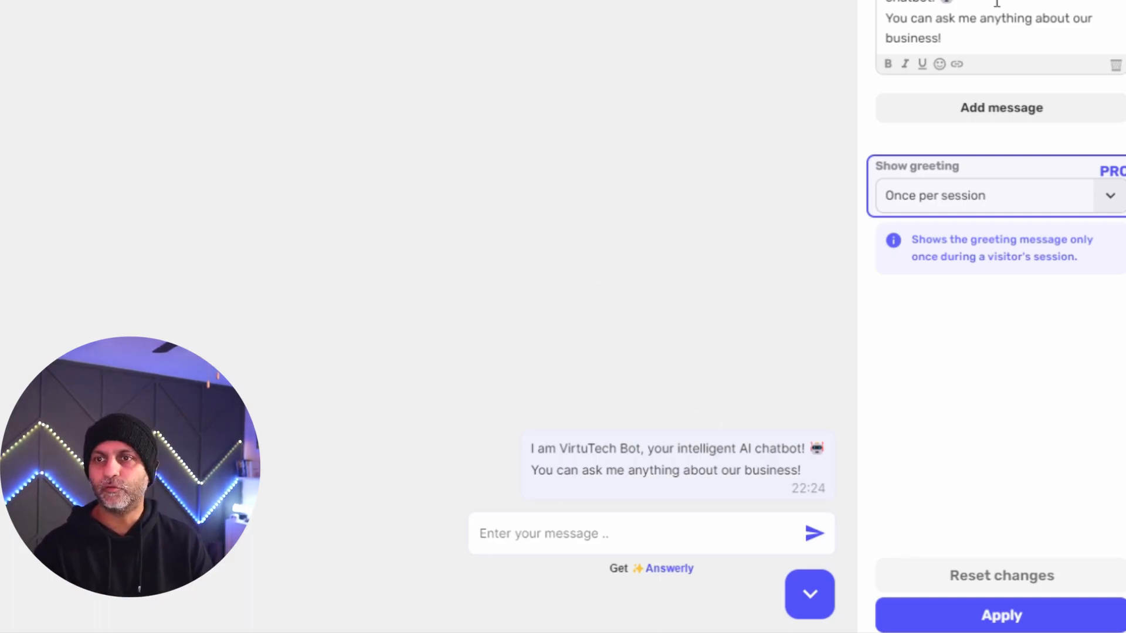
{"action": "type", "text": "H"}
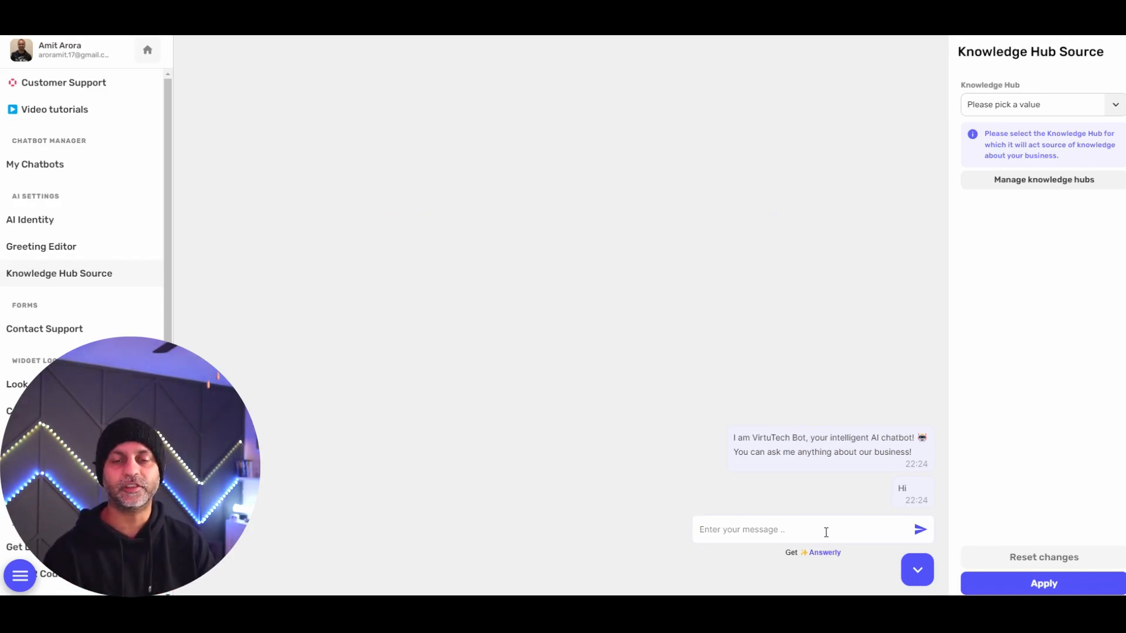
Review the Contact Support form's forwarding address and success message fields
{"action": "left_click", "coordinate": [44, 327]}
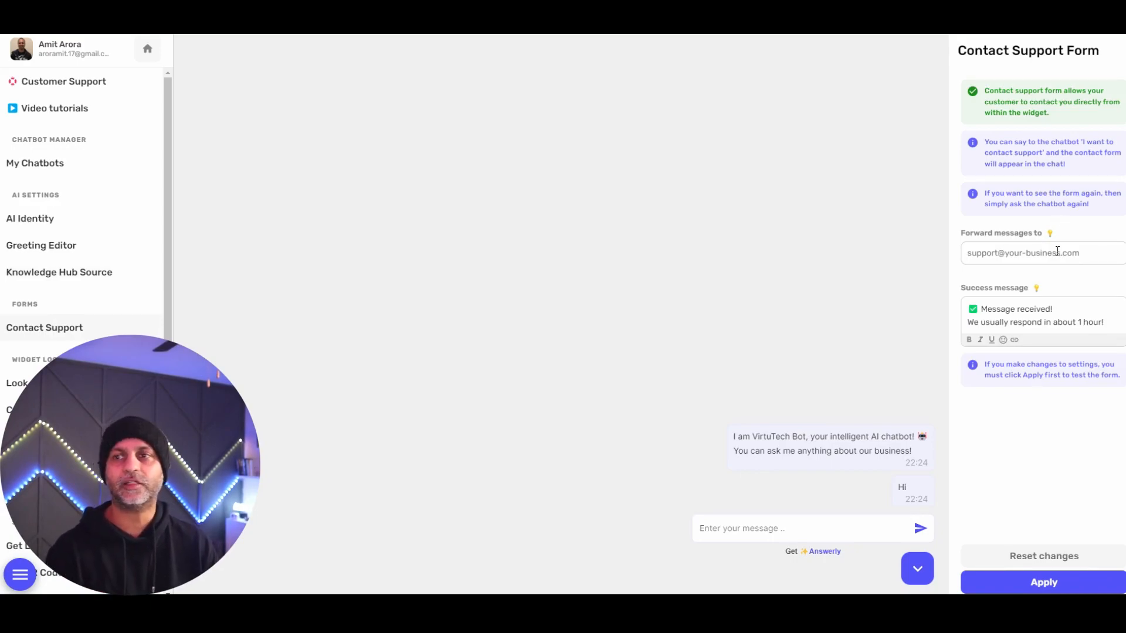
{"action": "left_click", "coordinate": [1042, 252]}
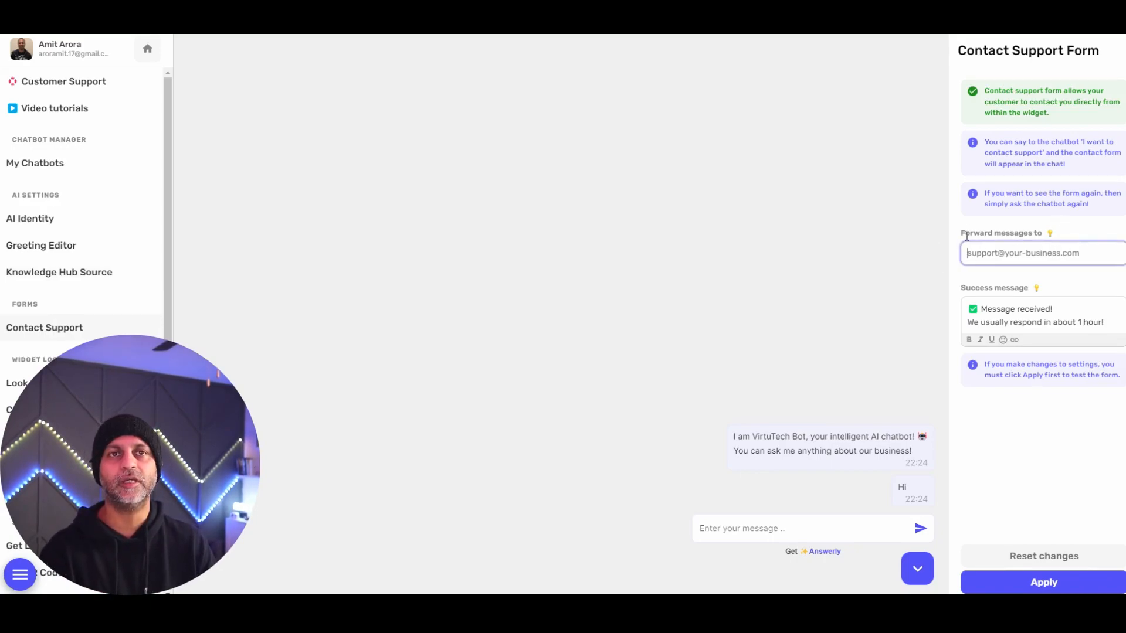
{"action": "left_click", "coordinate": [1034, 322]}
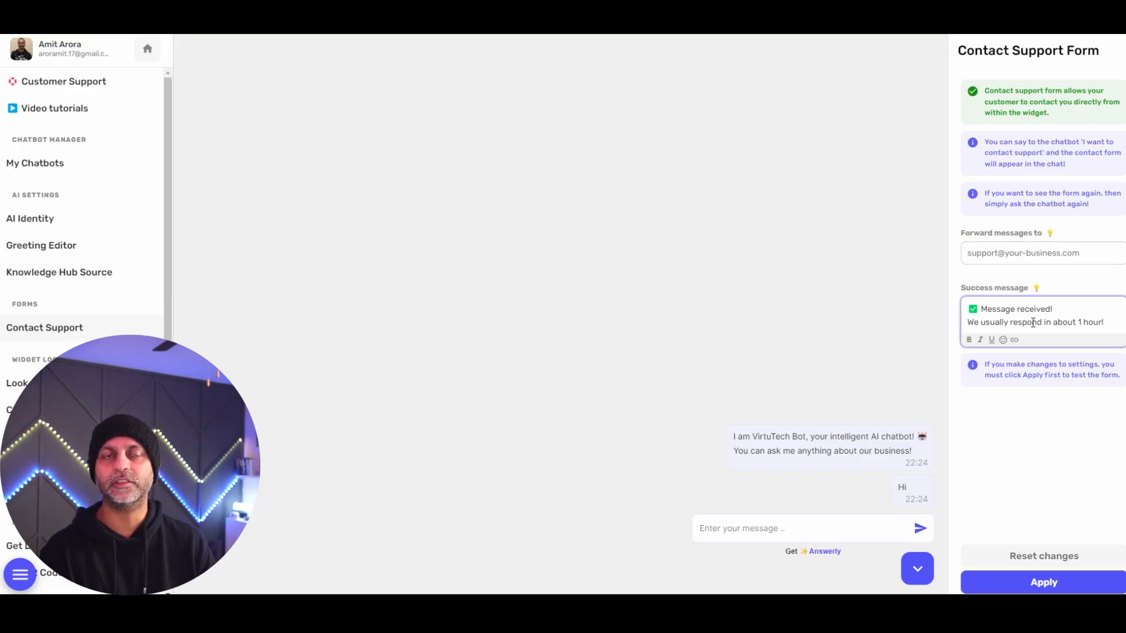
{"action": "left_click", "coordinate": [16, 383]}
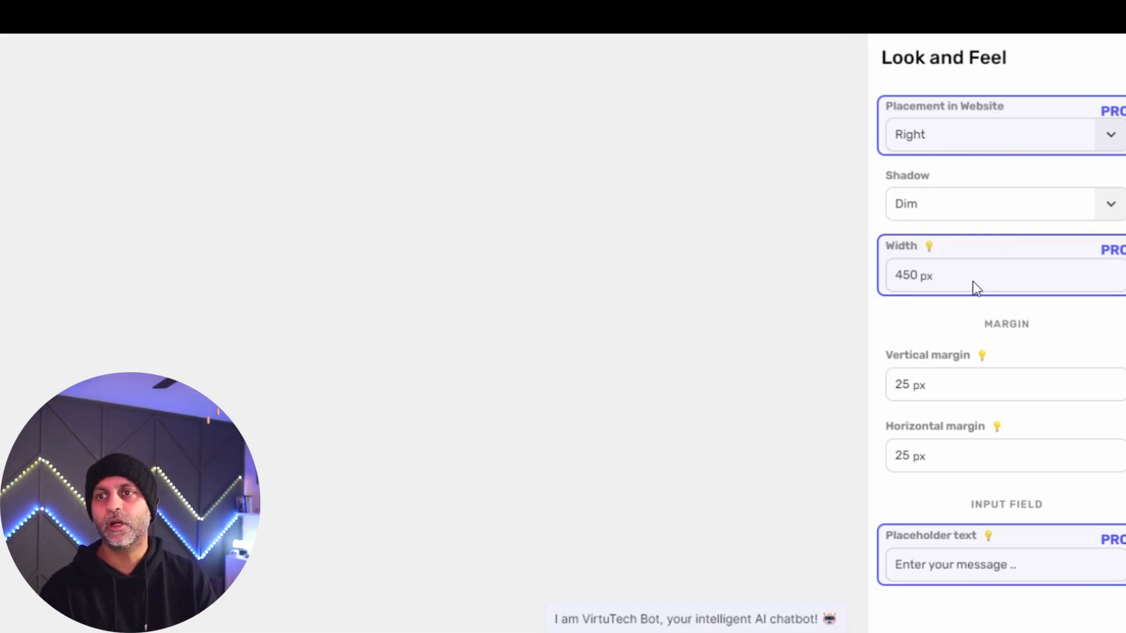
{"action": "mouse_move", "coordinate": [943, 281]}
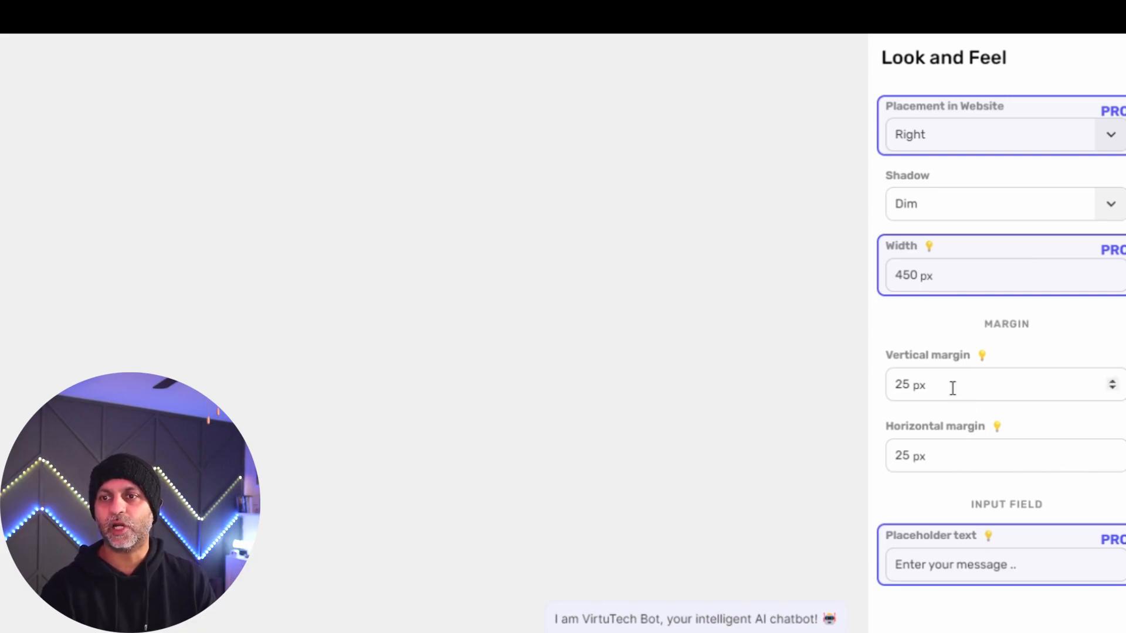
{"action": "mouse_move", "coordinate": [947, 580]}
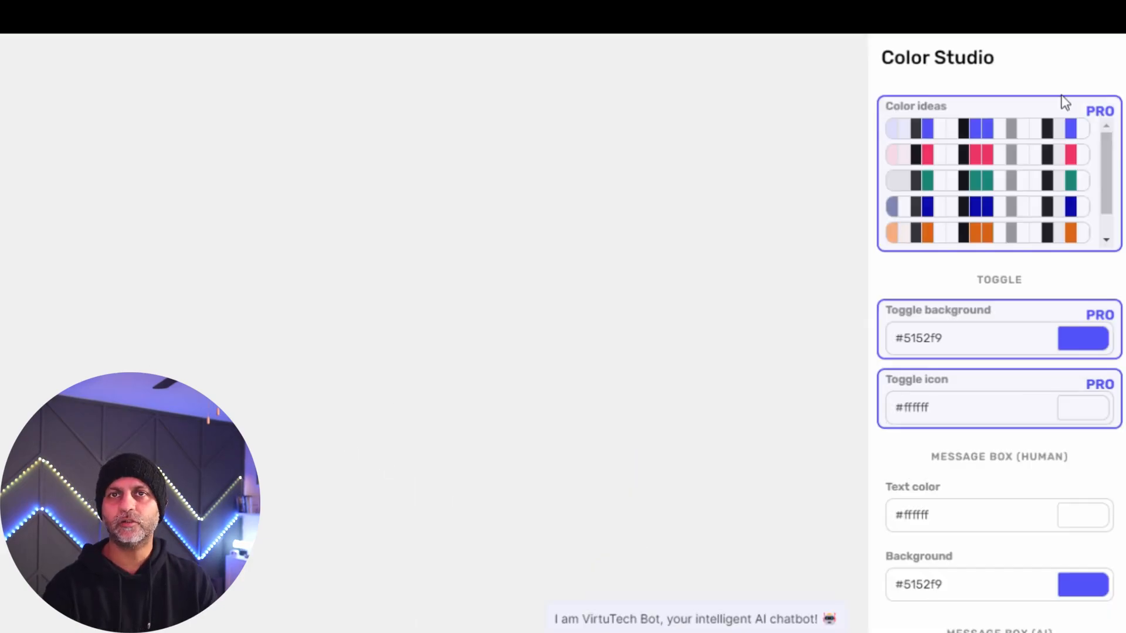
Review the Other widget settings: branding, SDK, zIndex and chatbot ID
{"action": "scroll", "scroll_direction": "down", "scroll_amount": 3}
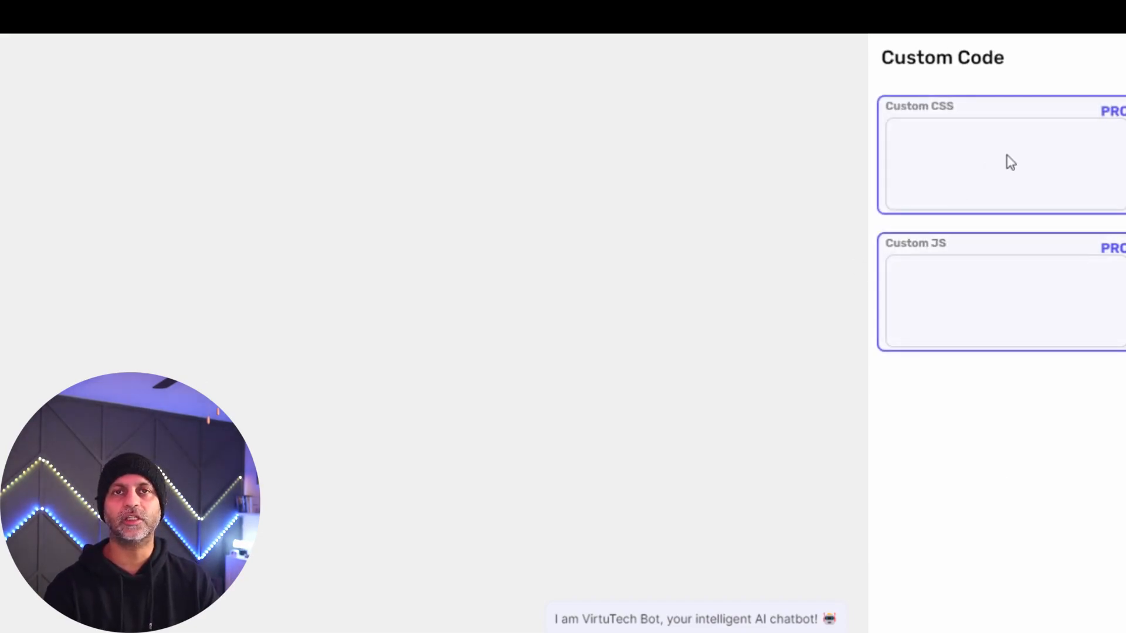
{"action": "mouse_move", "coordinate": [934, 99]}
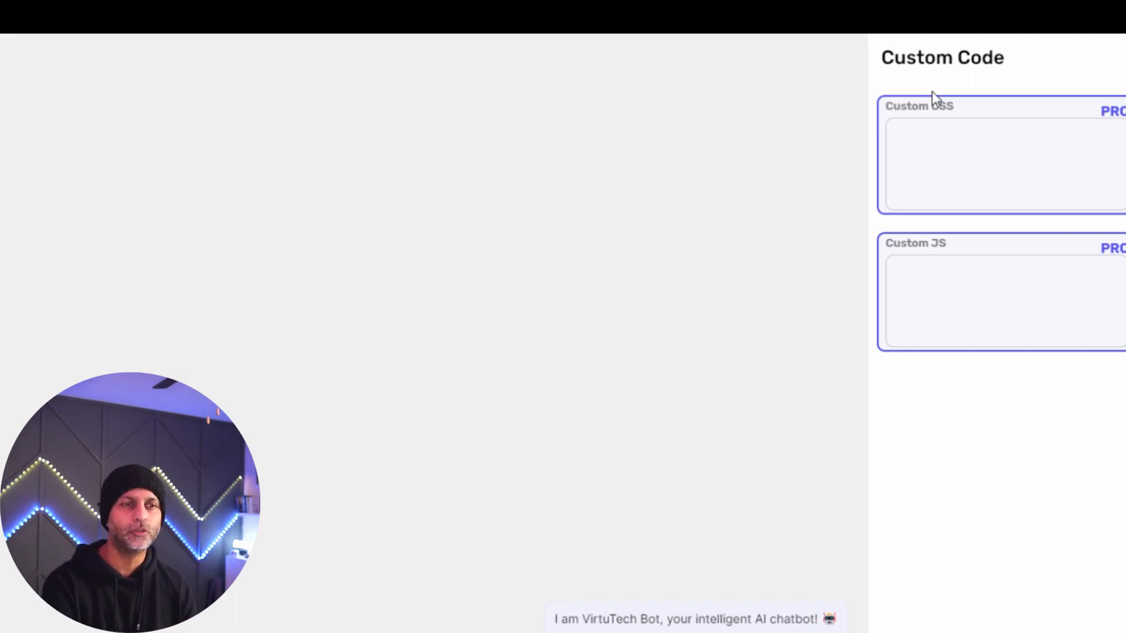
{"action": "scroll", "scroll_direction": "down", "scroll_amount": 3}
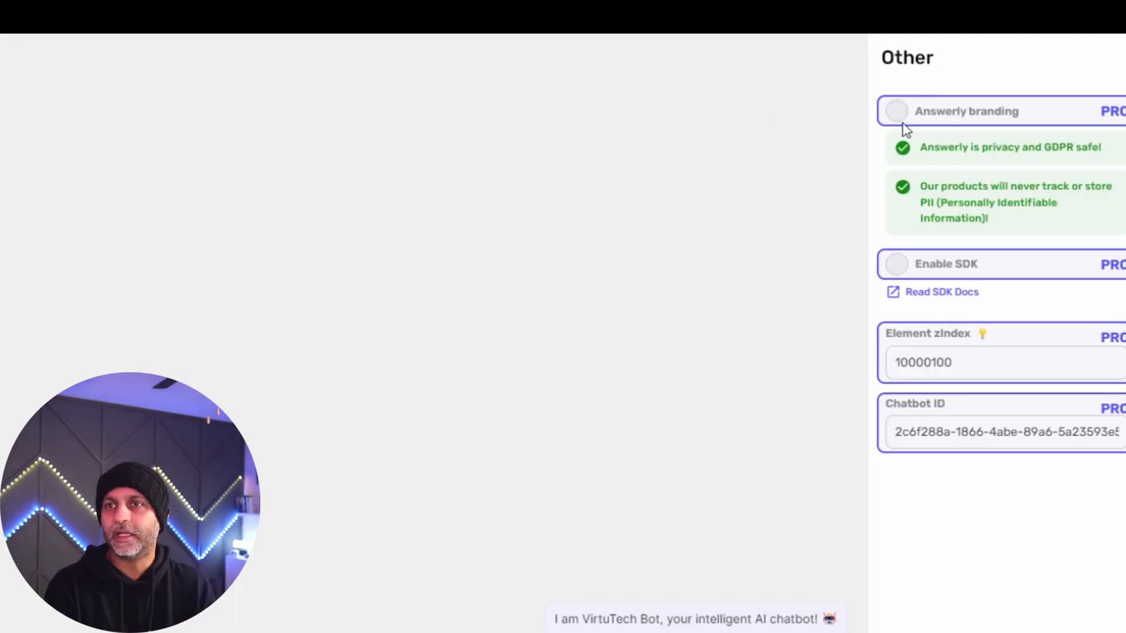
{"action": "mouse_move", "coordinate": [785, 181]}
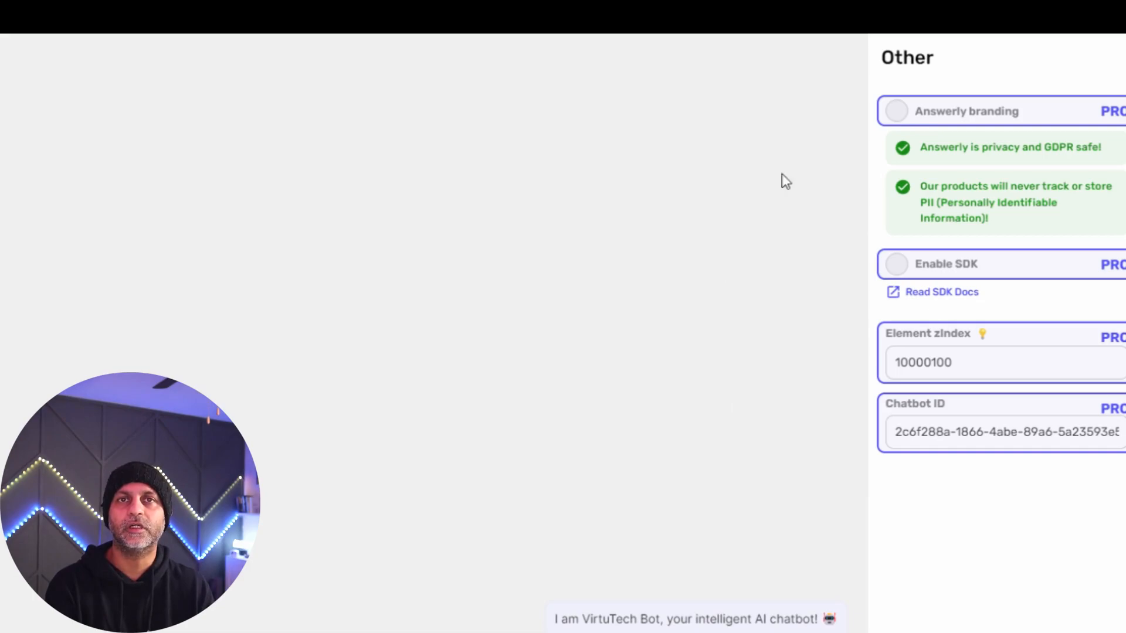
{"action": "mouse_move", "coordinate": [950, 287]}
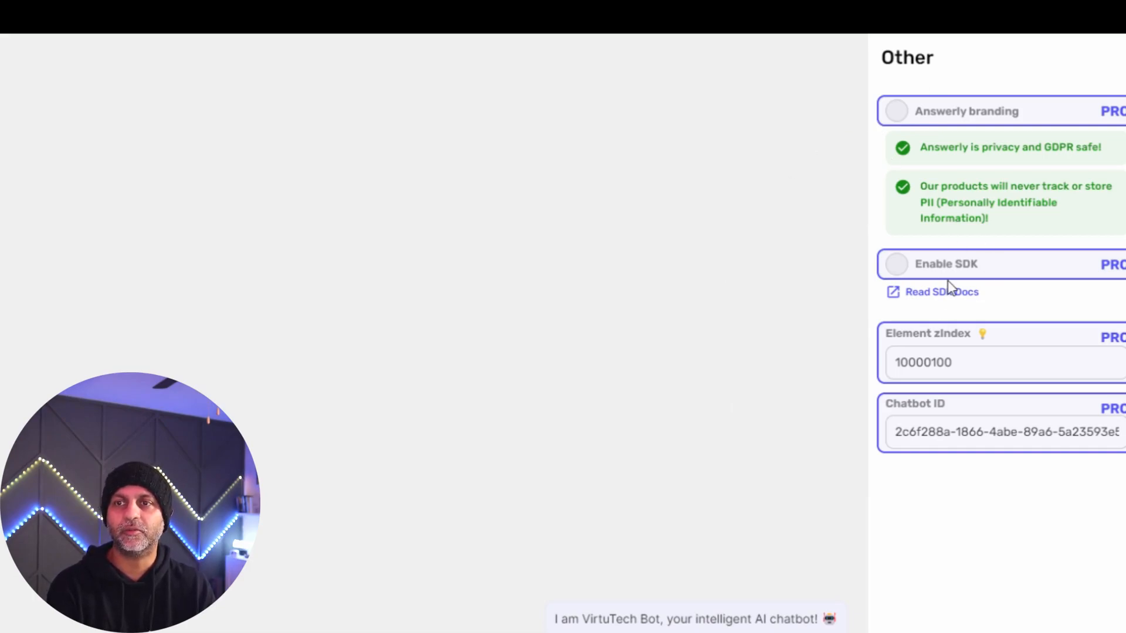
{"action": "mouse_move", "coordinate": [1011, 270]}
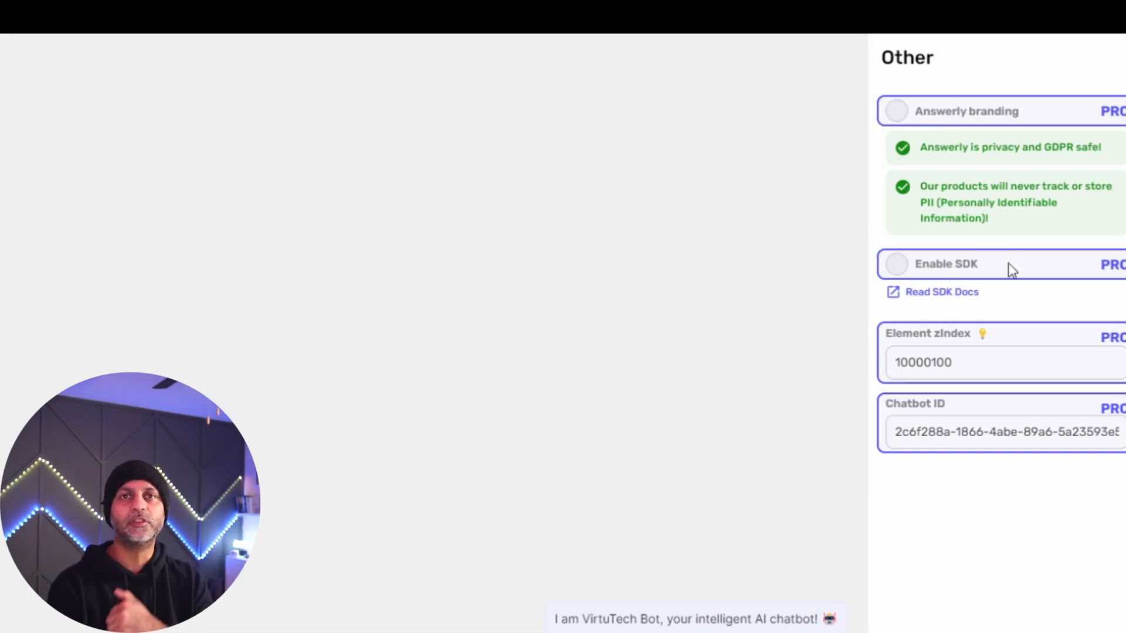
{"action": "mouse_move", "coordinate": [1040, 338]}
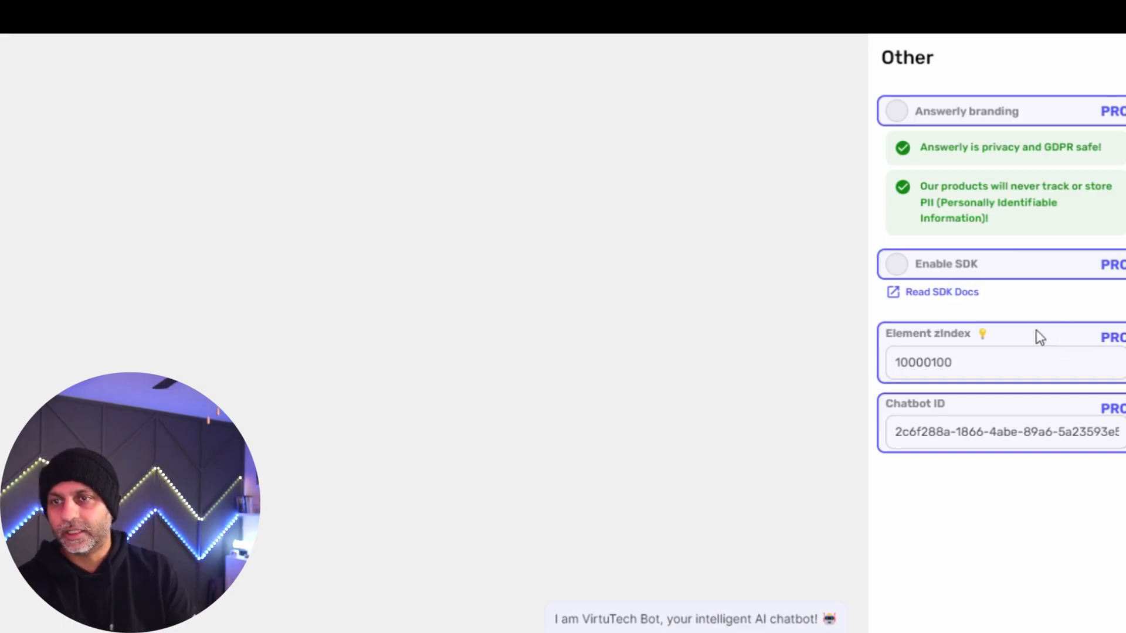
{"action": "mouse_move", "coordinate": [967, 362]}
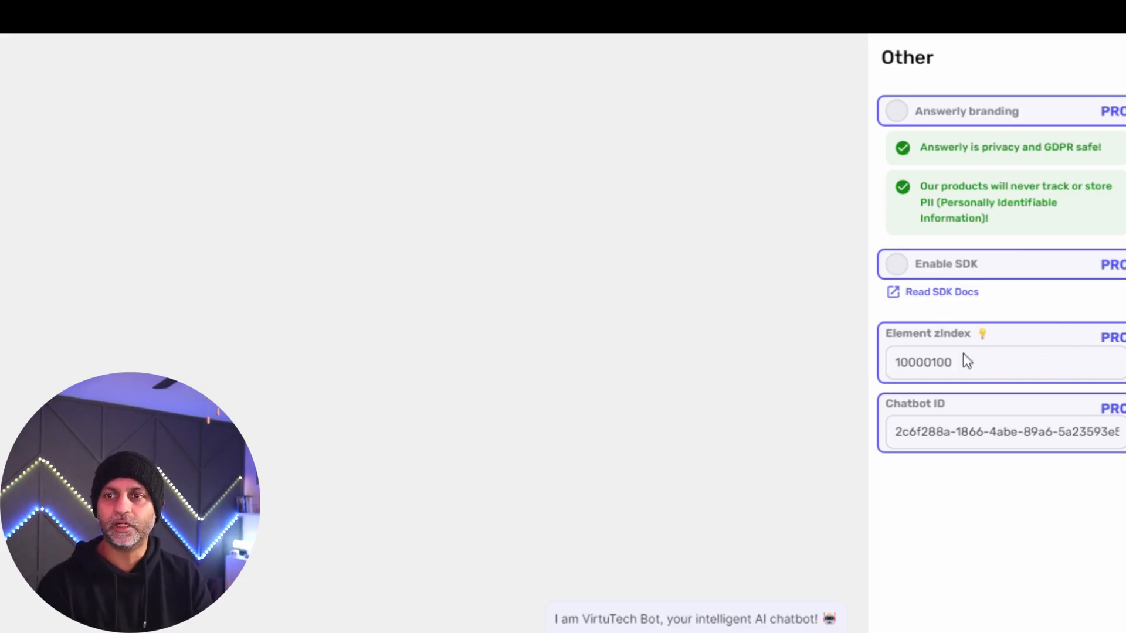
{"action": "mouse_move", "coordinate": [1043, 423]}
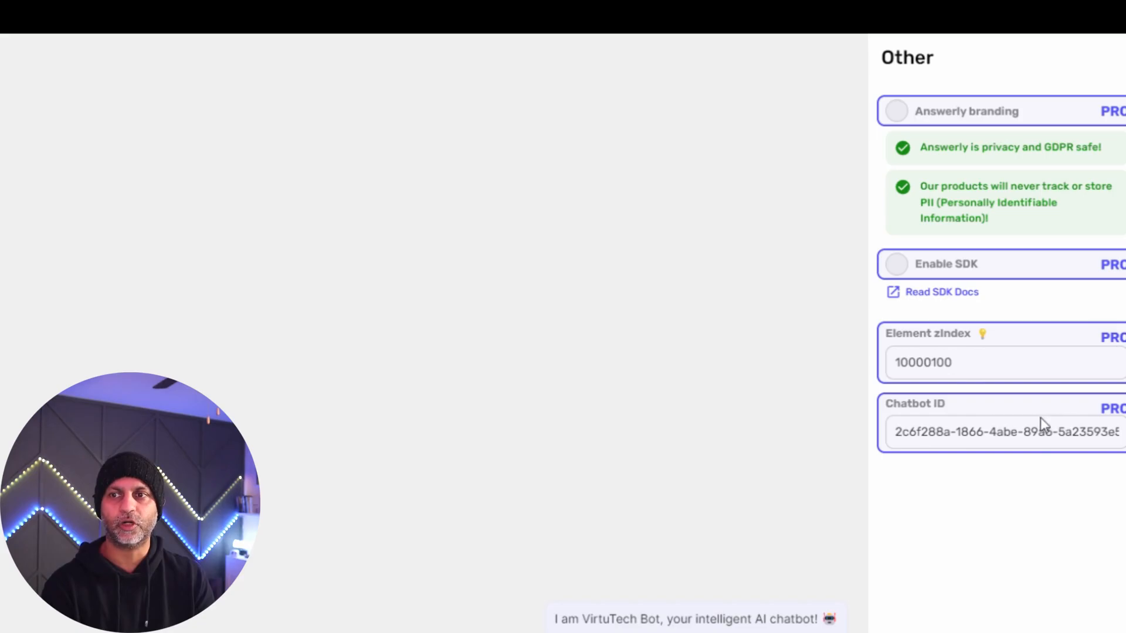
{"action": "left_click", "coordinate": [25, 323]}
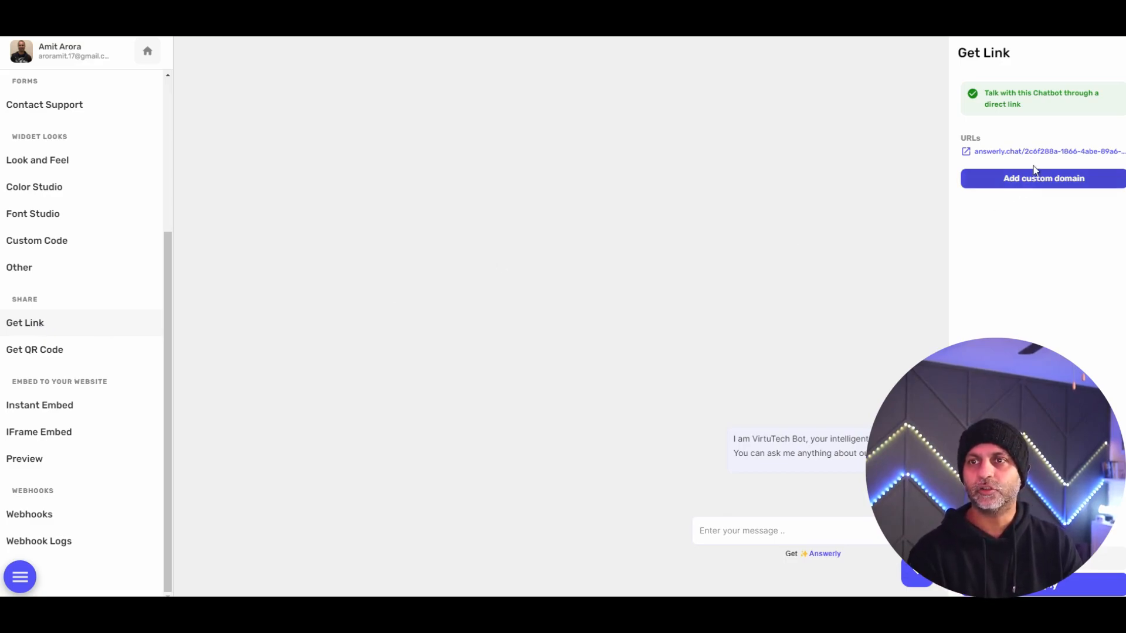
Review the chatbot's direct link, QR code and iFrame embed code sharing pages
{"action": "left_click", "coordinate": [1047, 150]}
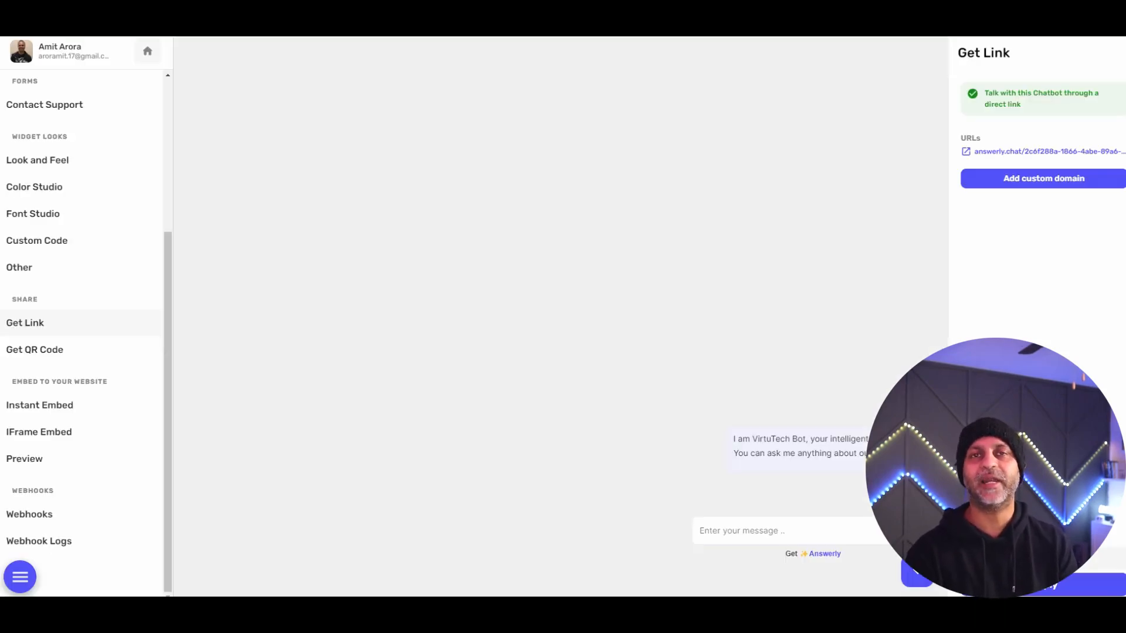
{"action": "left_click", "coordinate": [34, 349]}
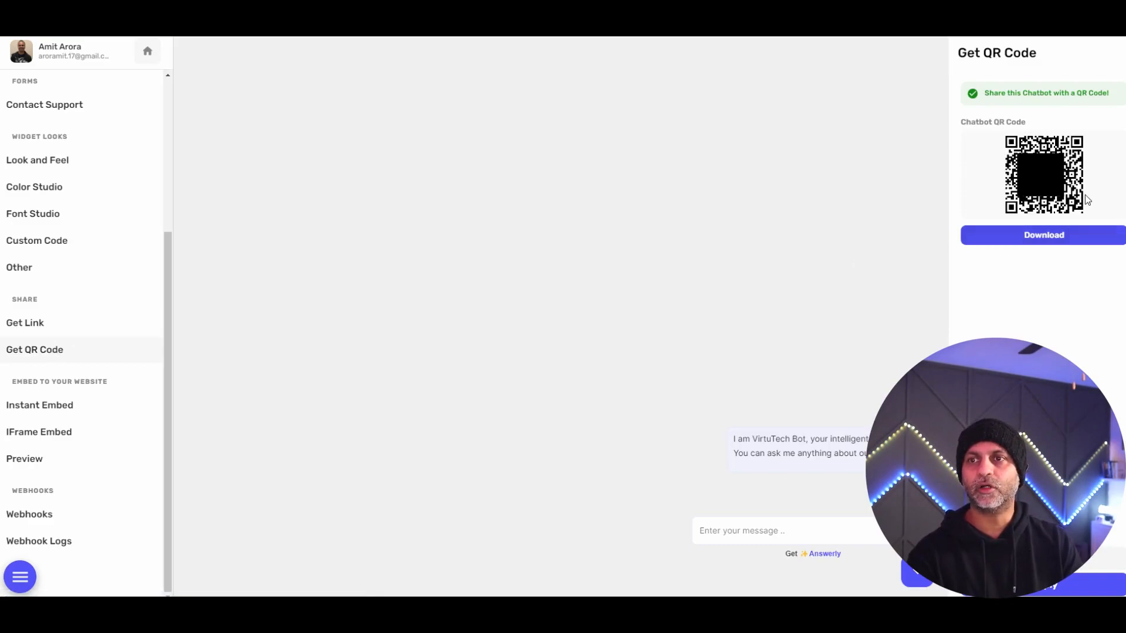
{"action": "mouse_move", "coordinate": [956, 186]}
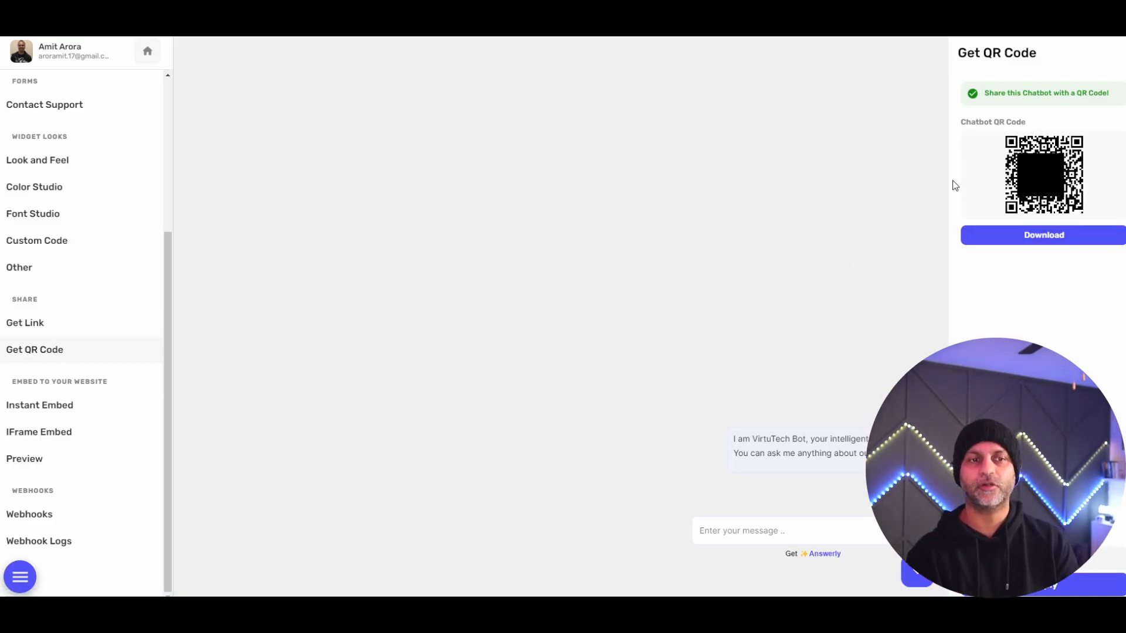
{"action": "left_click", "coordinate": [39, 431]}
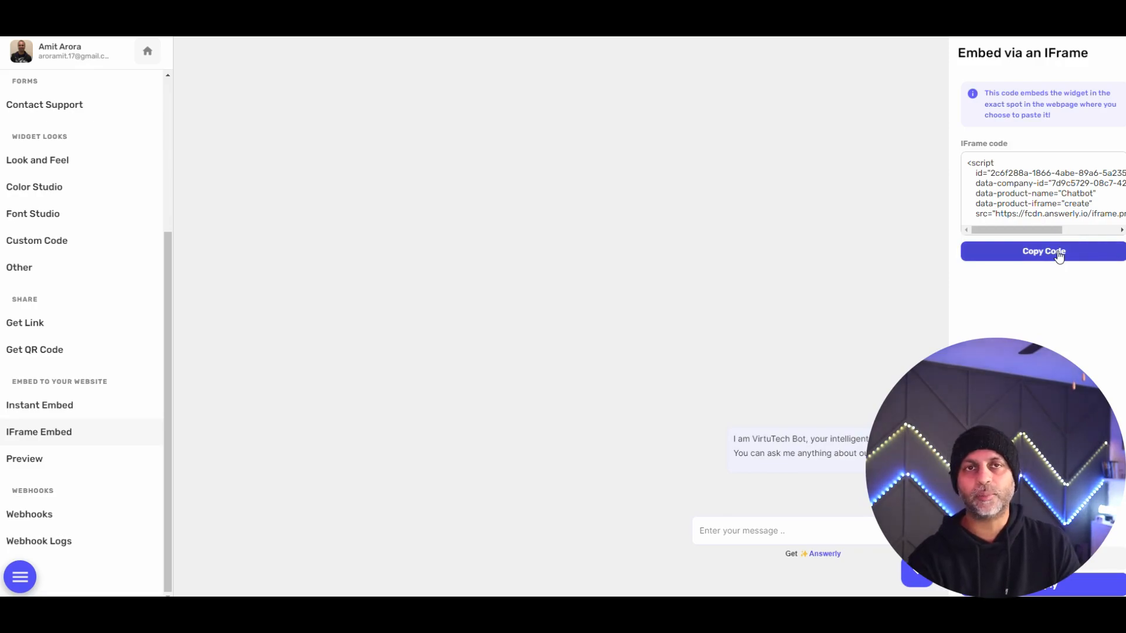
{"action": "mouse_move", "coordinate": [1040, 272]}
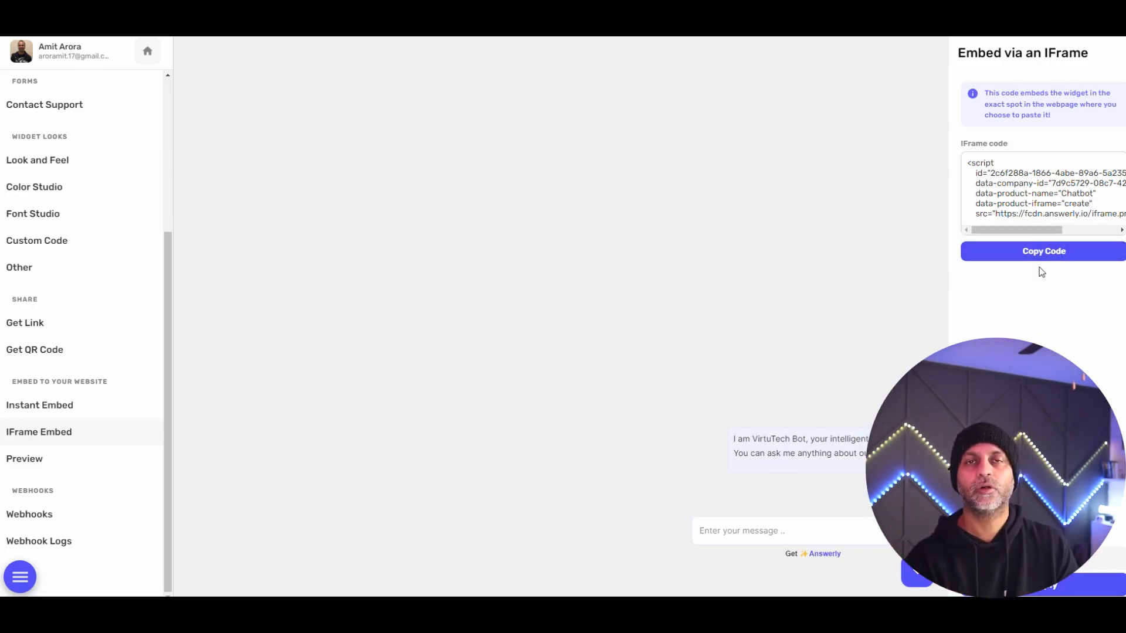
{"action": "left_click", "coordinate": [24, 458]}
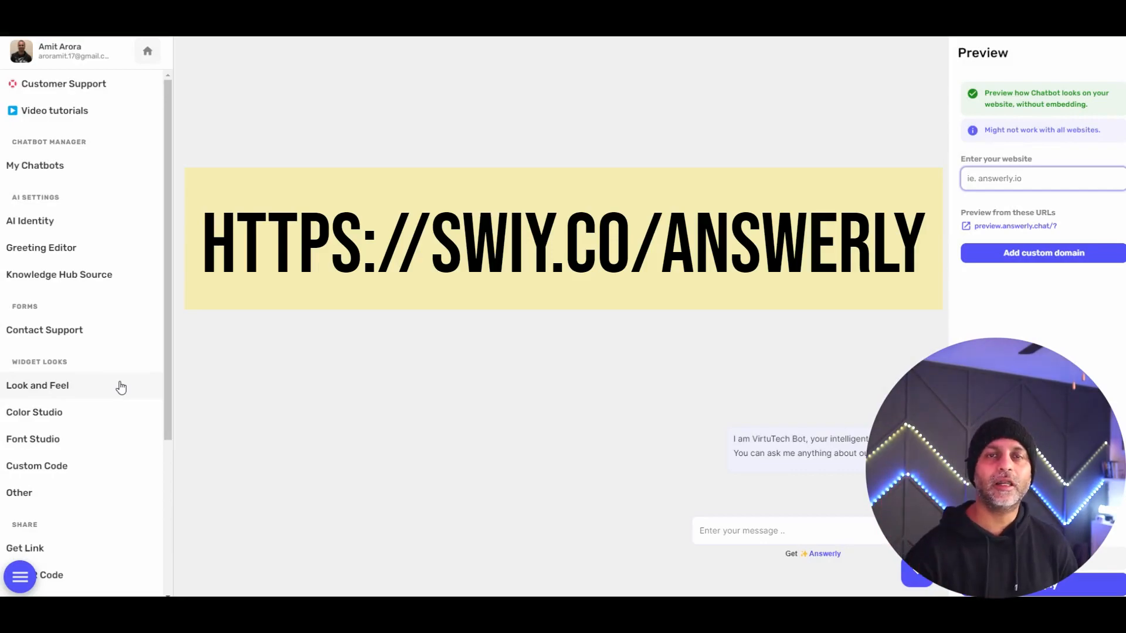
Leave the chatbot Preview for the home dashboard and enter Knowledge Hub
{"action": "left_click", "coordinate": [1042, 178]}
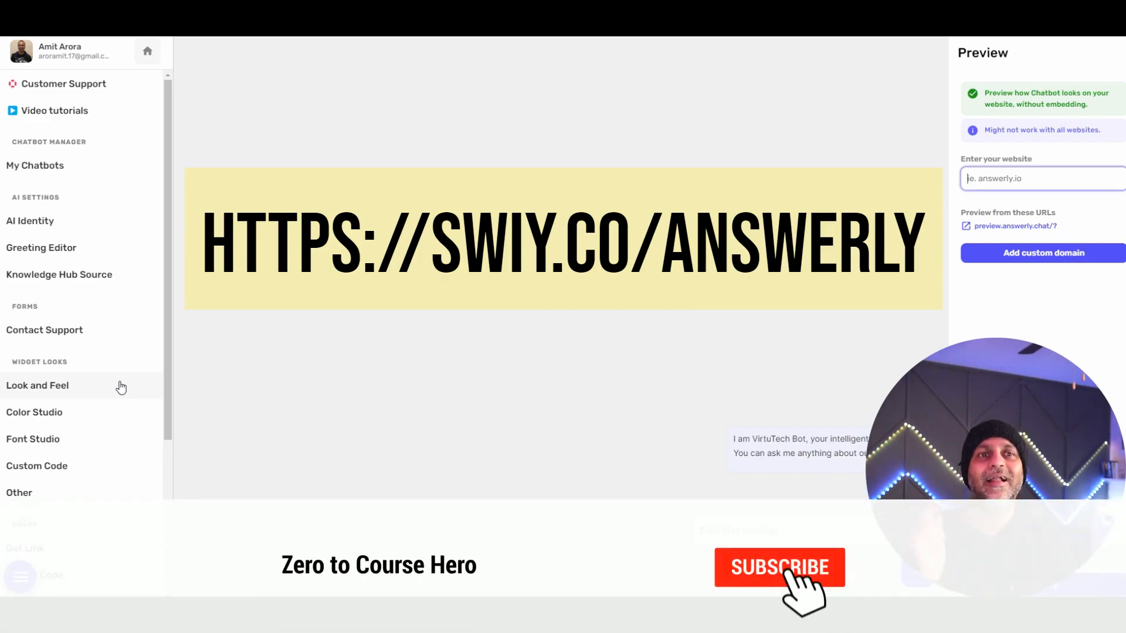
{"action": "left_click", "coordinate": [148, 51]}
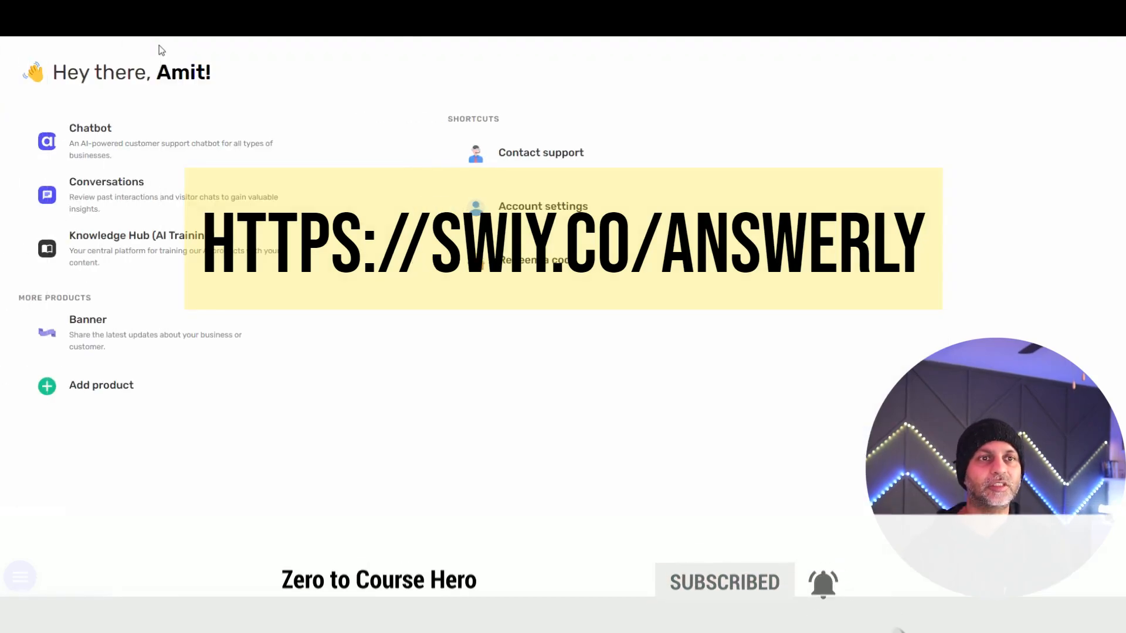
{"action": "left_click", "coordinate": [136, 234]}
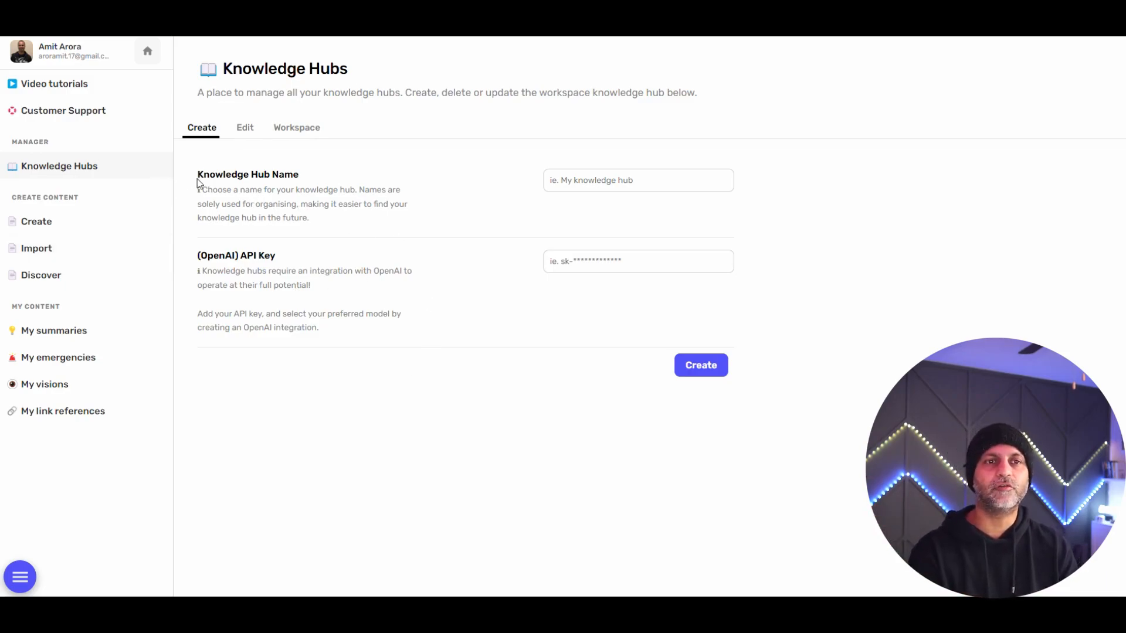
Review the VirtuTech hub on the Edit and Workspace tabs
{"action": "double_click", "coordinate": [247, 173]}
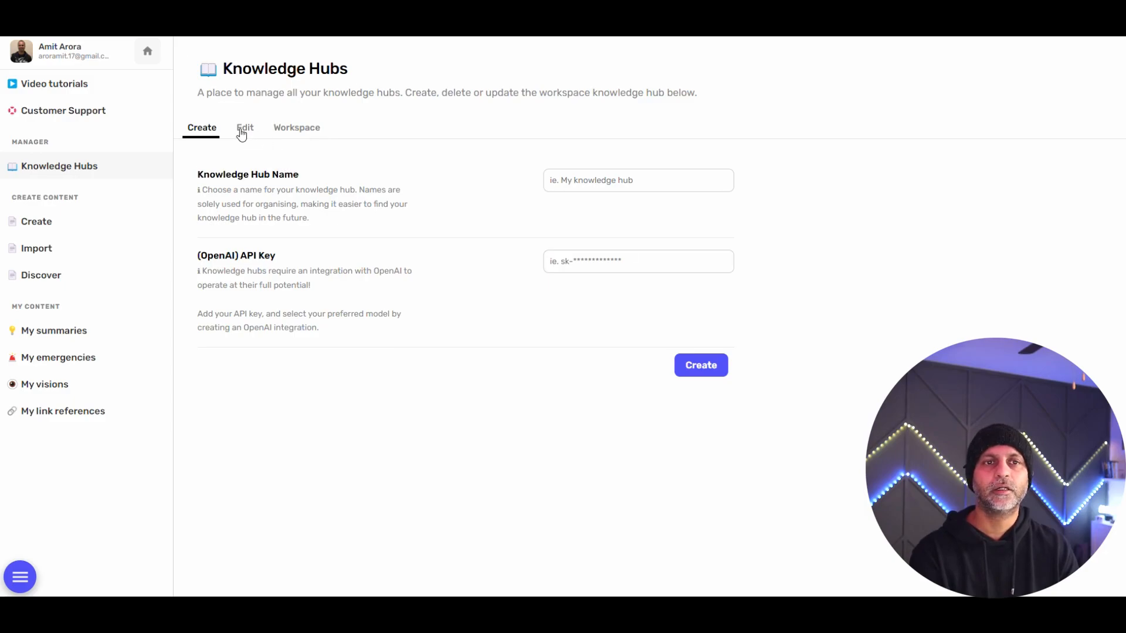
{"action": "left_click", "coordinate": [244, 128]}
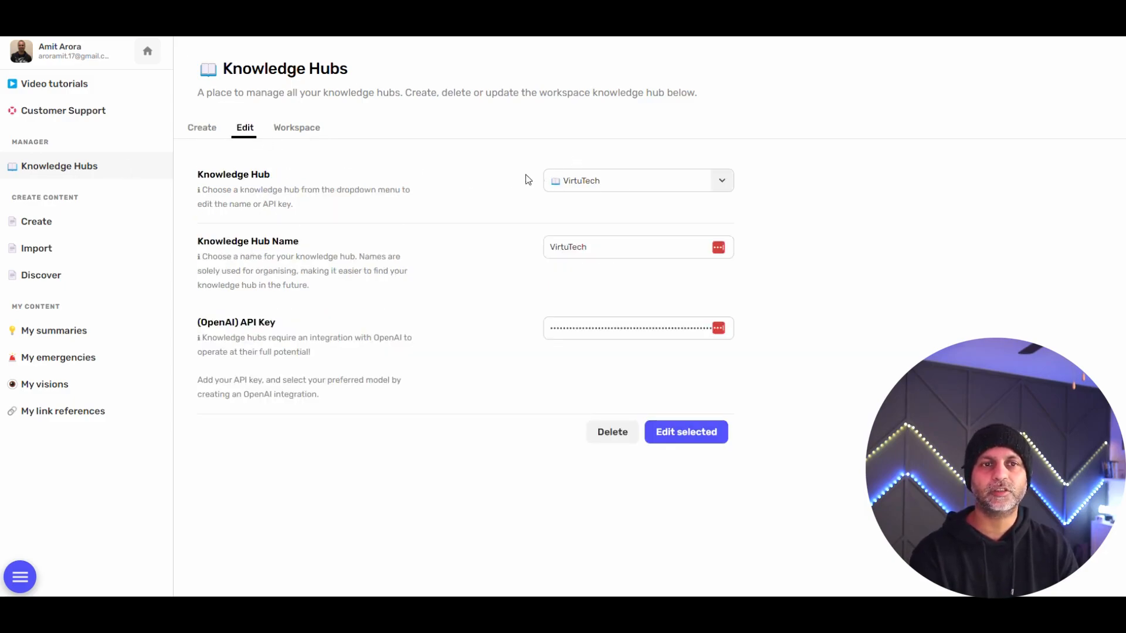
{"action": "mouse_move", "coordinate": [618, 189]}
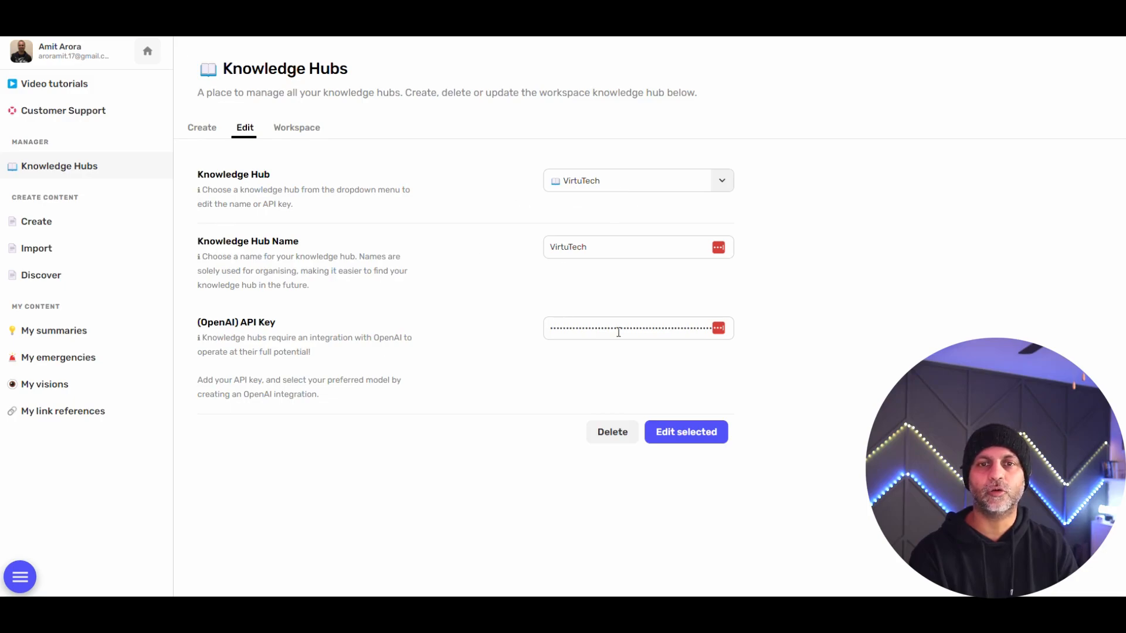
{"action": "left_click", "coordinate": [296, 128]}
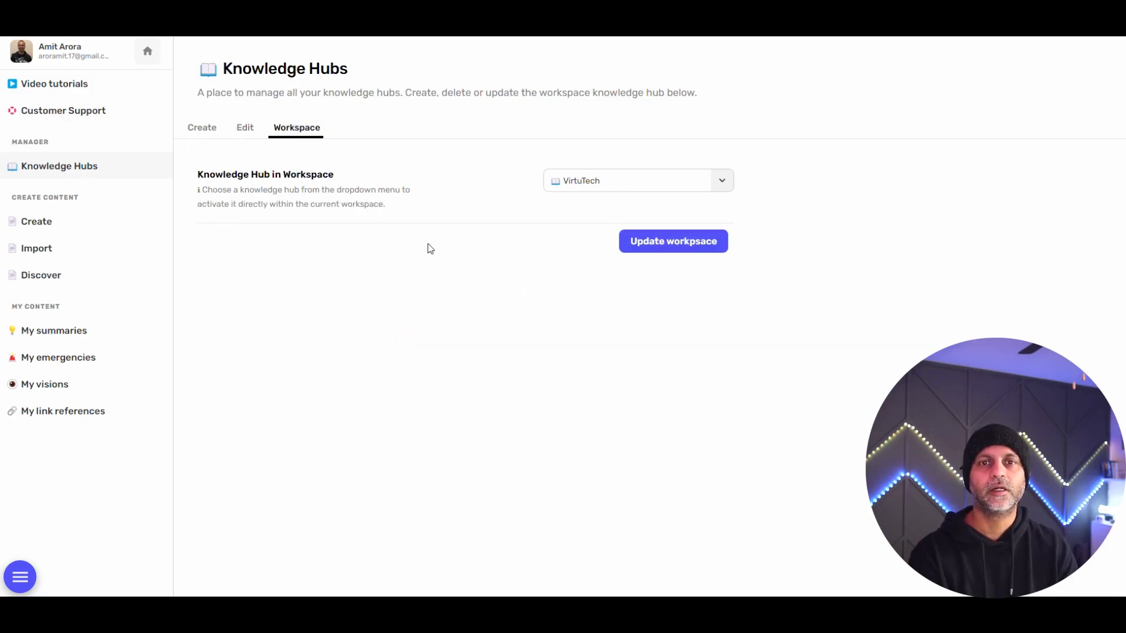
{"action": "mouse_move", "coordinate": [393, 189]}
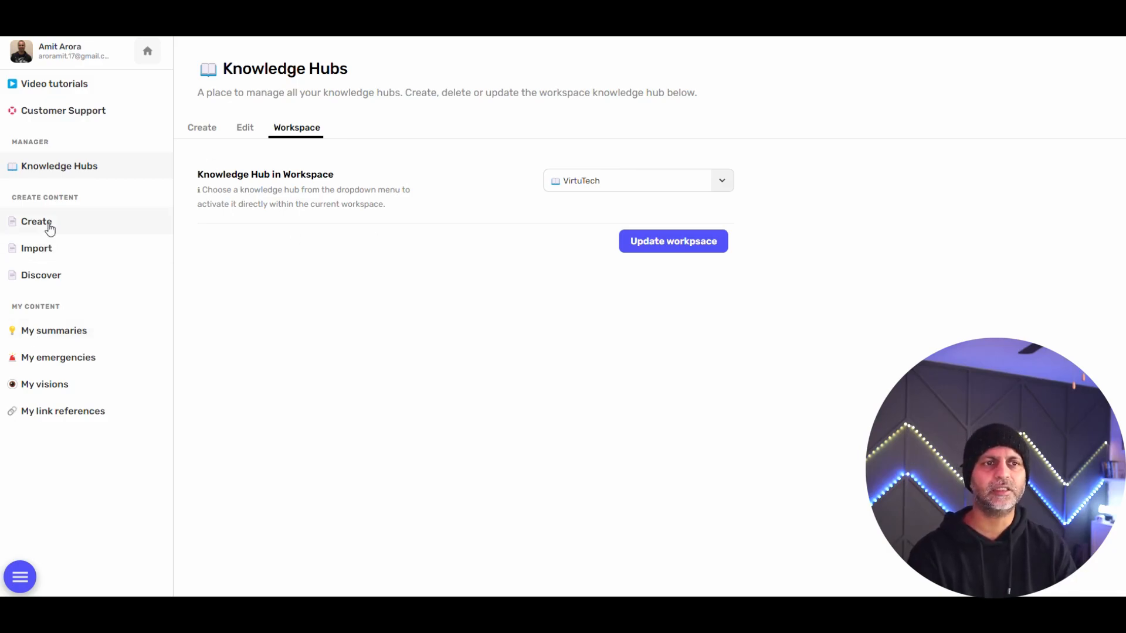
{"action": "left_click", "coordinate": [36, 221]}
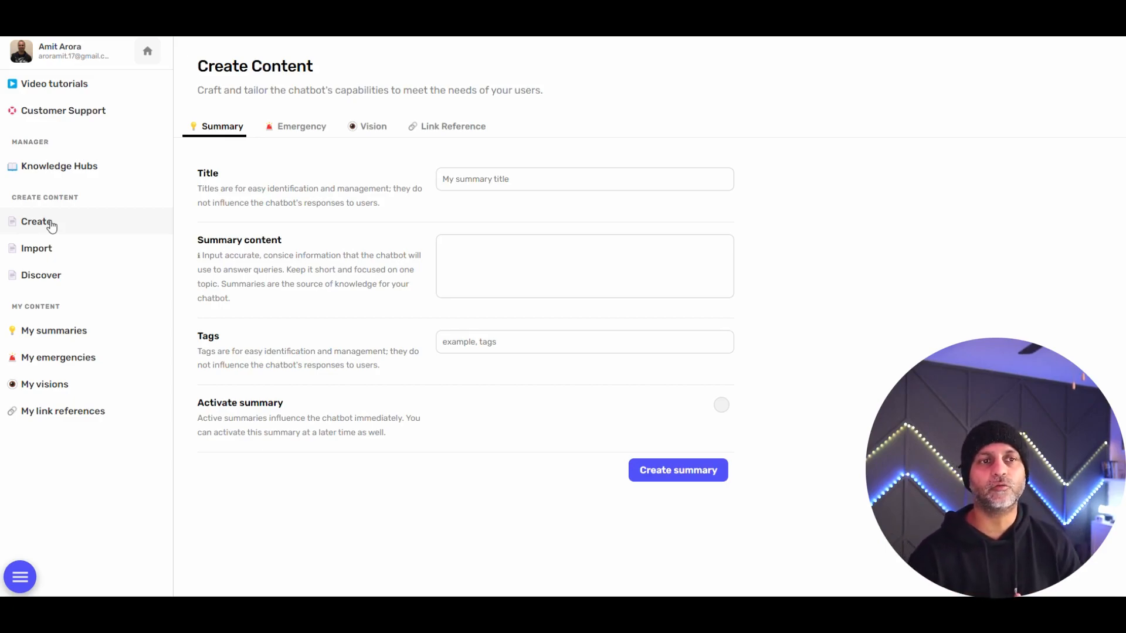
{"action": "mouse_move", "coordinate": [96, 64]}
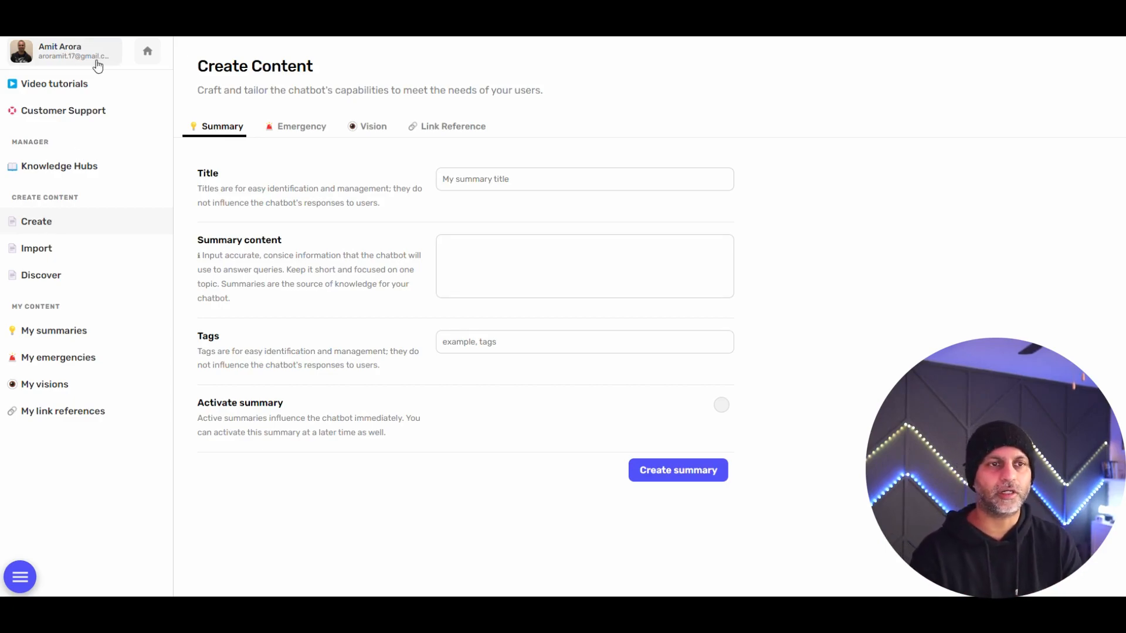
Preview the Website, Knowledge Base and From URLs import options
{"action": "left_click", "coordinate": [36, 249]}
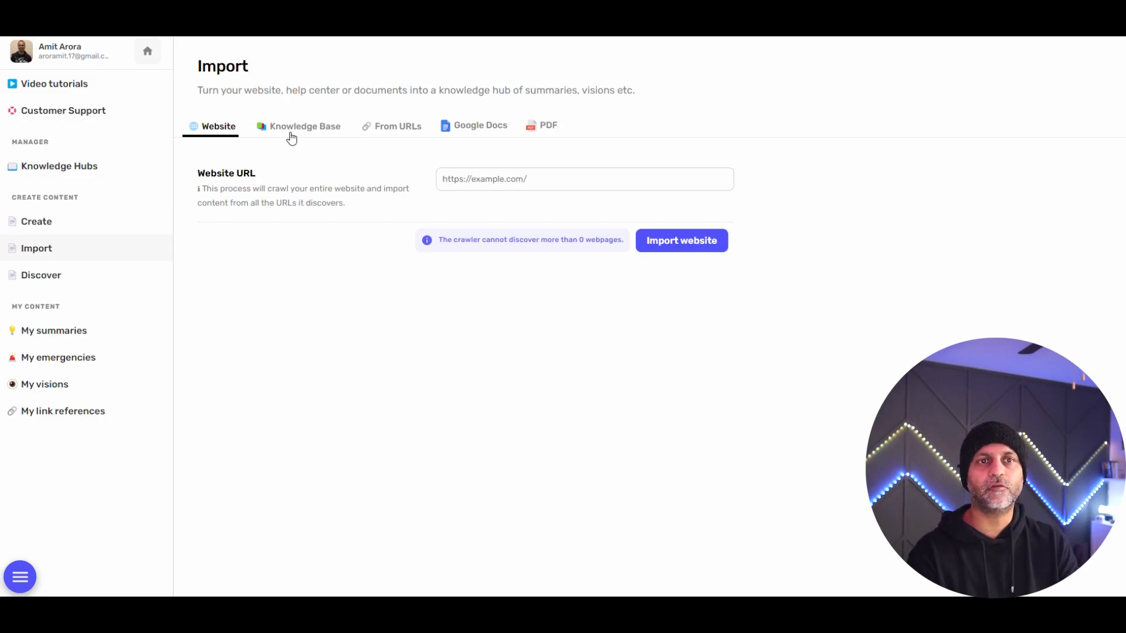
{"action": "left_click", "coordinate": [305, 125]}
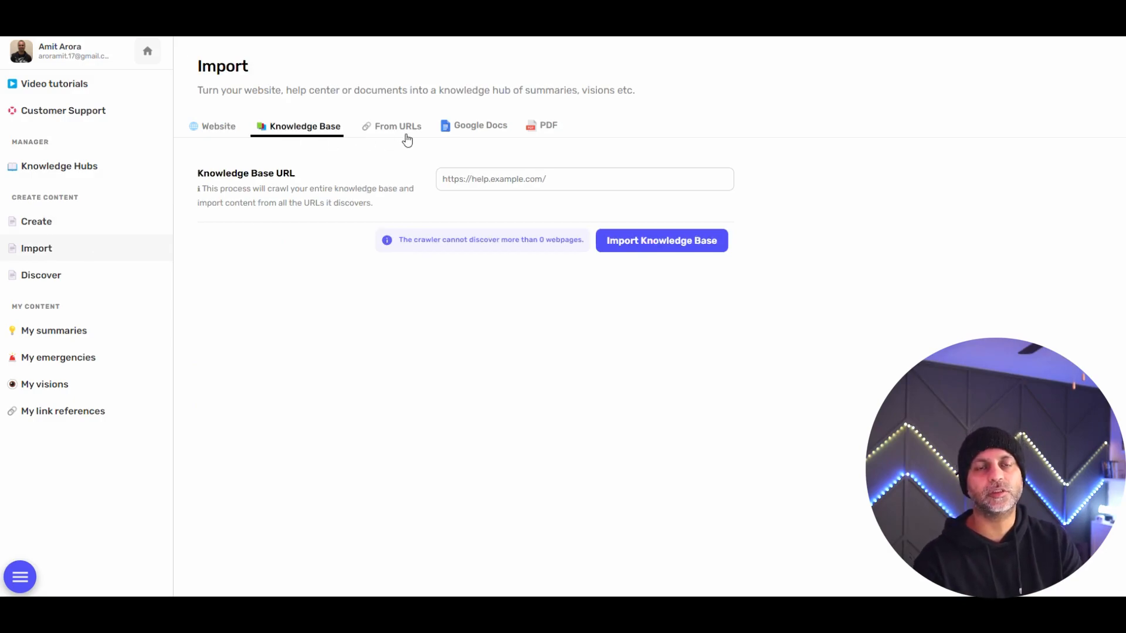
{"action": "mouse_move", "coordinate": [384, 200]}
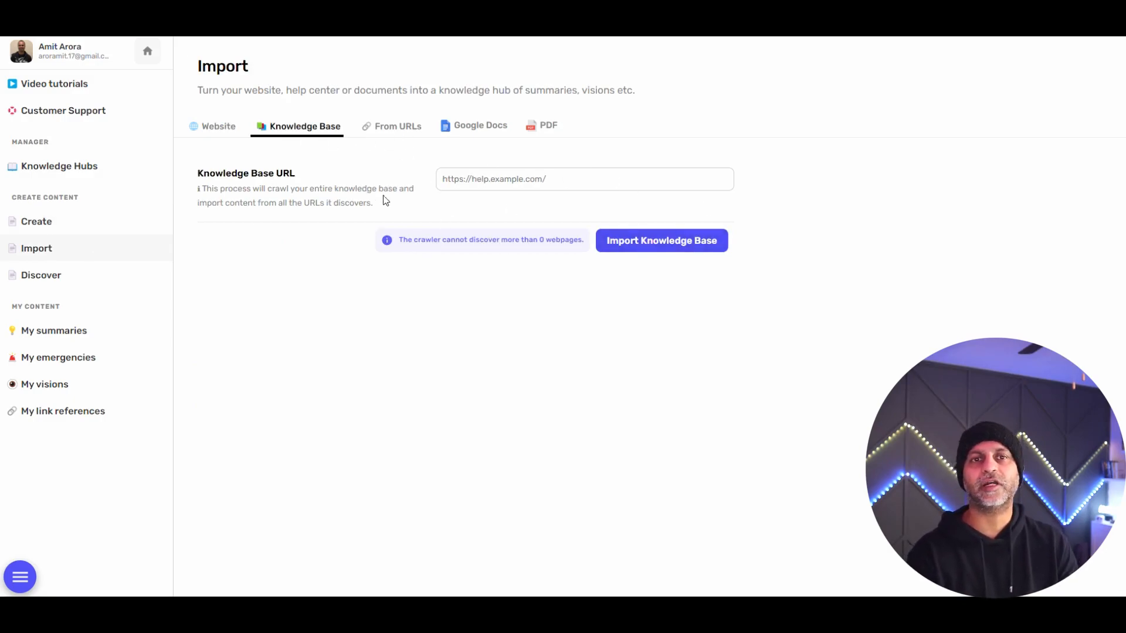
{"action": "left_click", "coordinate": [397, 125]}
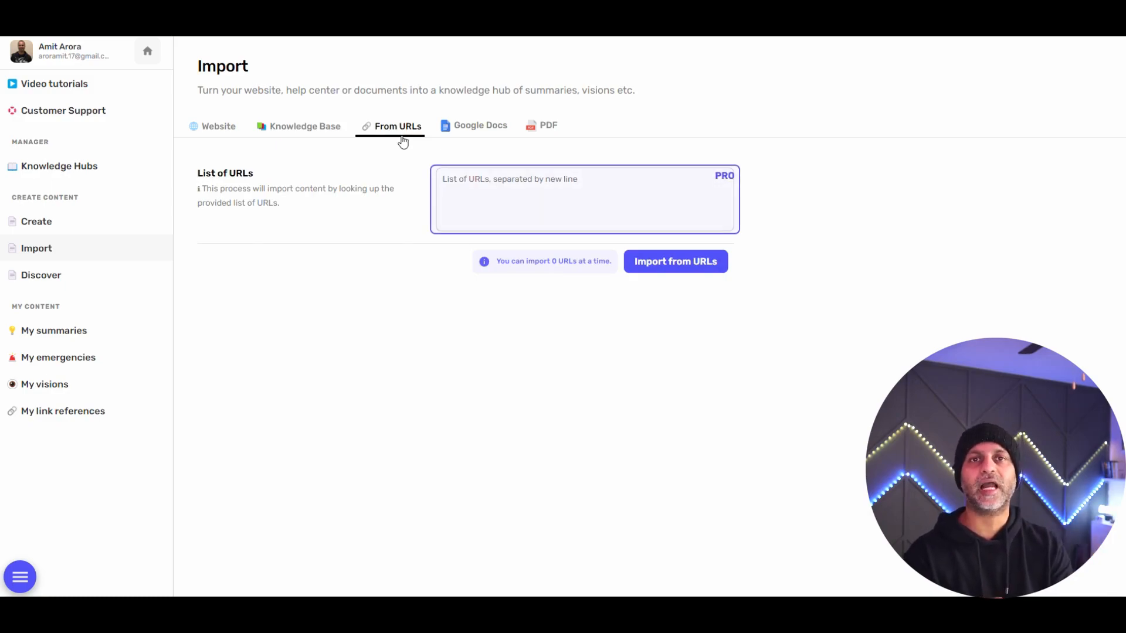
{"action": "left_click", "coordinate": [480, 125]}
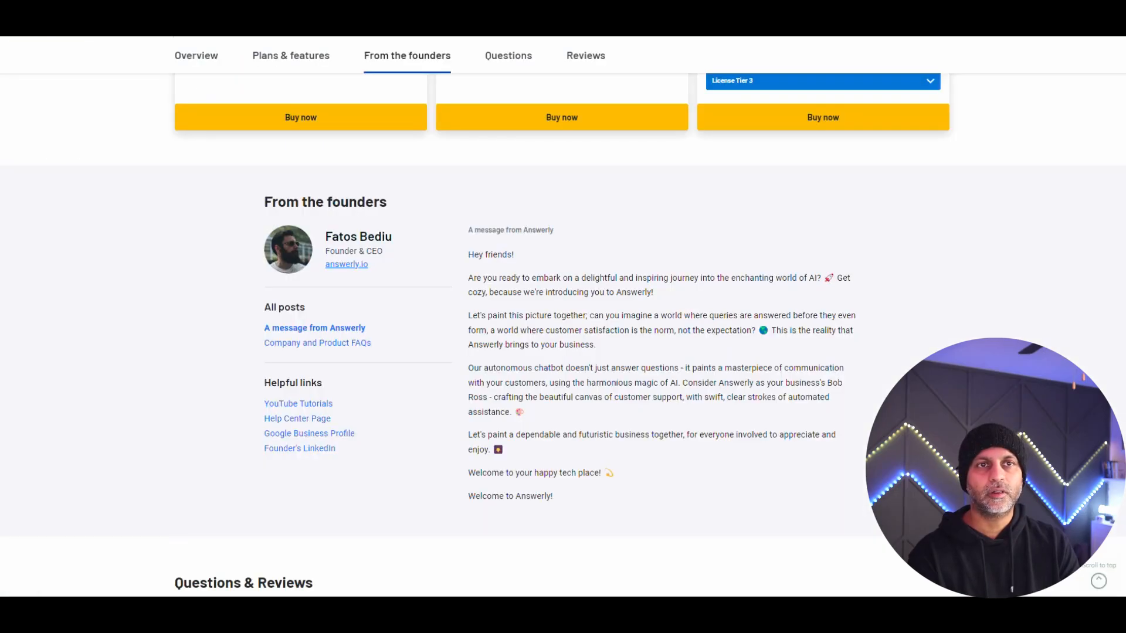
Highlight Tier 1's limit of 10 crawled webpages per import on the AppSumo deal page
{"action": "scroll", "scroll_direction": "up", "scroll_amount": 3}
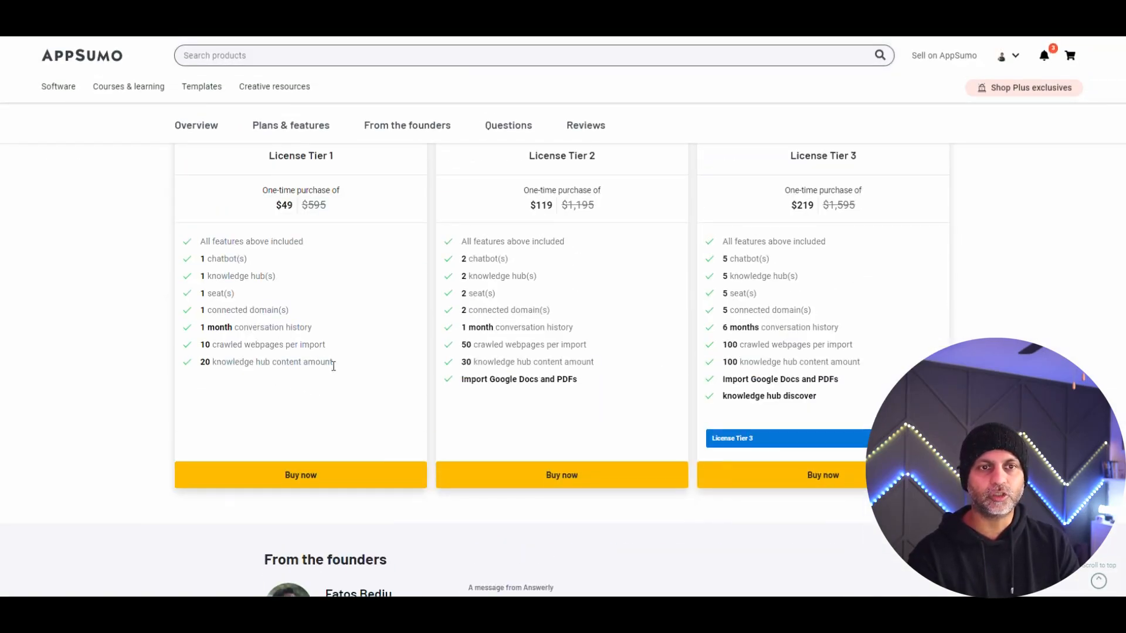
{"action": "double_click", "coordinate": [262, 345]}
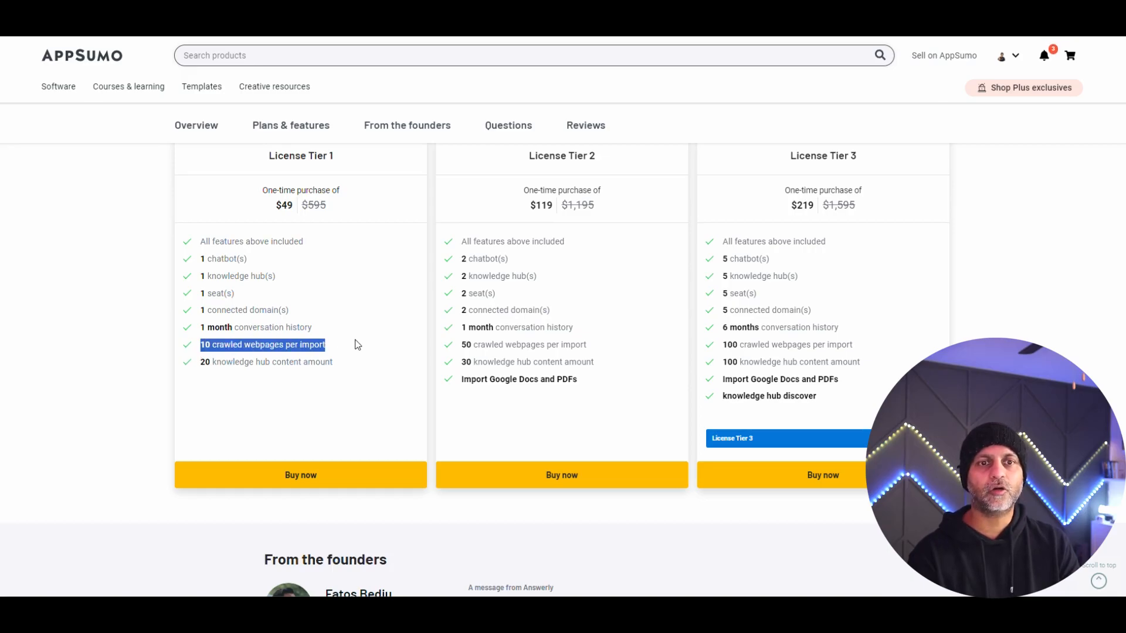
{"action": "scroll", "scroll_direction": "up", "scroll_amount": 3}
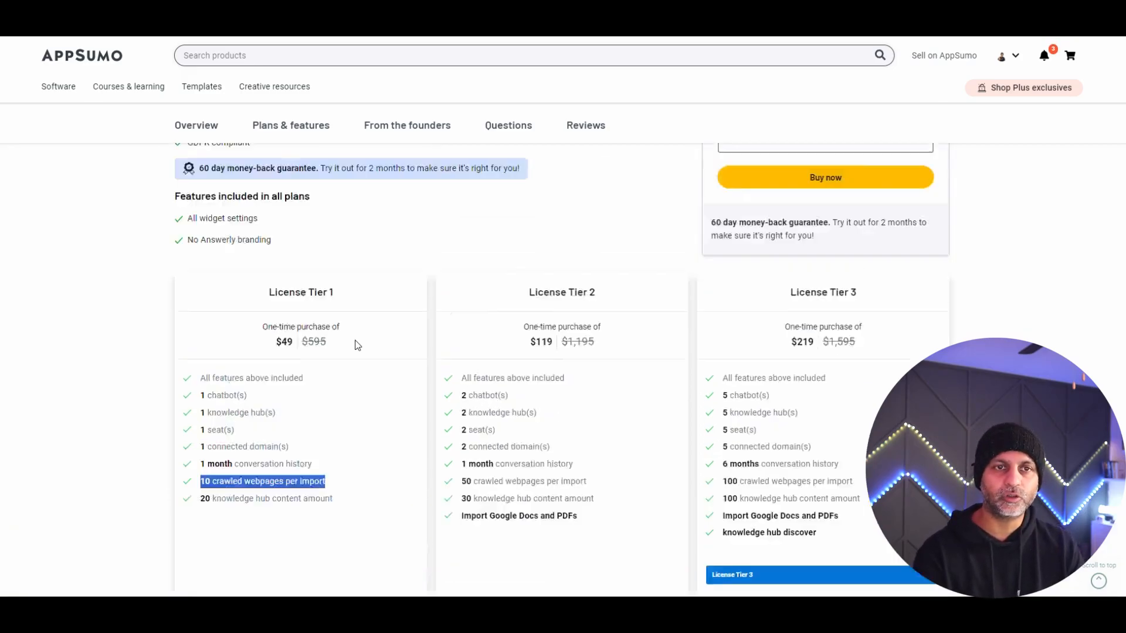
{"action": "key", "text": "ctrl+f"}
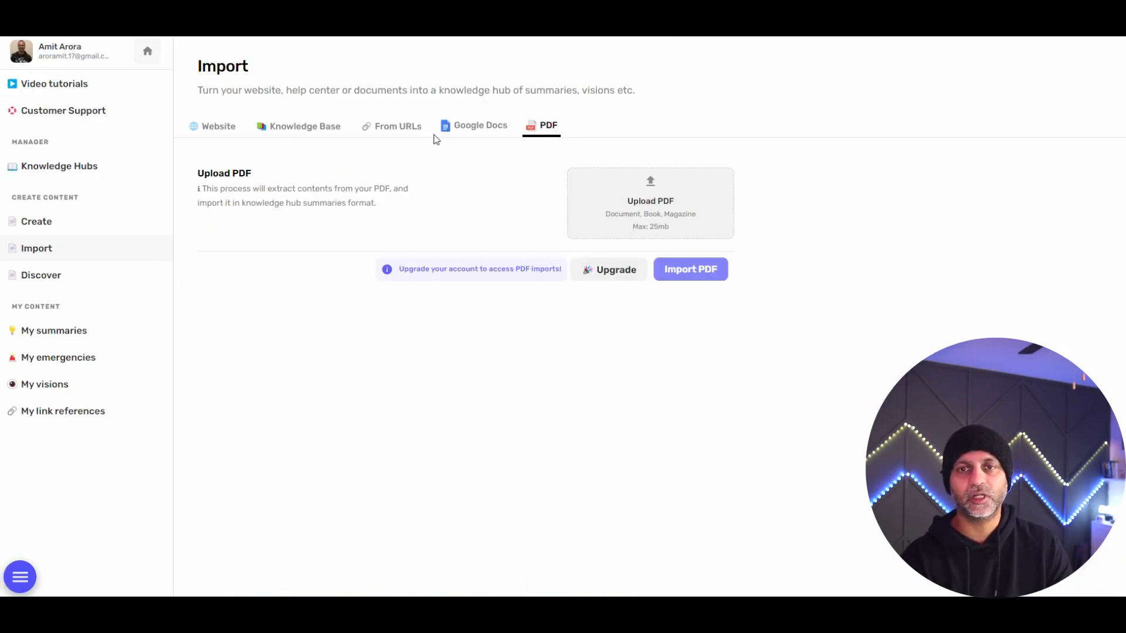
Open the Discover page, which needs an account upgrade to run
{"action": "left_click", "coordinate": [41, 275]}
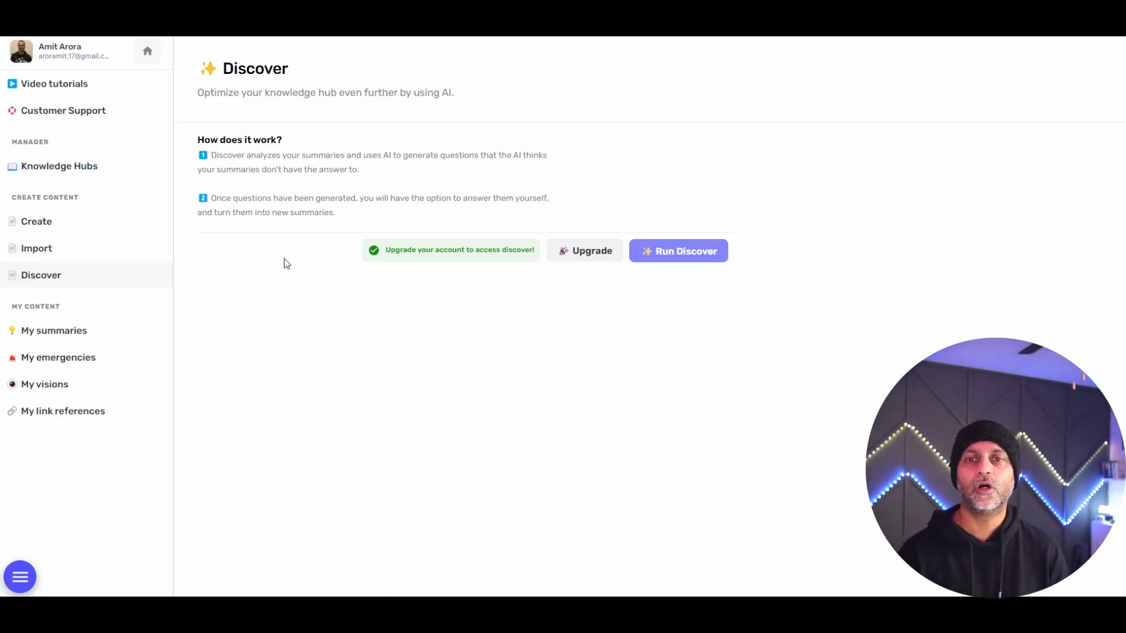
{"action": "mouse_move", "coordinate": [678, 250]}
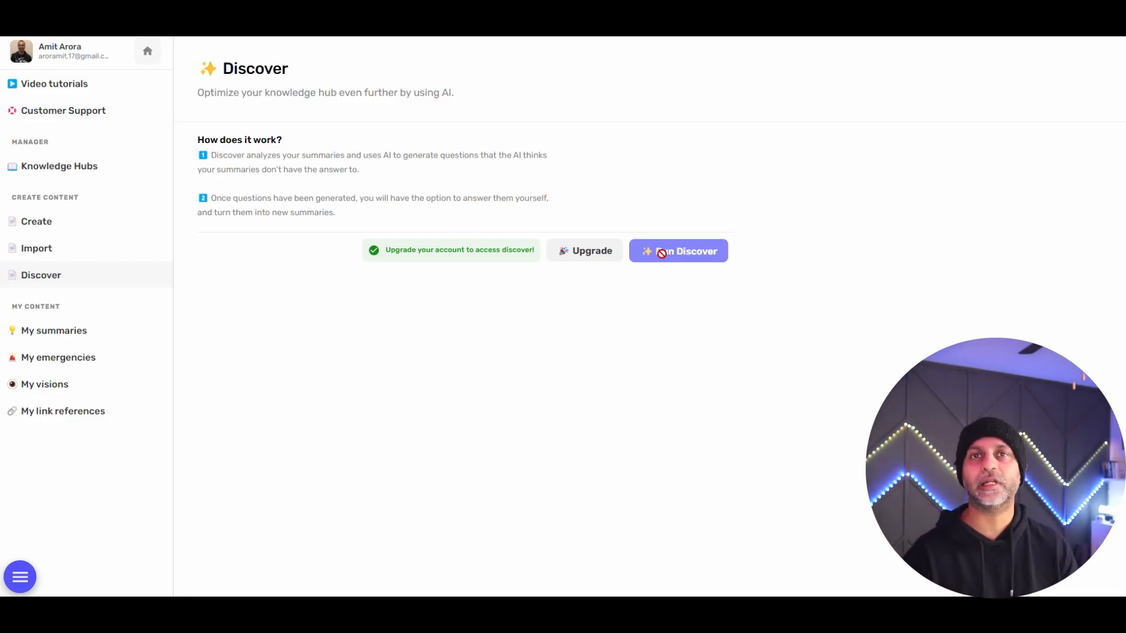
Tag the C Suite Executives summary VirtuTech, activate it, and re-add the tag after the error
{"action": "left_click", "coordinate": [36, 222]}
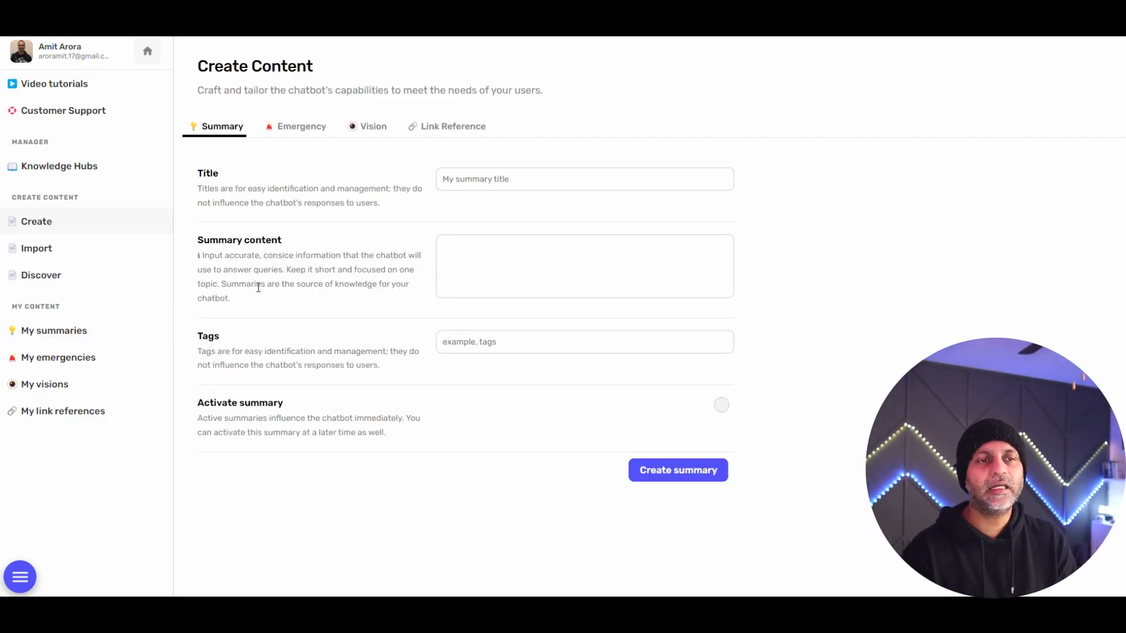
{"action": "mouse_move", "coordinate": [63, 411]}
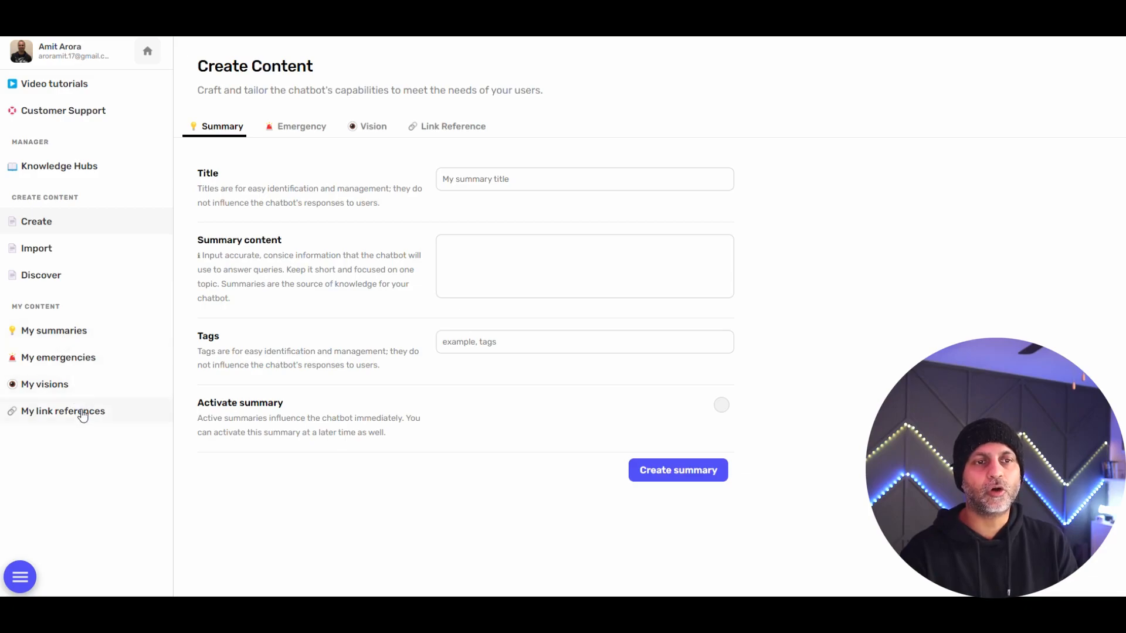
{"action": "mouse_move", "coordinate": [54, 330]}
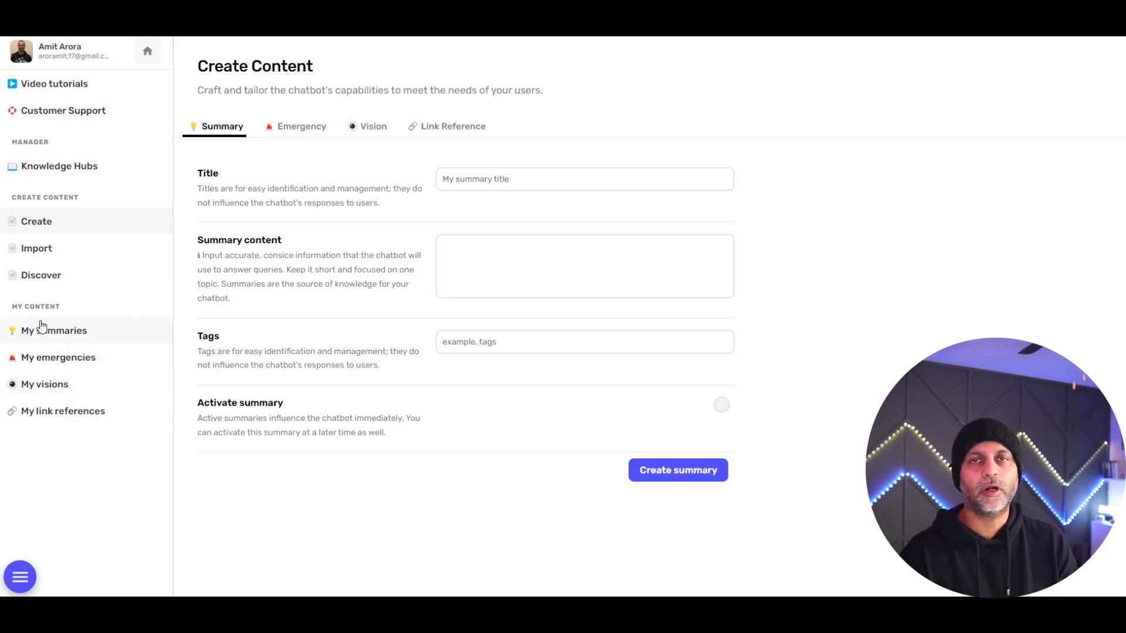
{"action": "mouse_move", "coordinate": [64, 334]}
{"action": "type", "text": "C Suite Executives"}
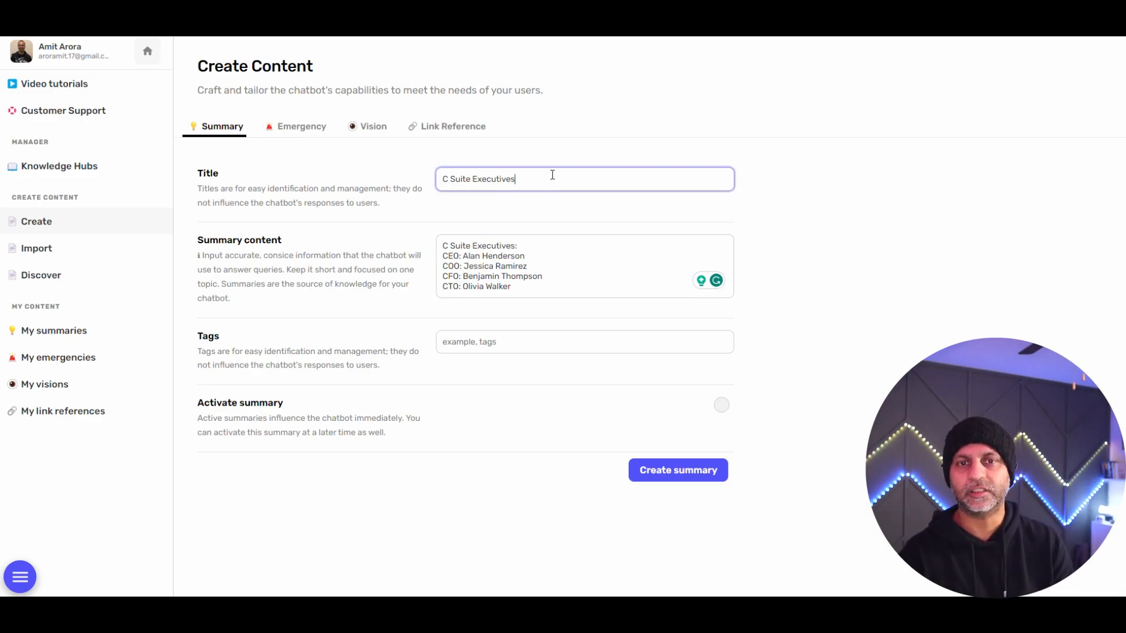
{"action": "mouse_move", "coordinate": [353, 173]}
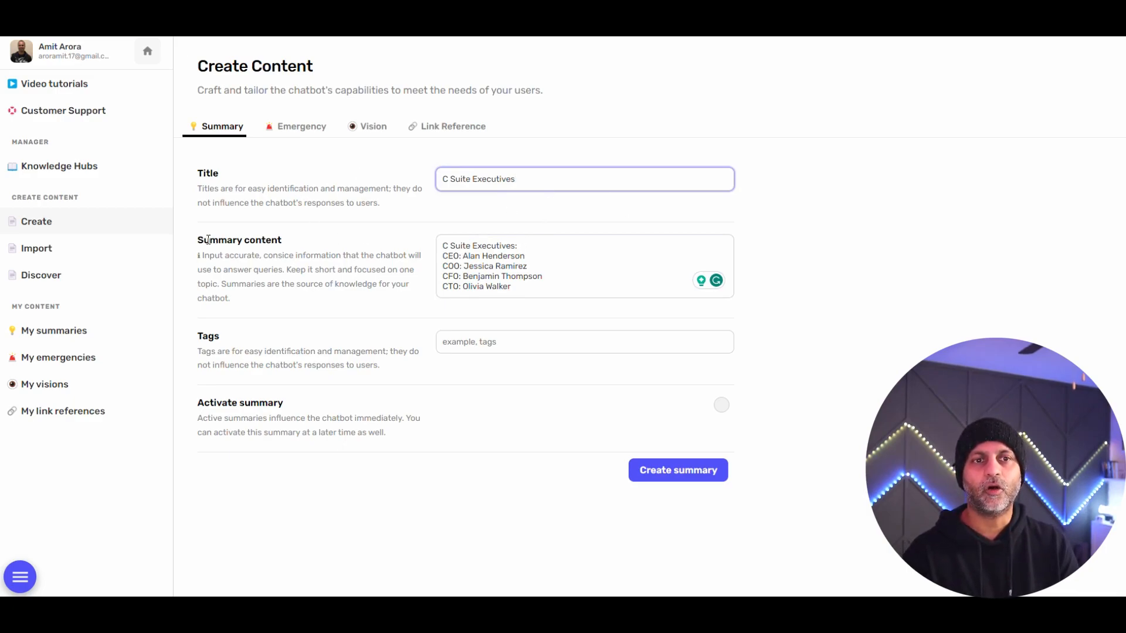
{"action": "left_click", "coordinate": [583, 341]}
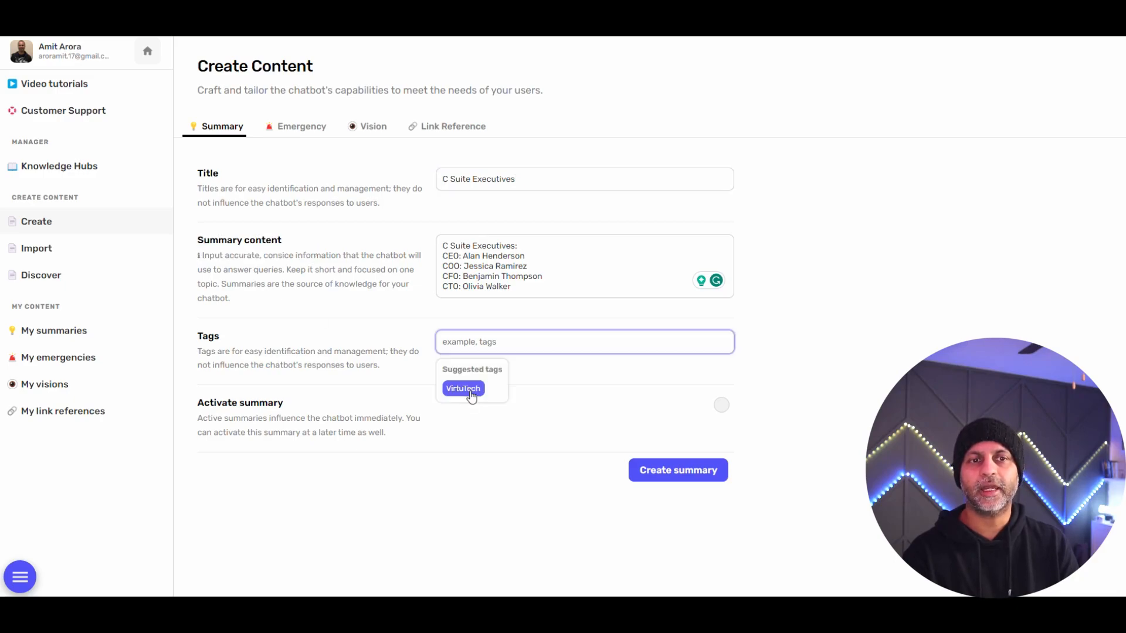
{"action": "left_click", "coordinate": [463, 388]}
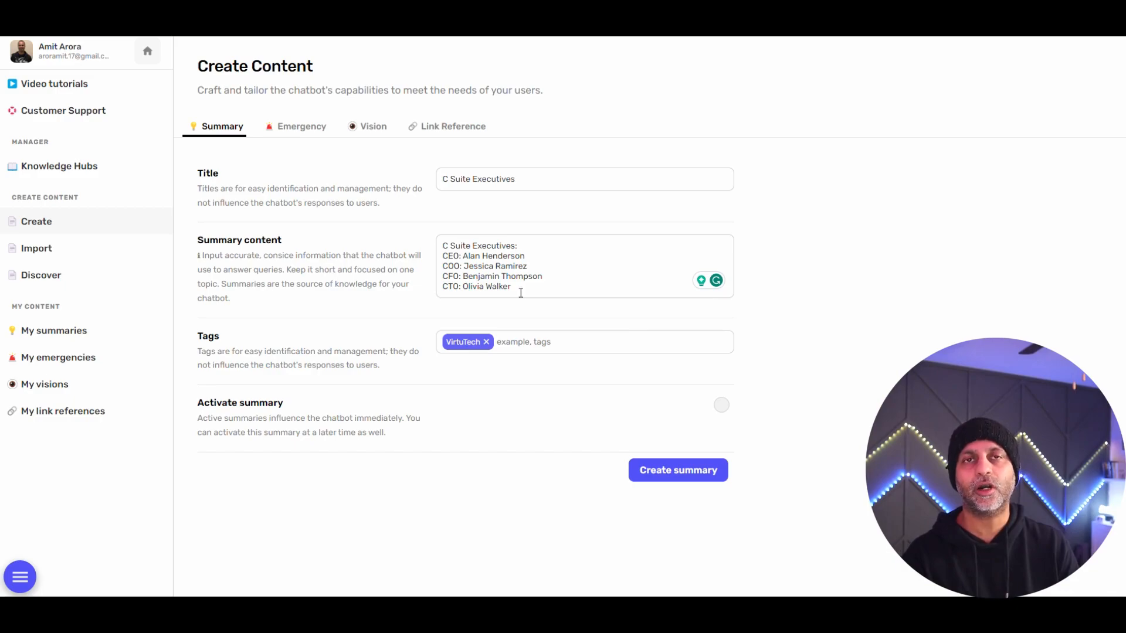
{"action": "mouse_move", "coordinate": [487, 360]}
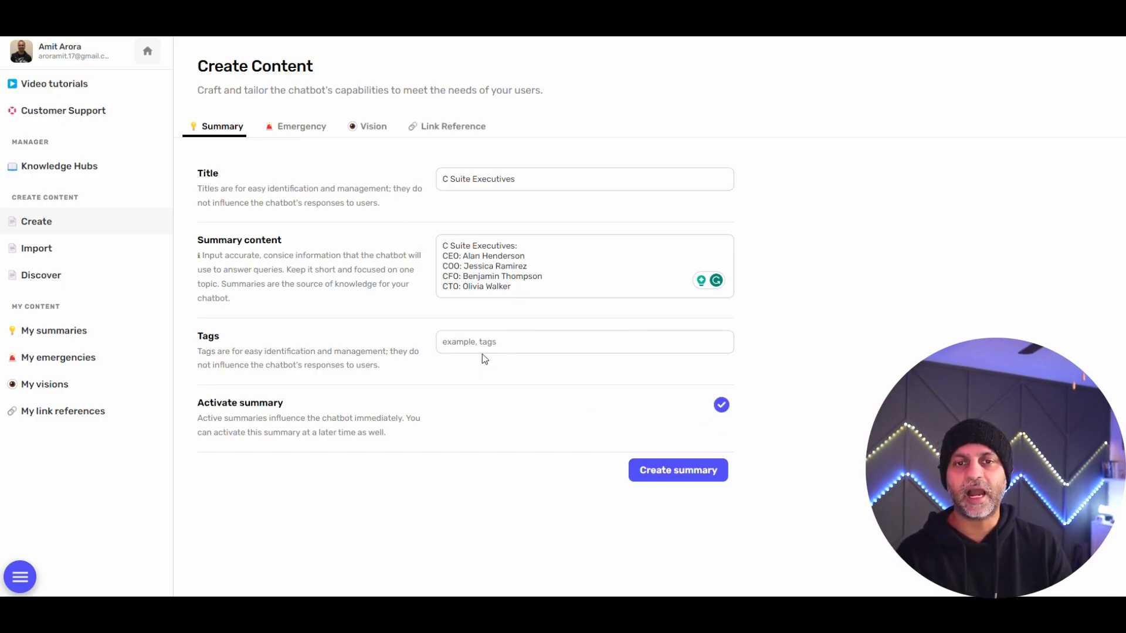
{"action": "left_click", "coordinate": [676, 470]}
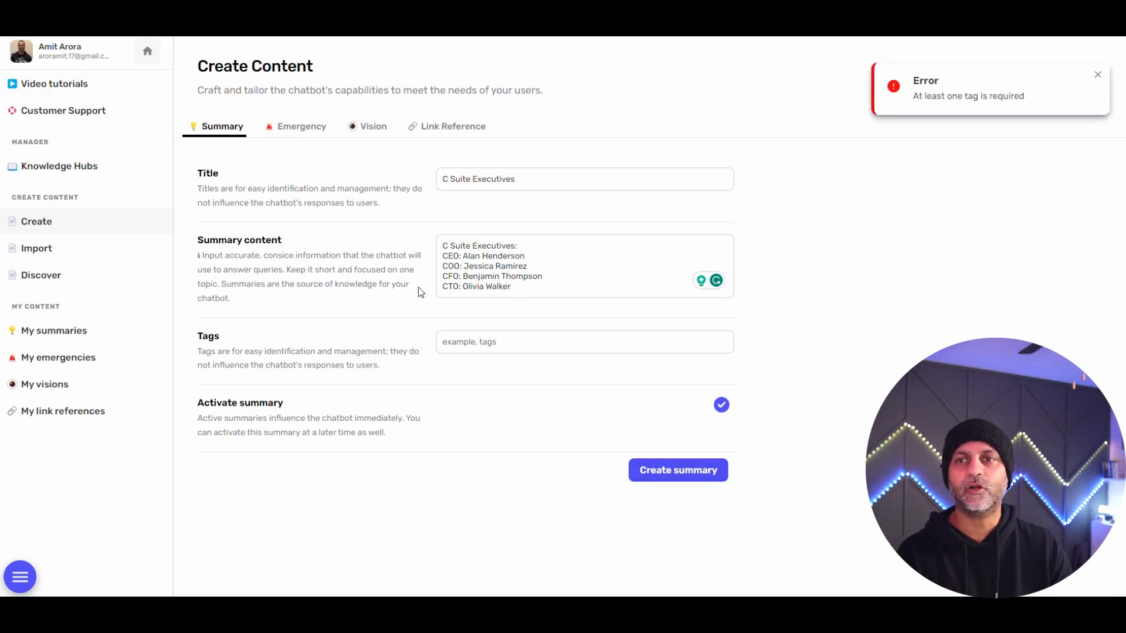
{"action": "type", "text": "VirtuTech"}
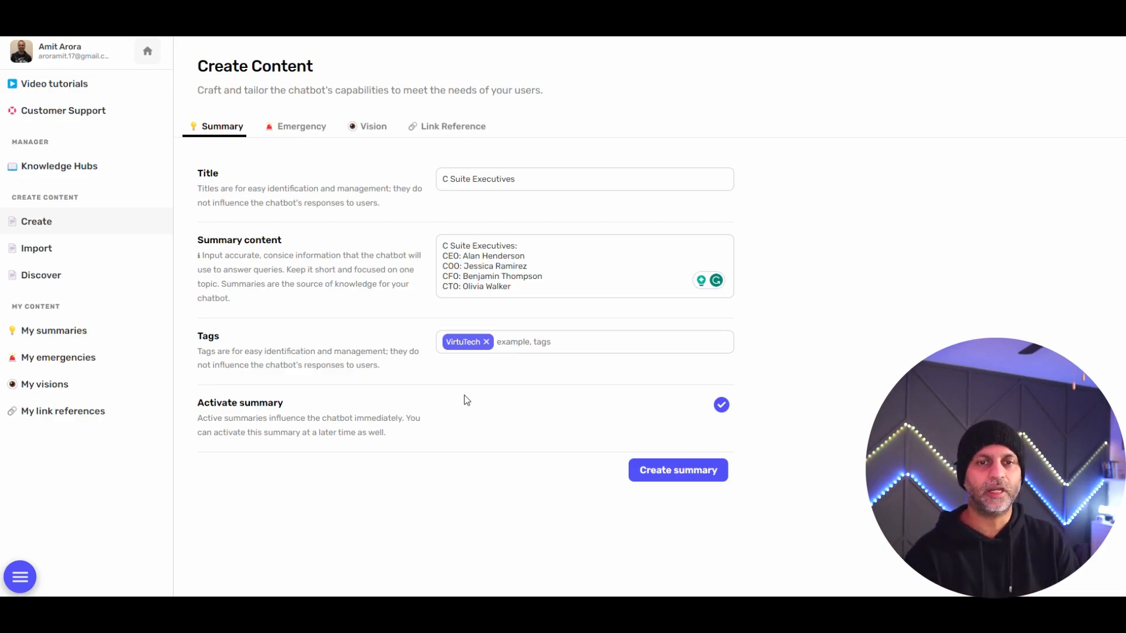
{"action": "mouse_move", "coordinate": [686, 452]}
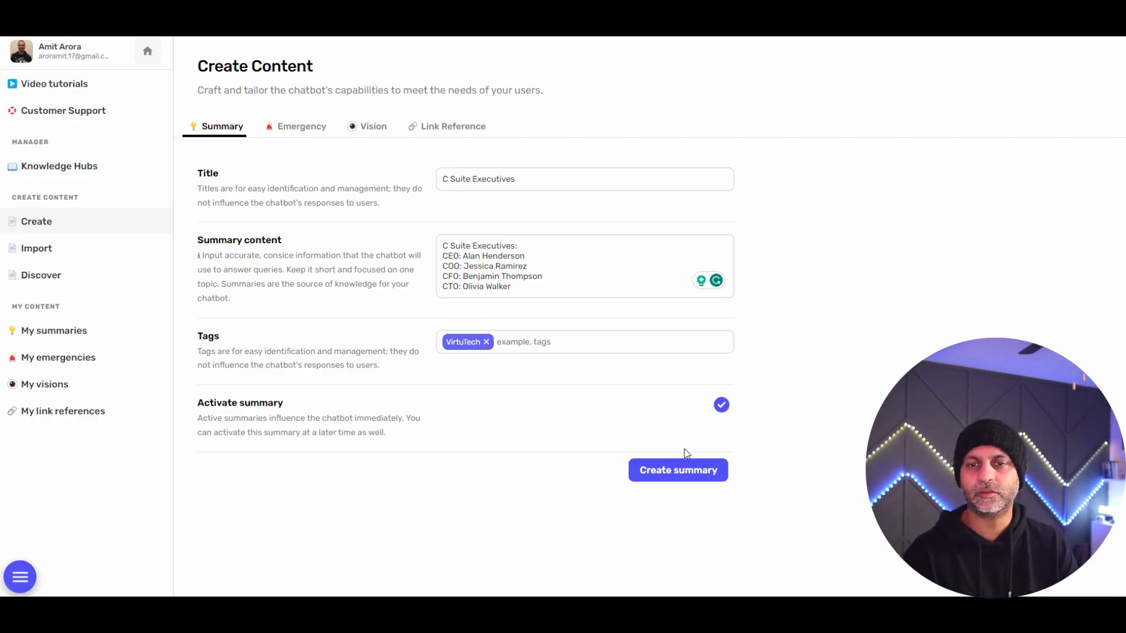
{"action": "mouse_move", "coordinate": [303, 172]}
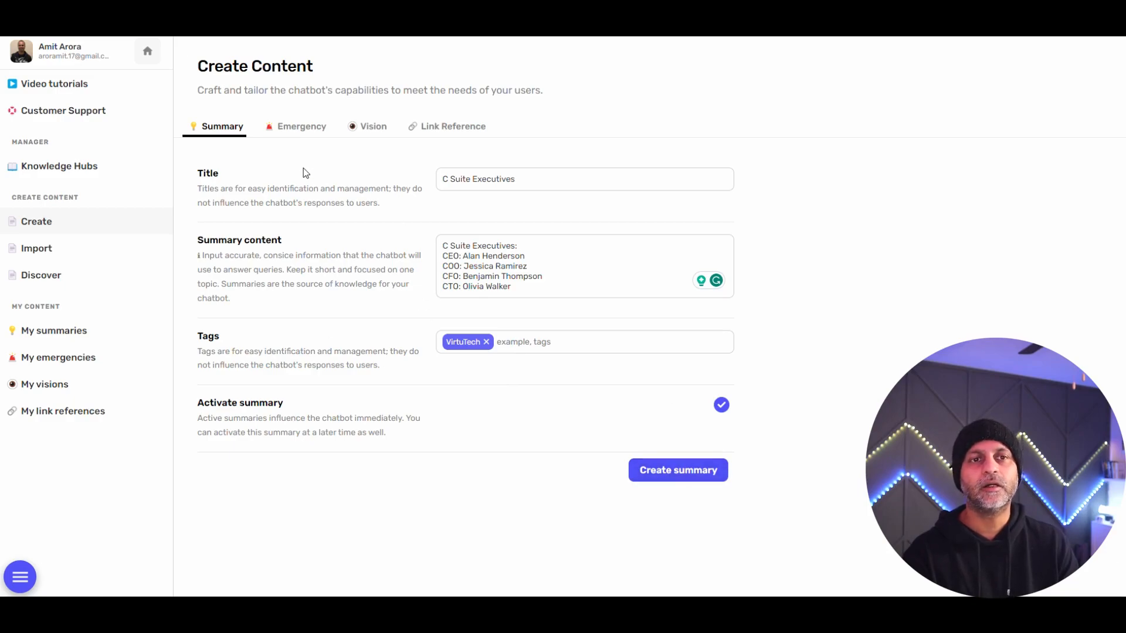
{"action": "mouse_move", "coordinate": [627, 415]}
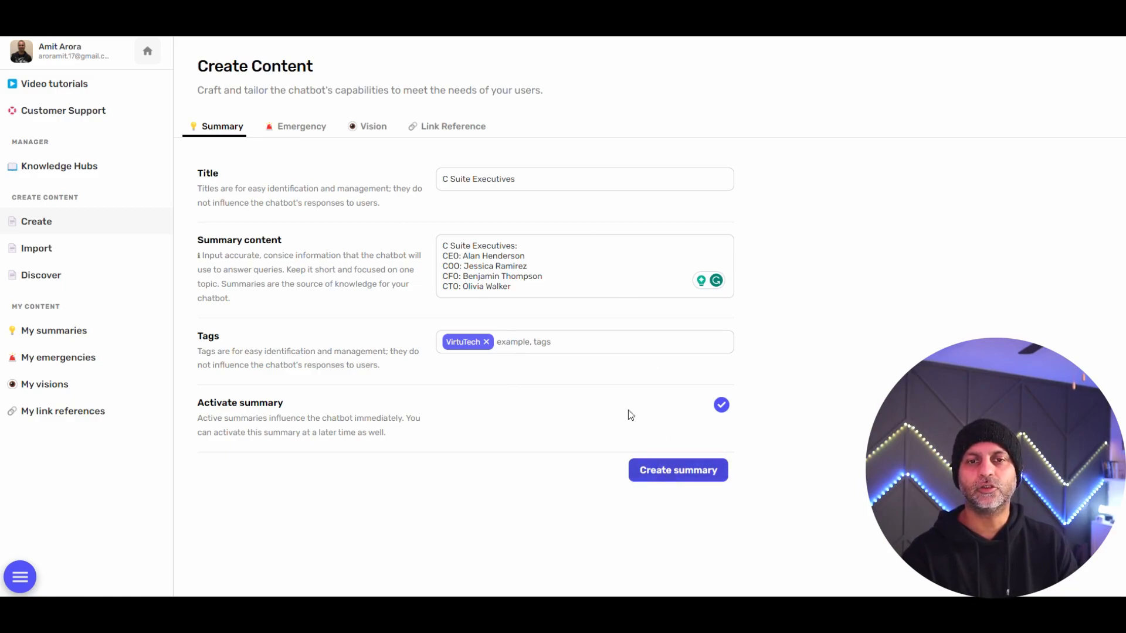
{"action": "mouse_move", "coordinate": [677, 470]}
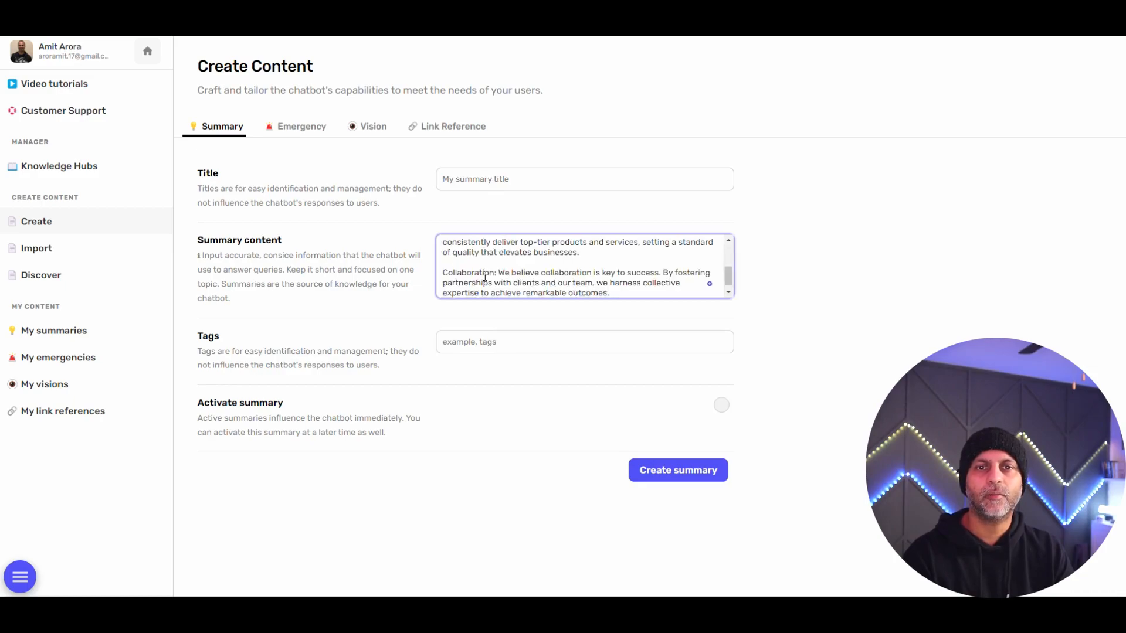
Create the VirtuTech-tagged core values summary and bring up the blank Emergency form
{"action": "scroll", "scroll_direction": "up", "scroll_amount": 3}
{"action": "type", "text": "core values for "}
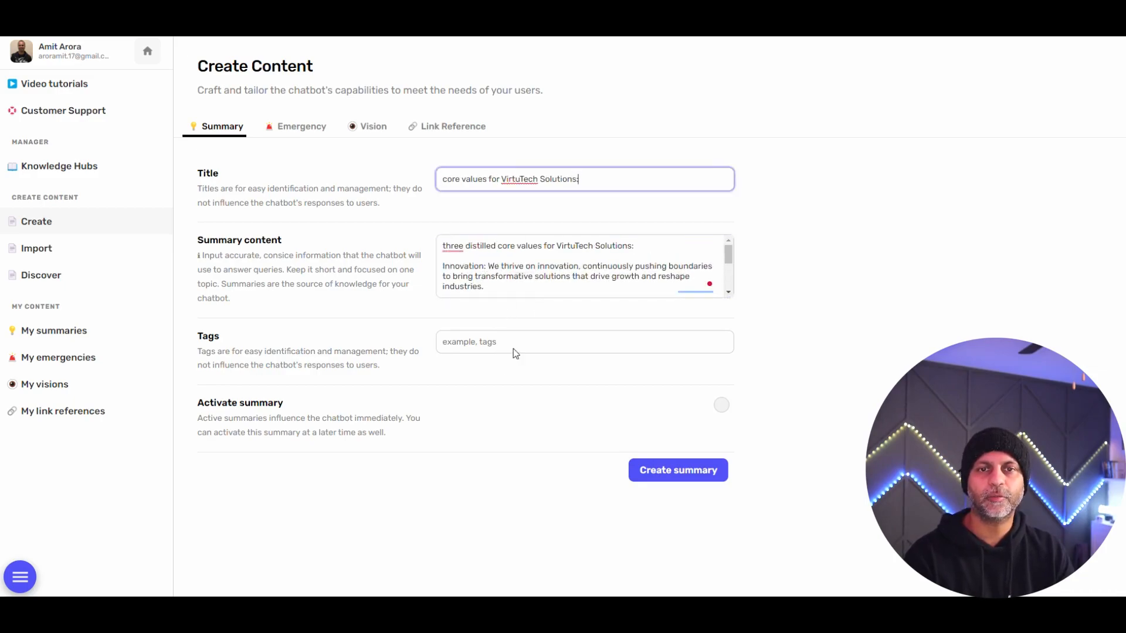
{"action": "type", "text": "VirtuTech"}
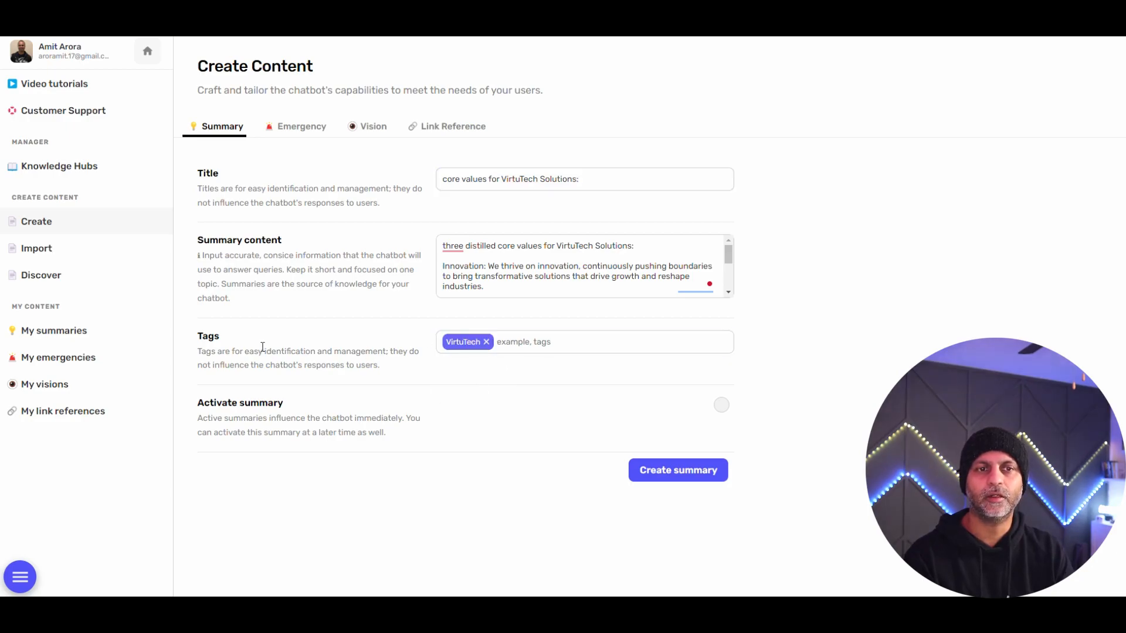
{"action": "left_click", "coordinate": [676, 470]}
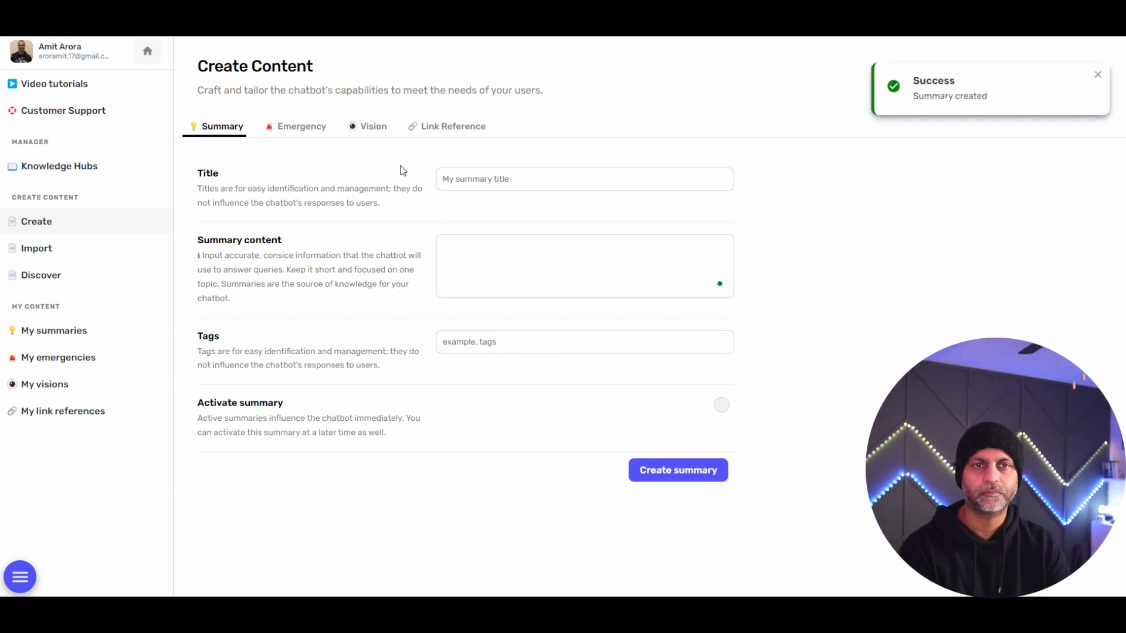
{"action": "left_click", "coordinate": [300, 127]}
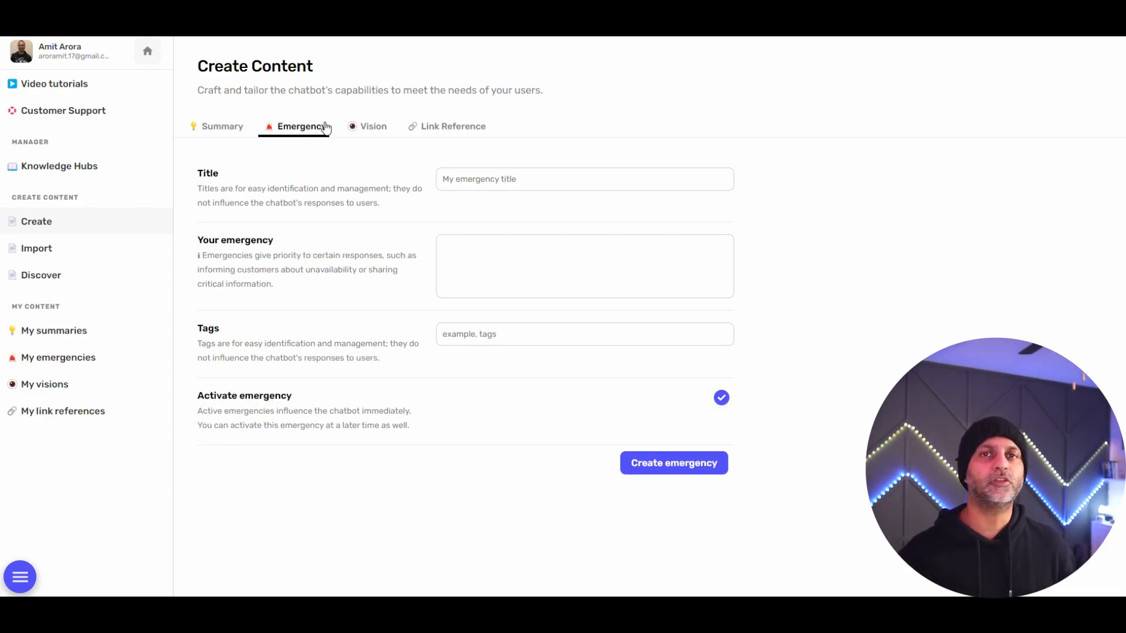
{"action": "mouse_move", "coordinate": [694, 206]}
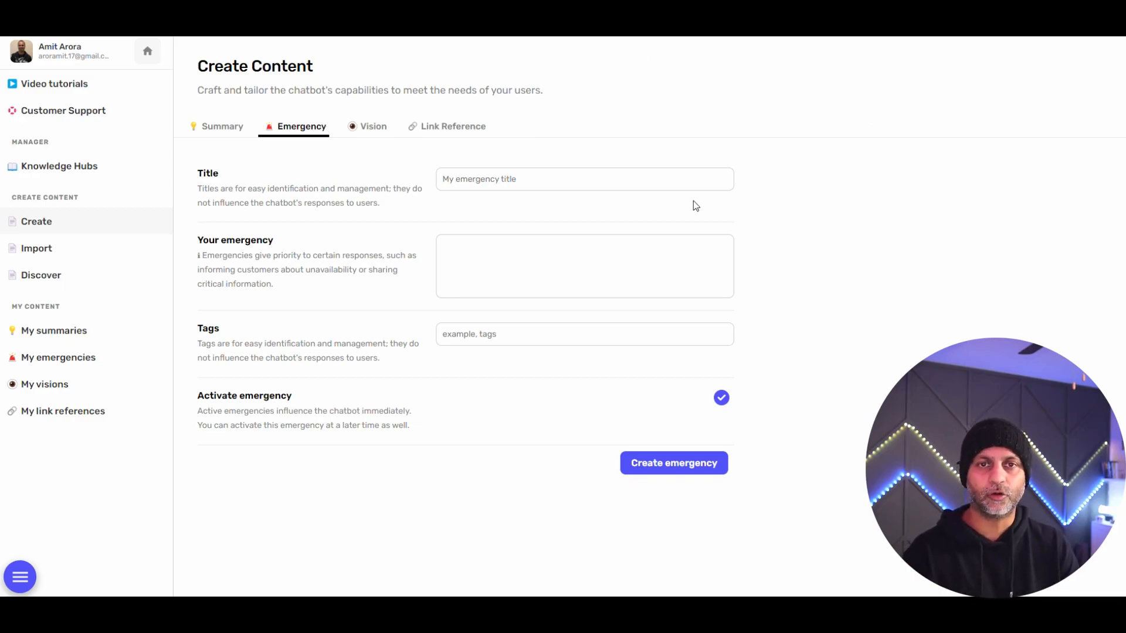
Create an active Planned Maintenance emergency for Dec 21st, 0900–1700 GMT, tagged maintenance
{"action": "left_click", "coordinate": [585, 179]}
{"action": "type", "text": "Planned Maintenance"}
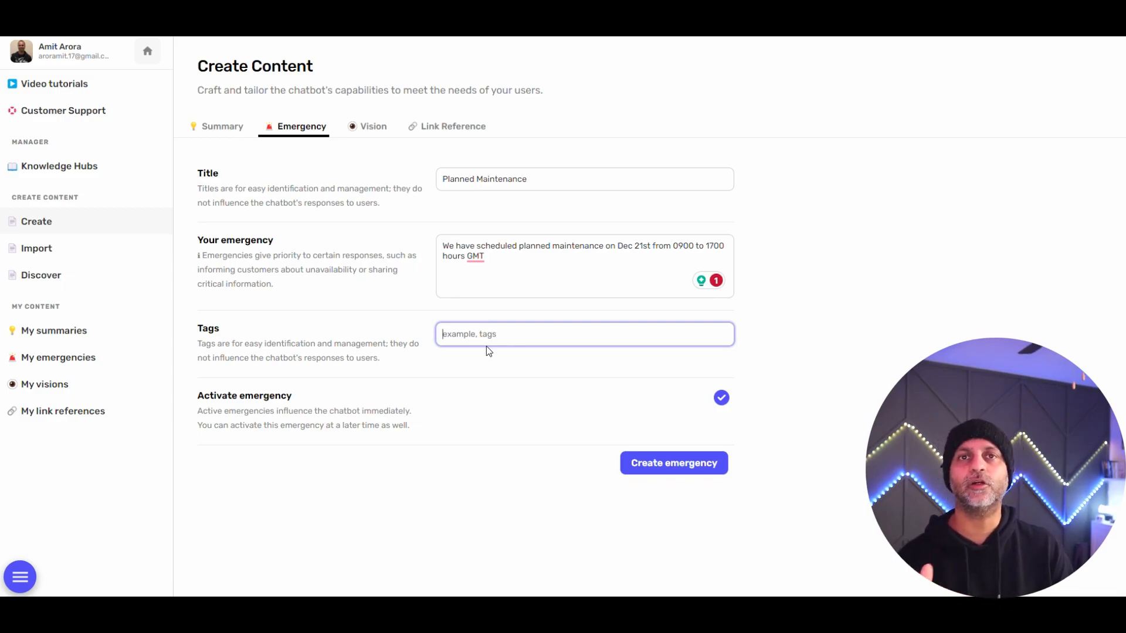
{"action": "mouse_move", "coordinate": [211, 137]}
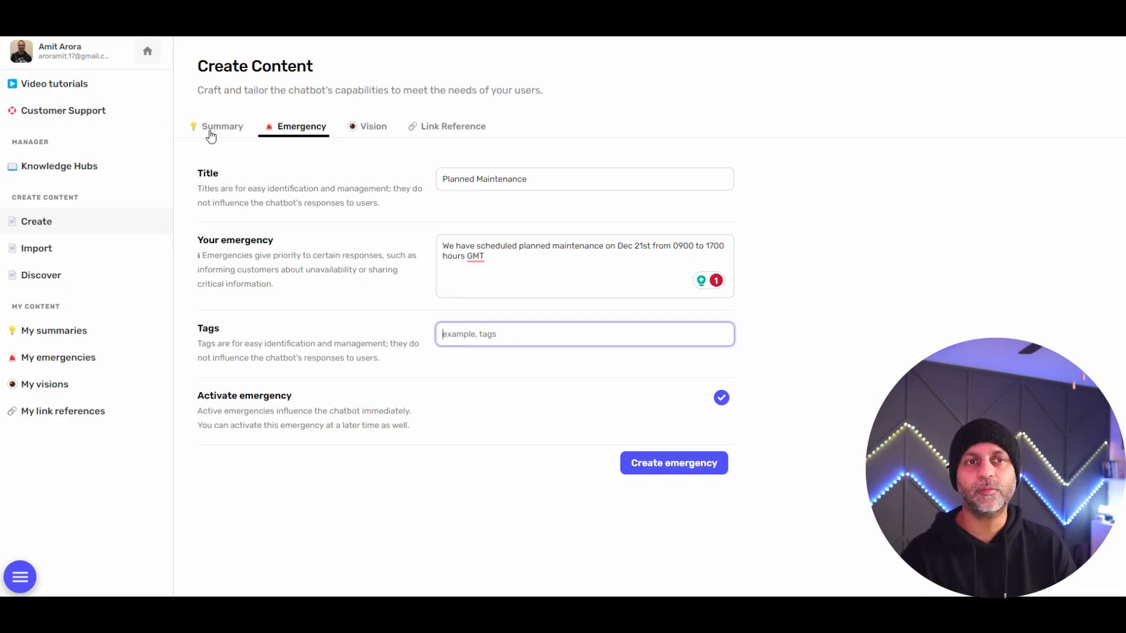
{"action": "mouse_move", "coordinate": [307, 142]}
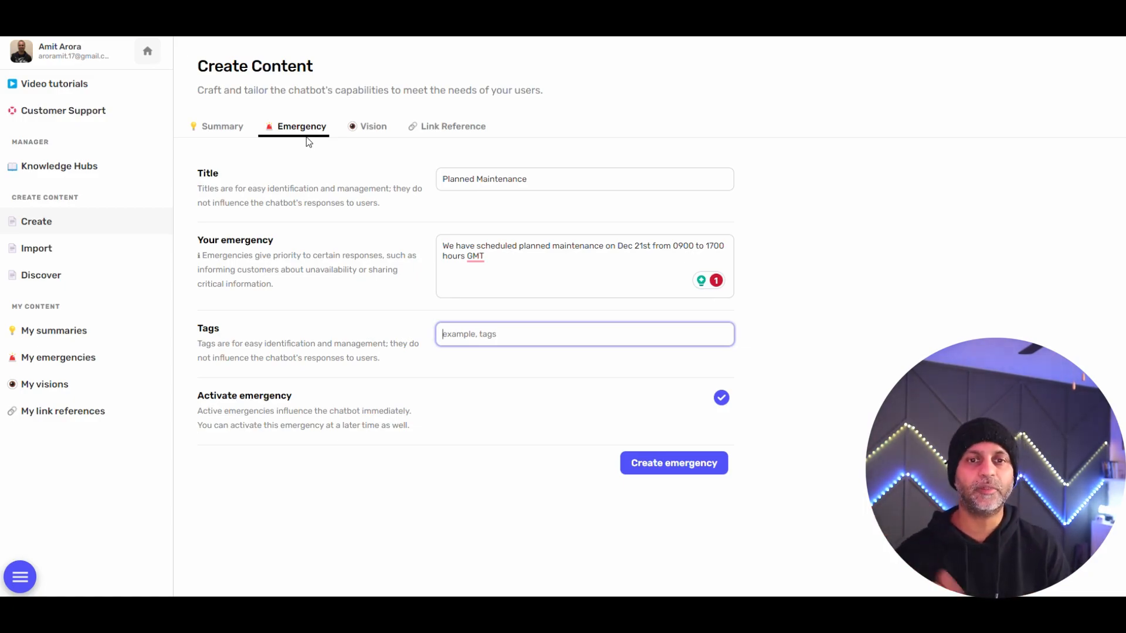
{"action": "mouse_move", "coordinate": [484, 338]}
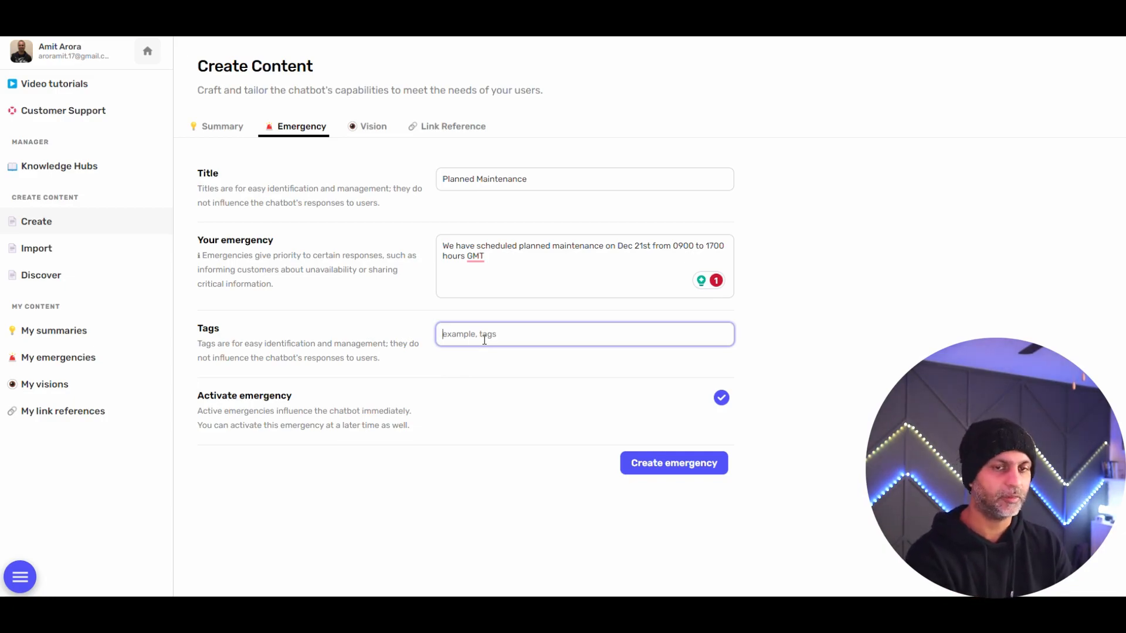
{"action": "type", "text": "main"}
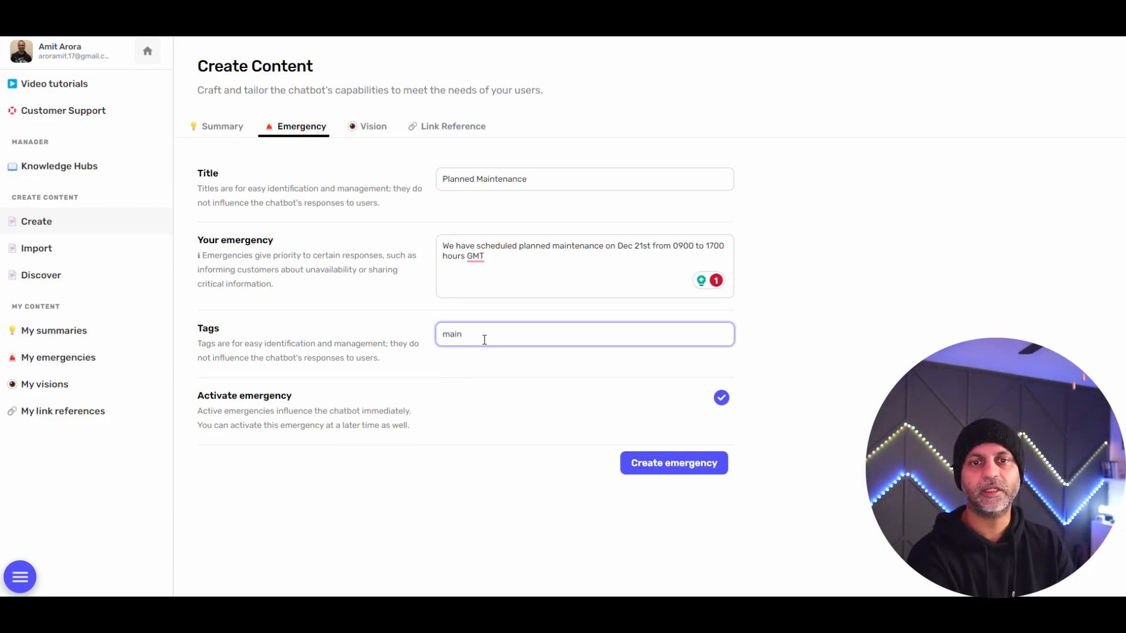
{"action": "left_click", "coordinate": [673, 463]}
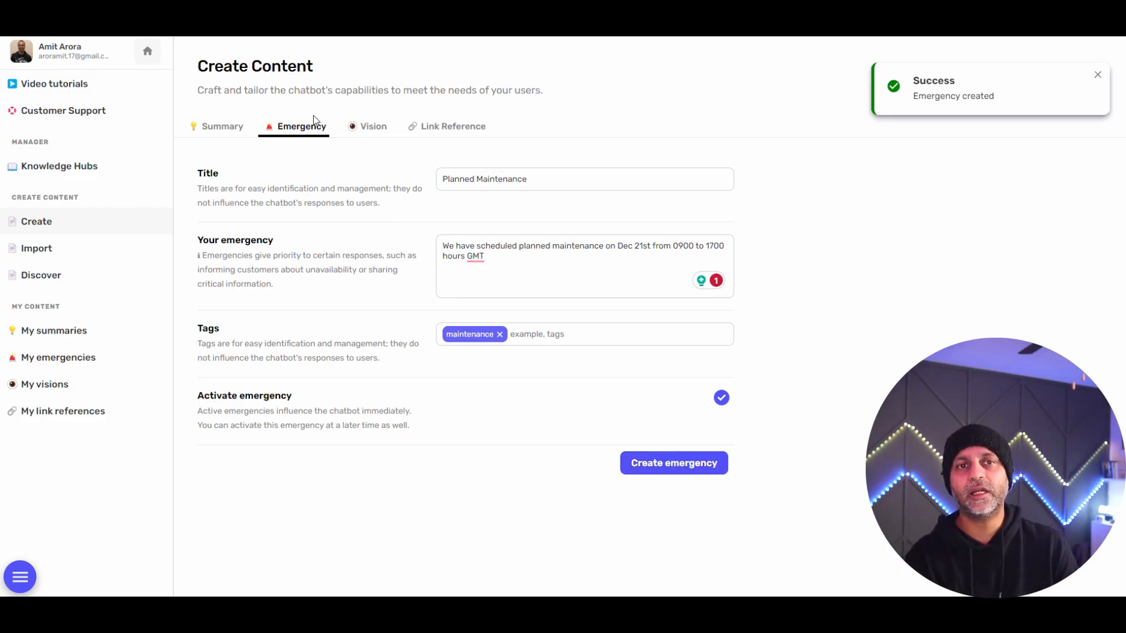
{"action": "left_click", "coordinate": [372, 126]}
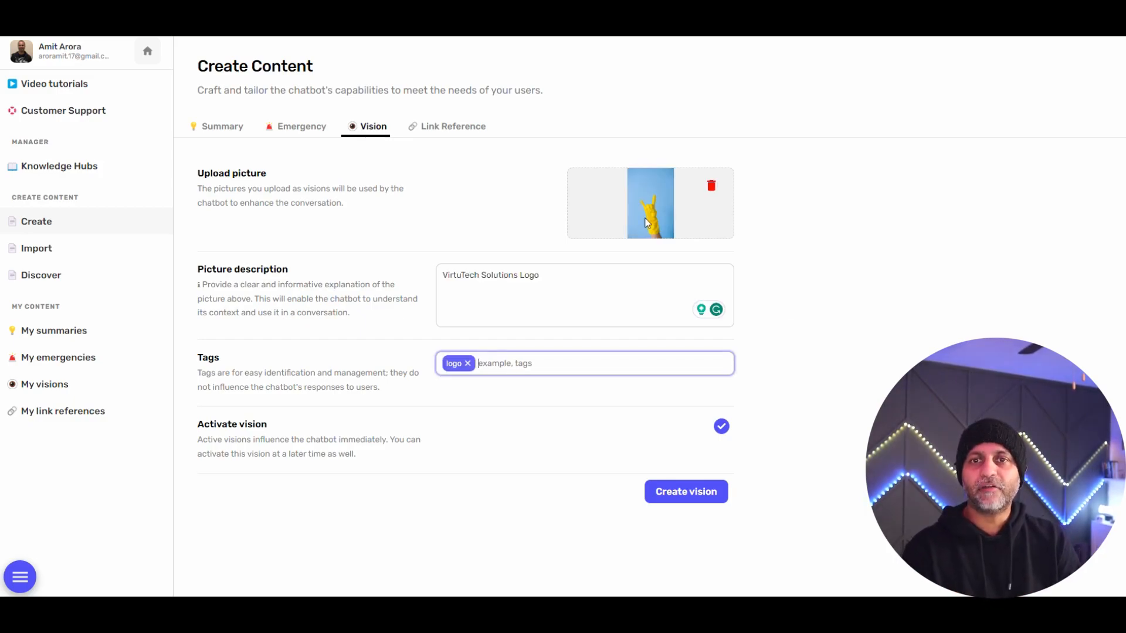
Create the VirtuTech Solutions Logo vision and an appsumo-tagged link reference to swiy.co/answerly
{"action": "triple_click", "coordinate": [491, 275]}
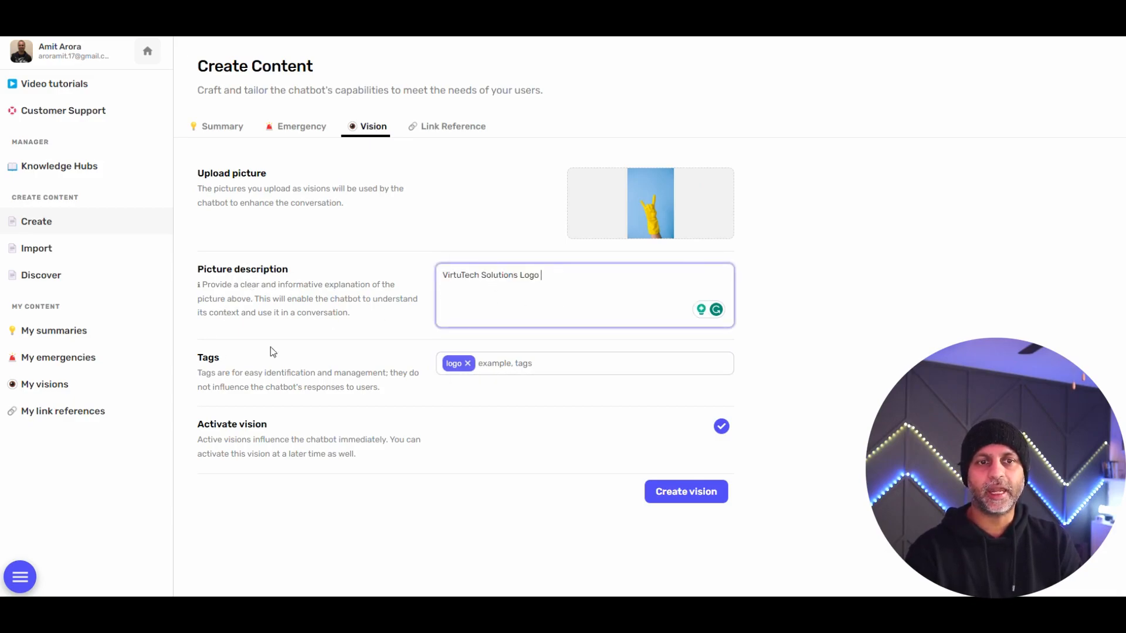
{"action": "mouse_move", "coordinate": [685, 492]}
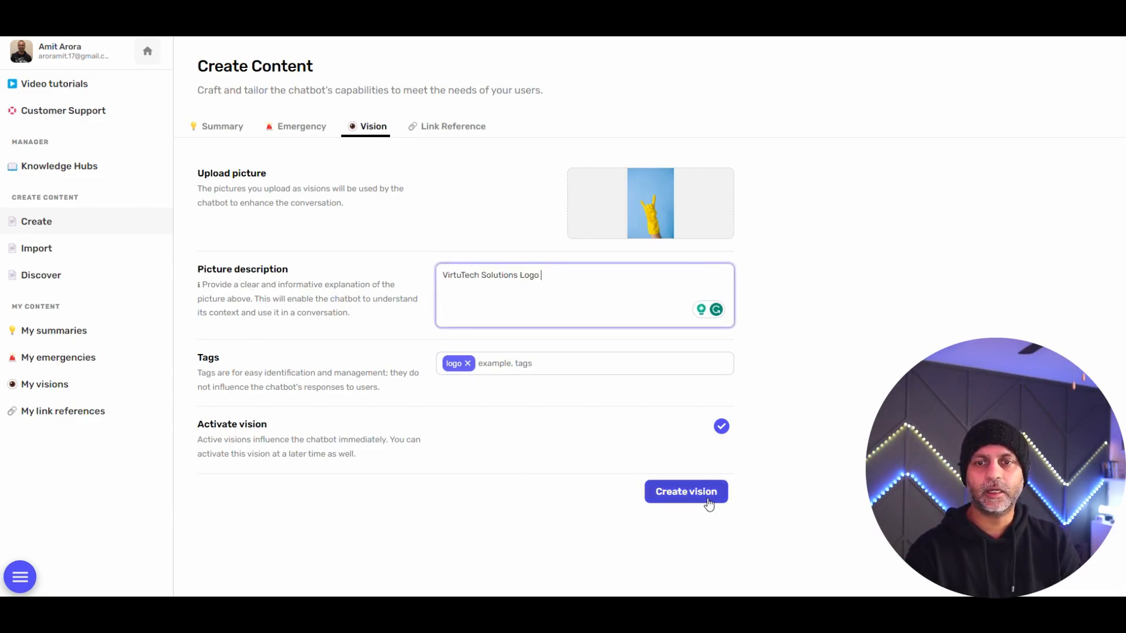
{"action": "left_click", "coordinate": [452, 127]}
{"action": "type", "text": "The link to the answerly lifetime deal on appsumo"}
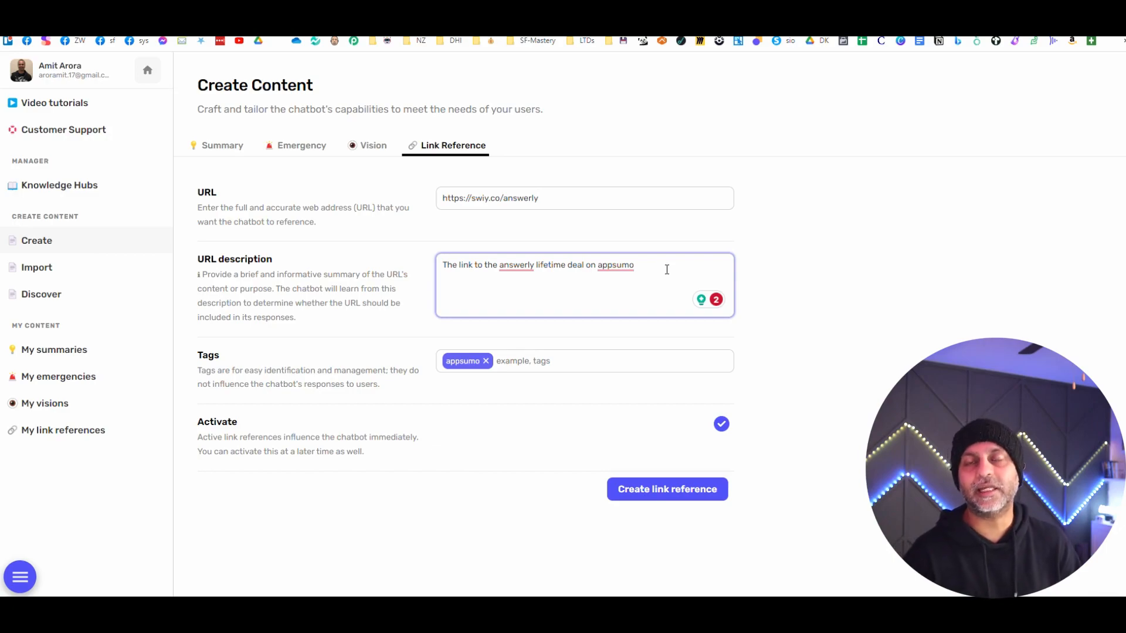
{"action": "left_click", "coordinate": [666, 489]}
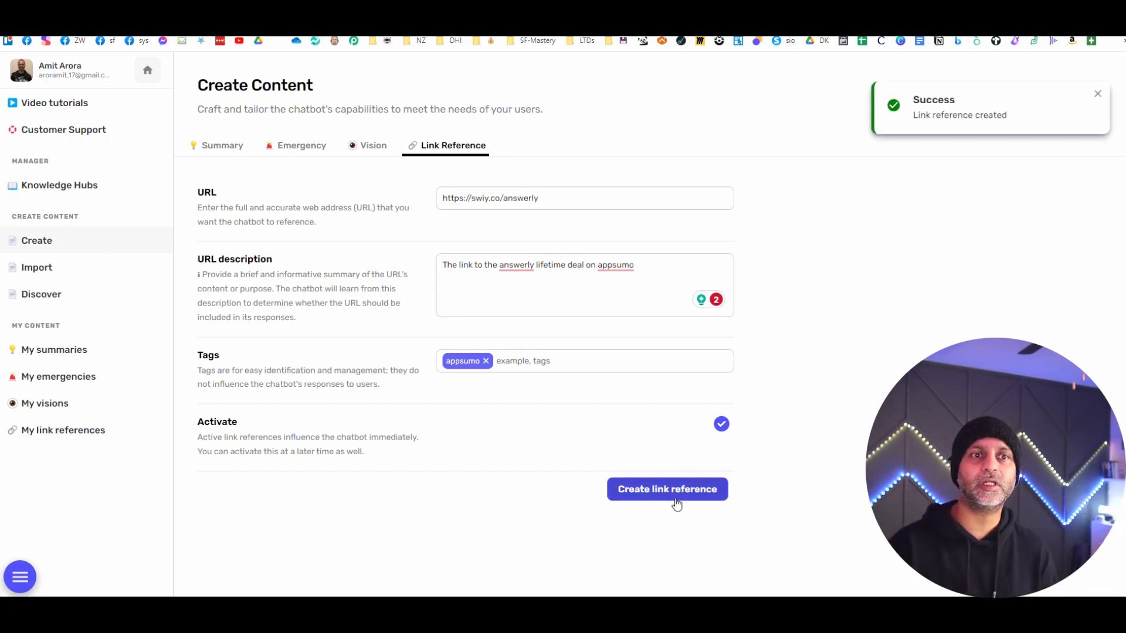
{"action": "mouse_move", "coordinate": [283, 156]}
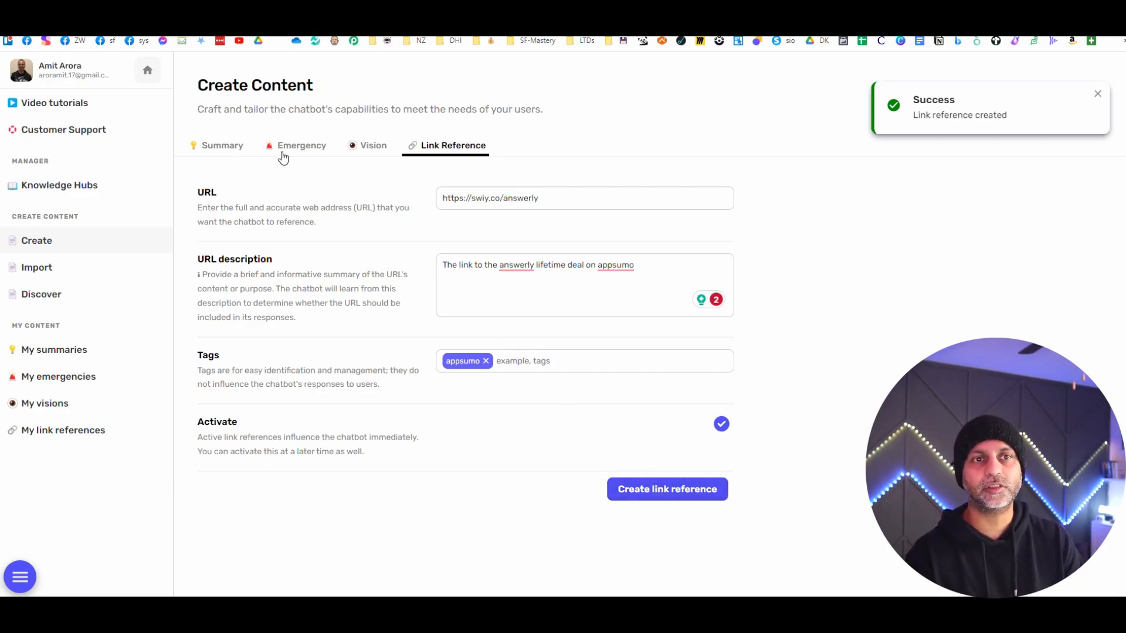
{"action": "left_click", "coordinate": [222, 145]}
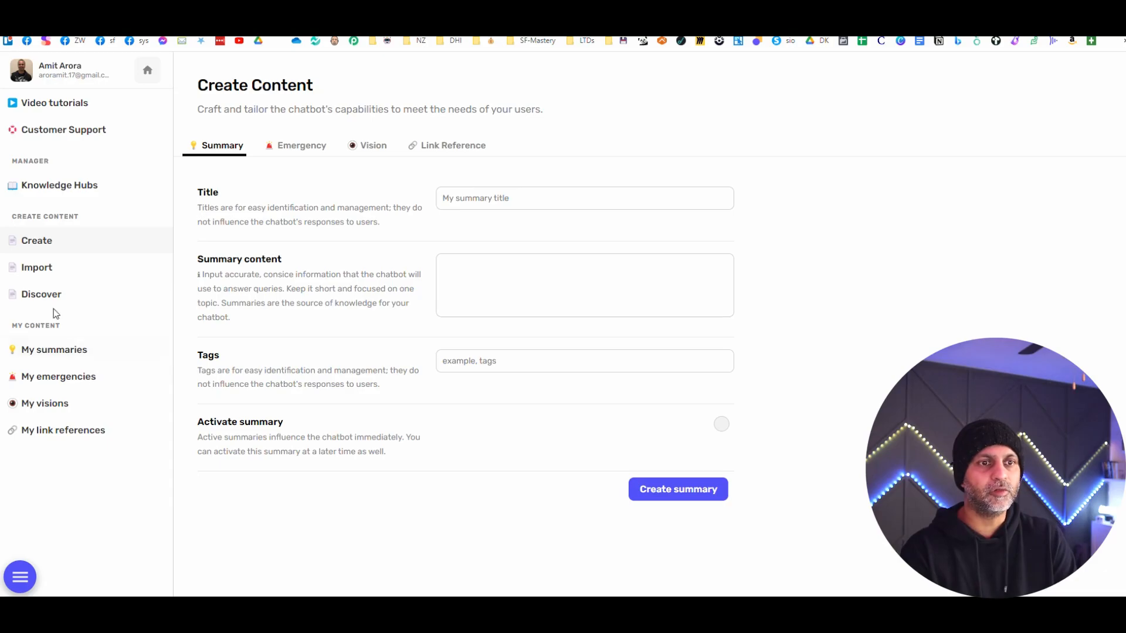
Activate and save the Share Price summary from My summaries
{"action": "left_click", "coordinate": [54, 349]}
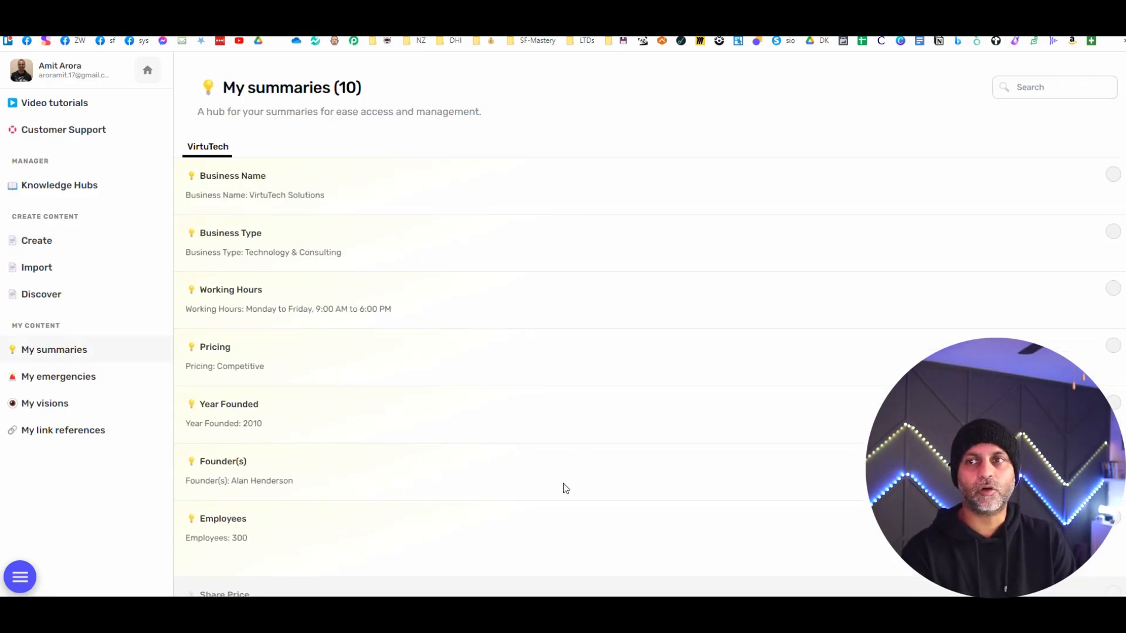
{"action": "scroll", "scroll_direction": "down", "scroll_amount": 3}
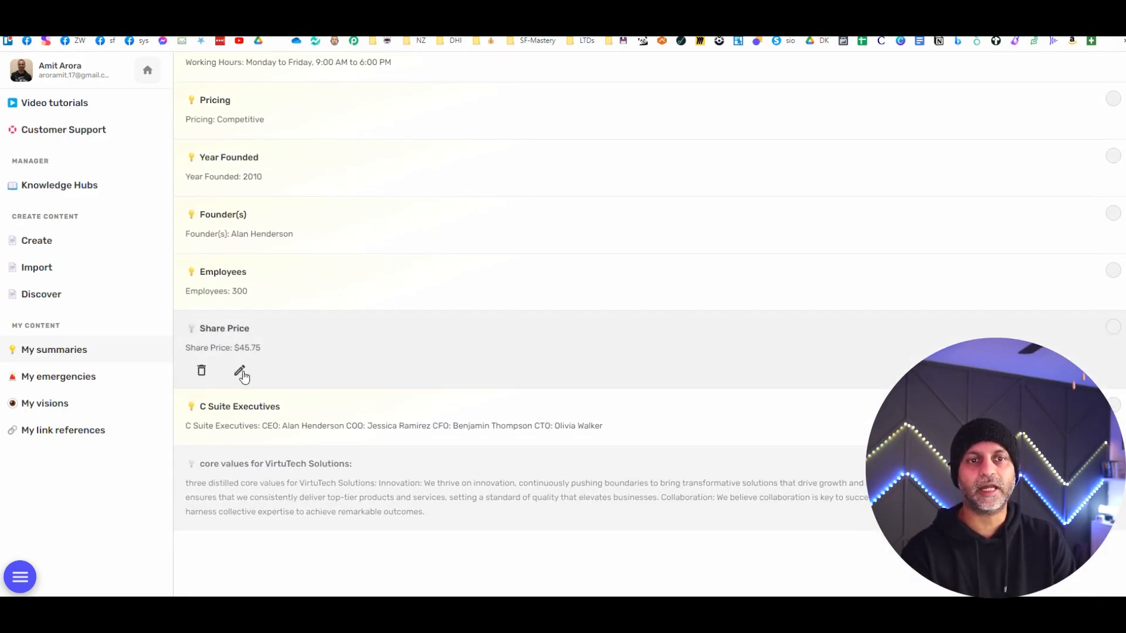
{"action": "mouse_move", "coordinate": [329, 366]}
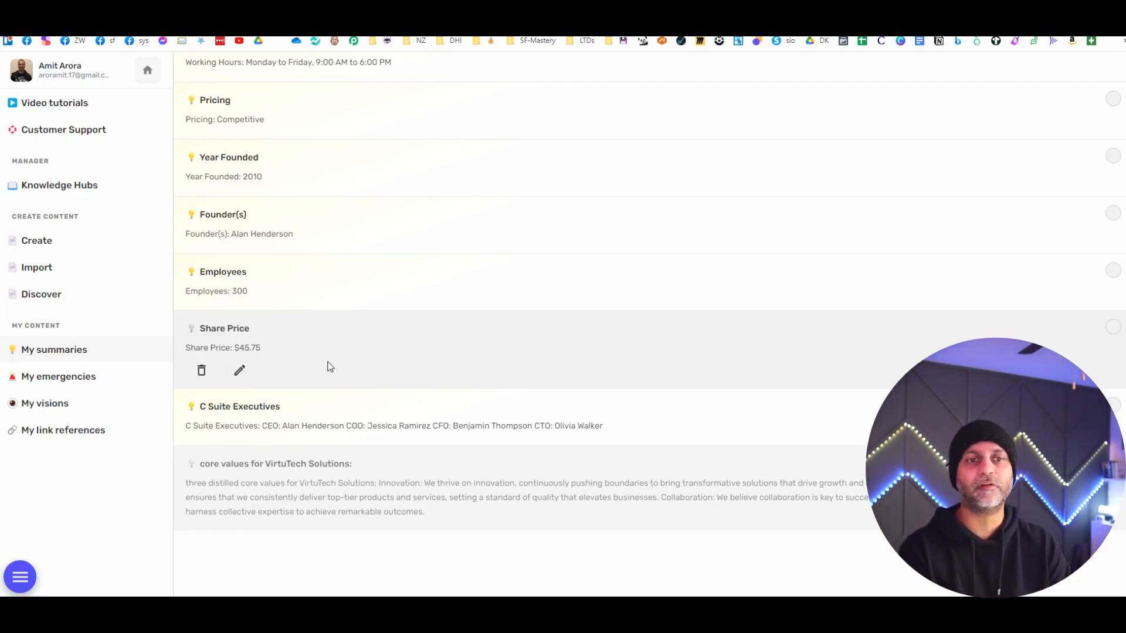
{"action": "left_click", "coordinate": [239, 371]}
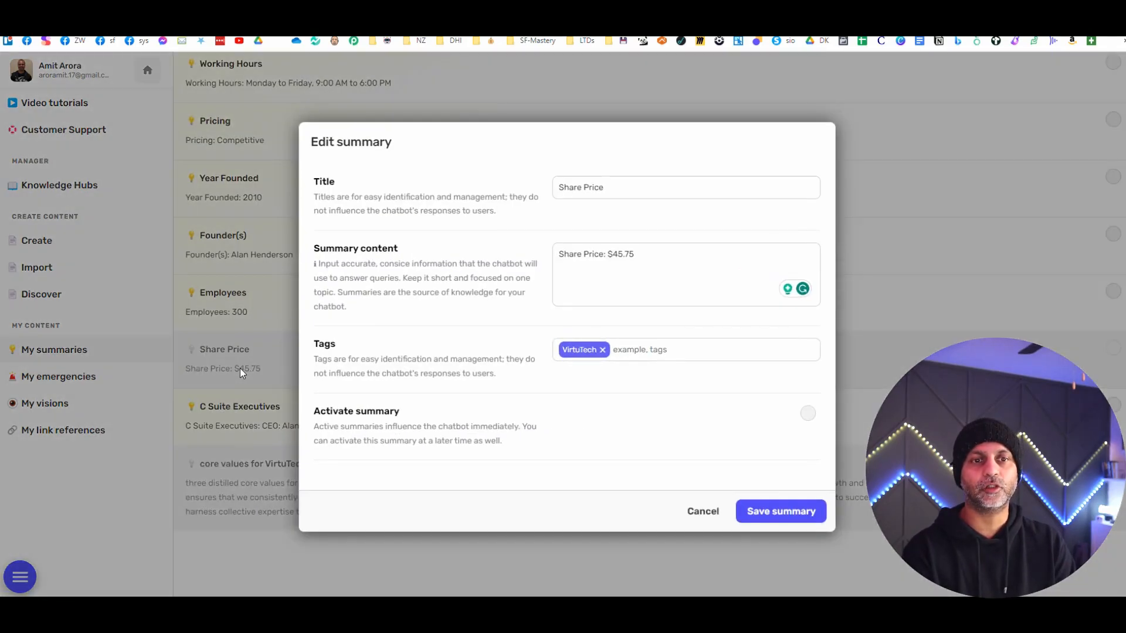
{"action": "left_click", "coordinate": [807, 412]}
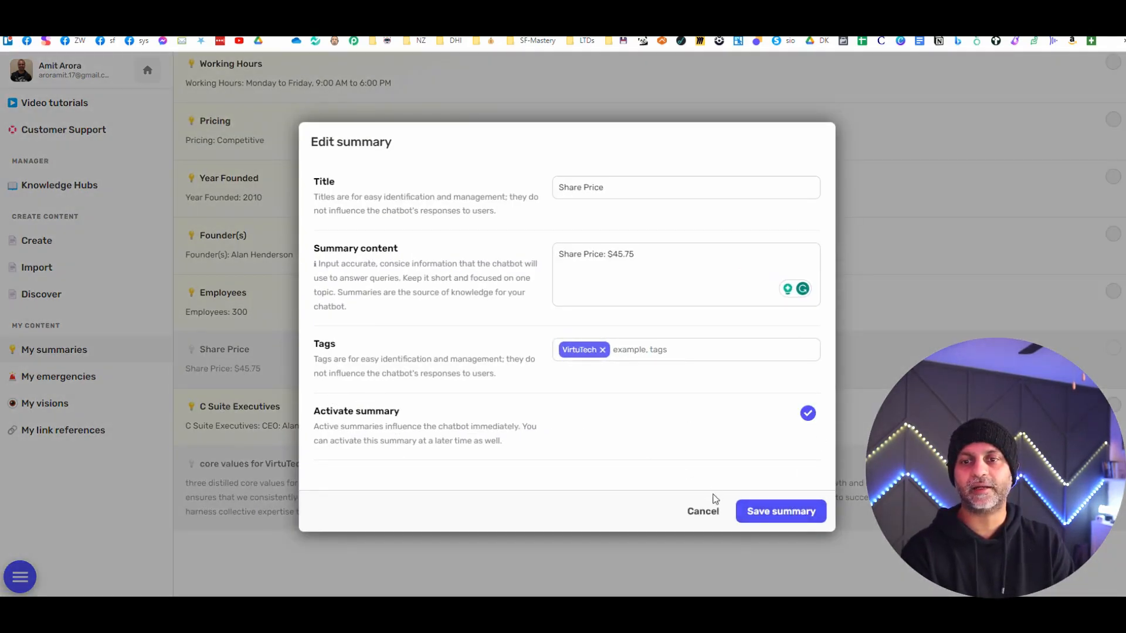
{"action": "left_click", "coordinate": [780, 511]}
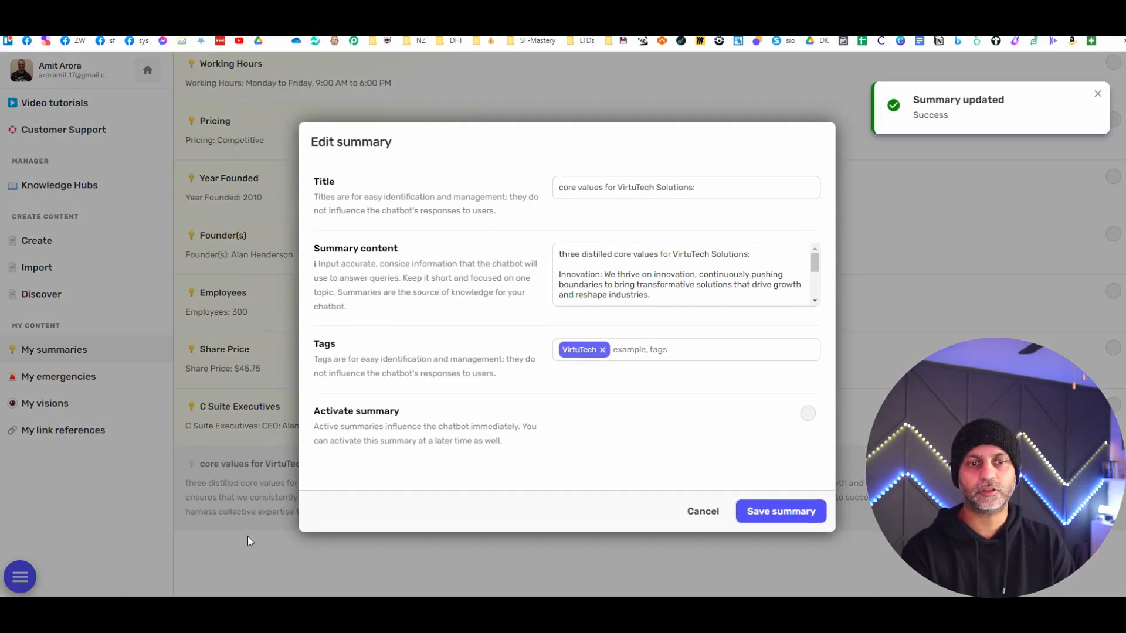
{"action": "left_click", "coordinate": [780, 511]}
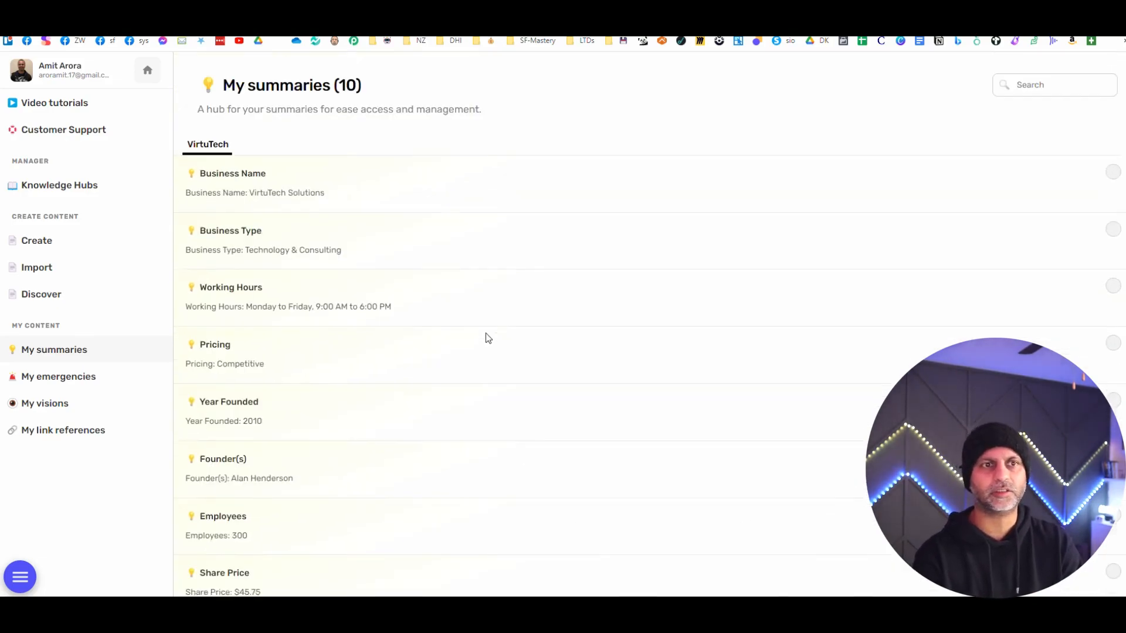
{"action": "left_click", "coordinate": [147, 70]}
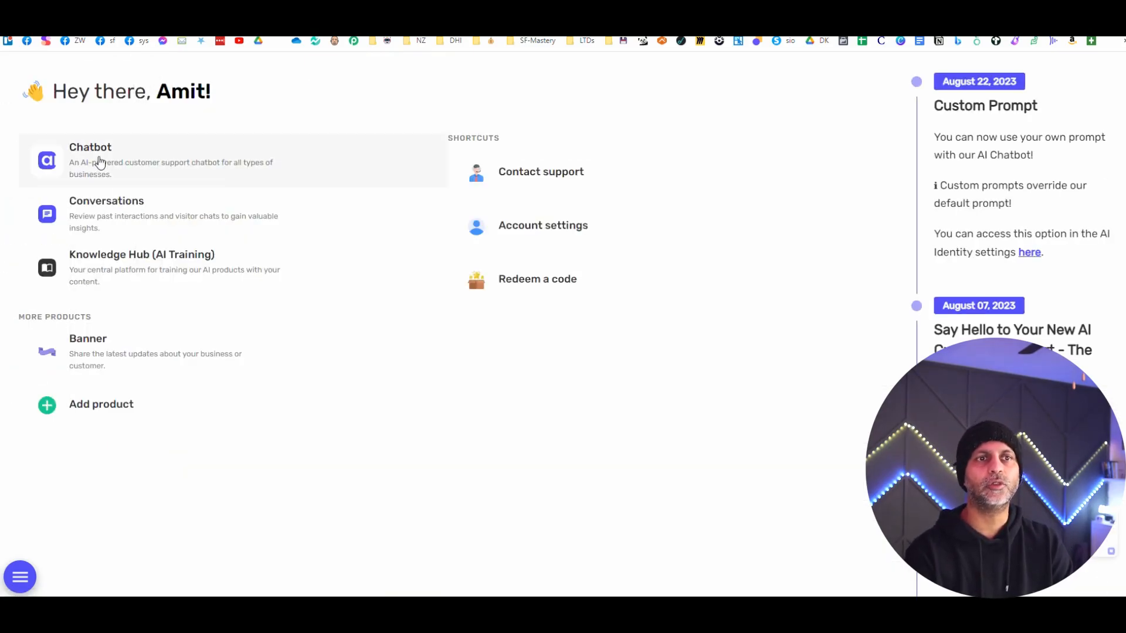
Set the chatbot's Knowledge Hub Source to VirtuTech and check the widget preview
{"action": "left_click", "coordinate": [90, 158]}
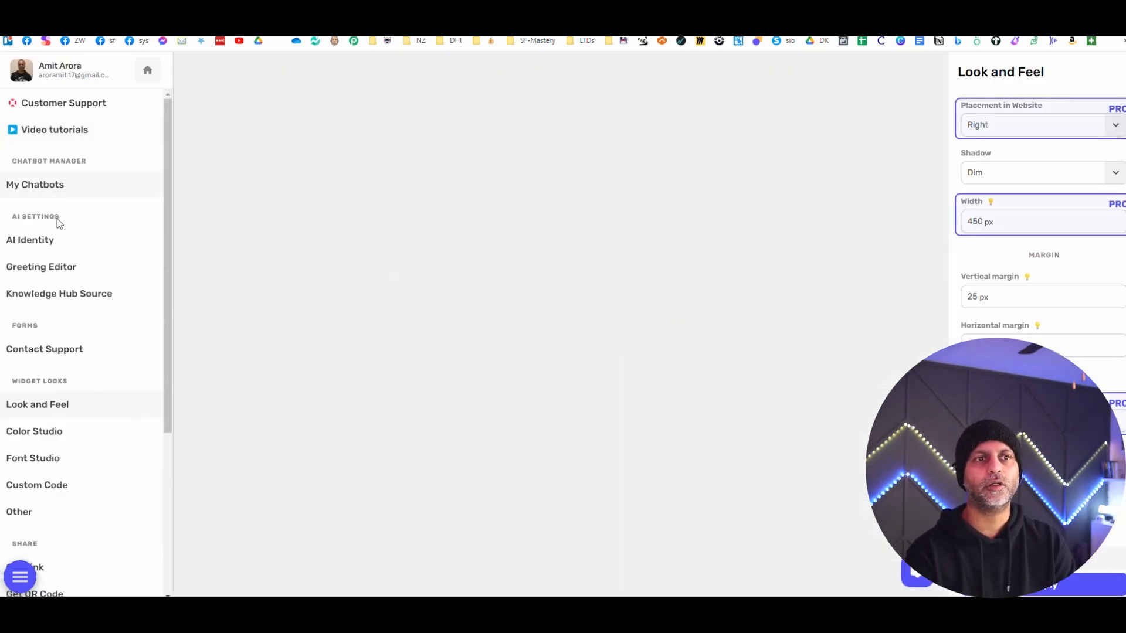
{"action": "left_click", "coordinate": [59, 293]}
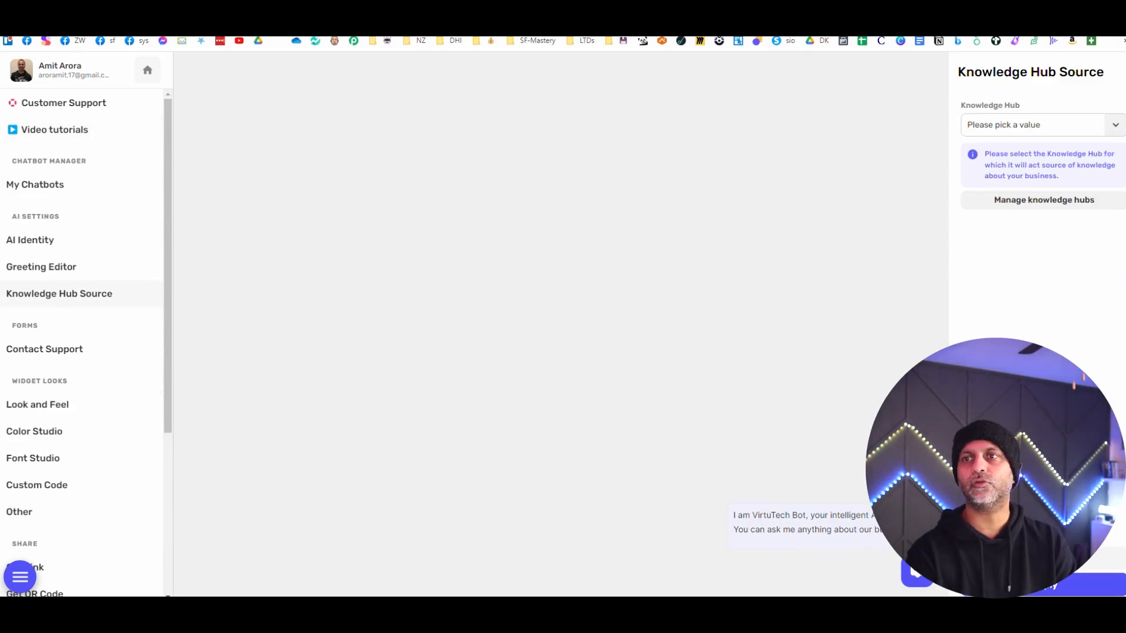
{"action": "left_click", "coordinate": [1037, 124]}
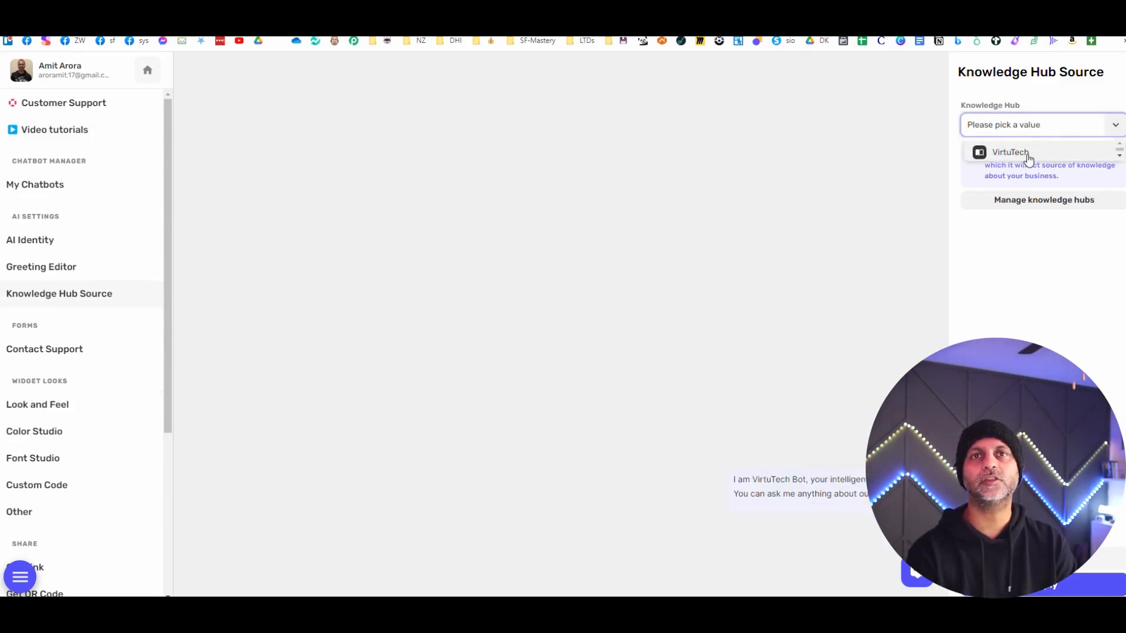
{"action": "left_click", "coordinate": [1010, 151]}
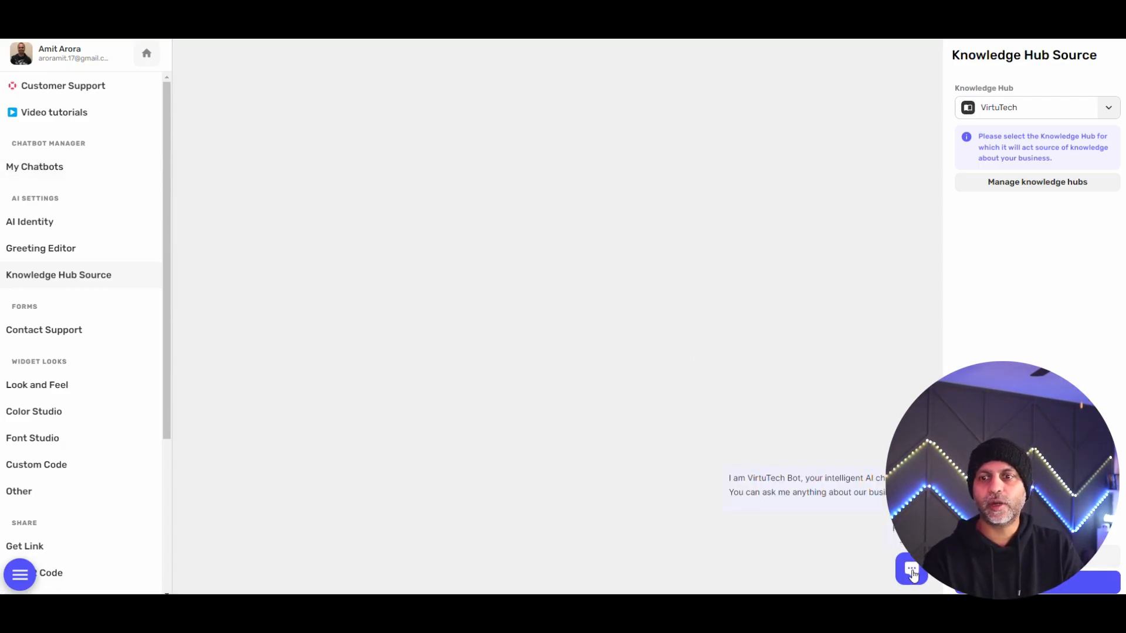
{"action": "left_click", "coordinate": [909, 569]}
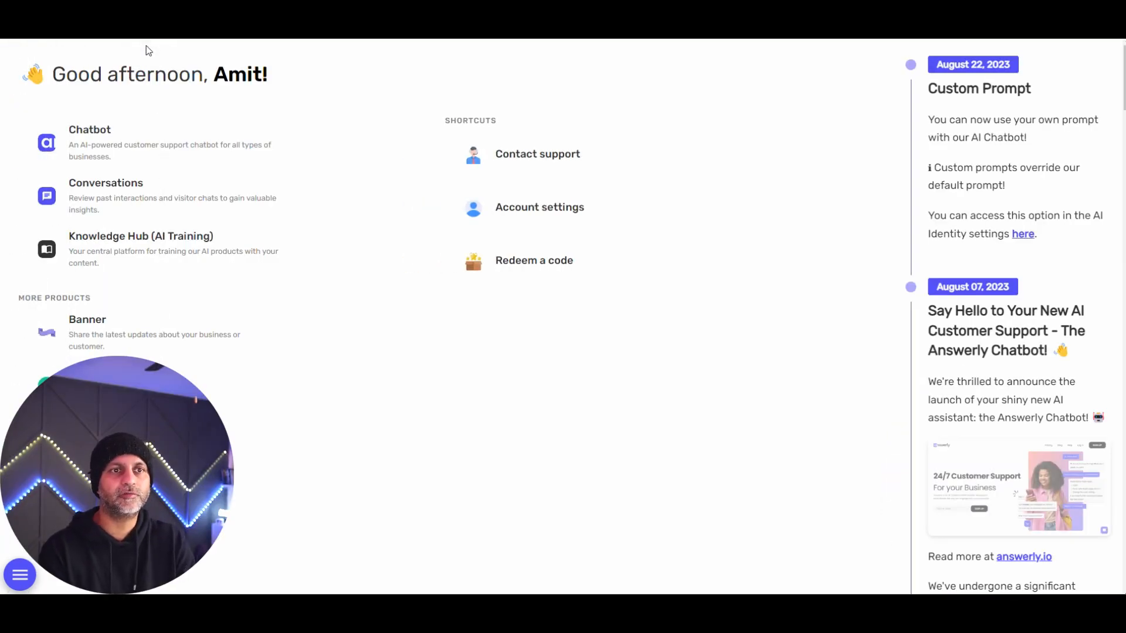
{"action": "left_click", "coordinate": [105, 183]}
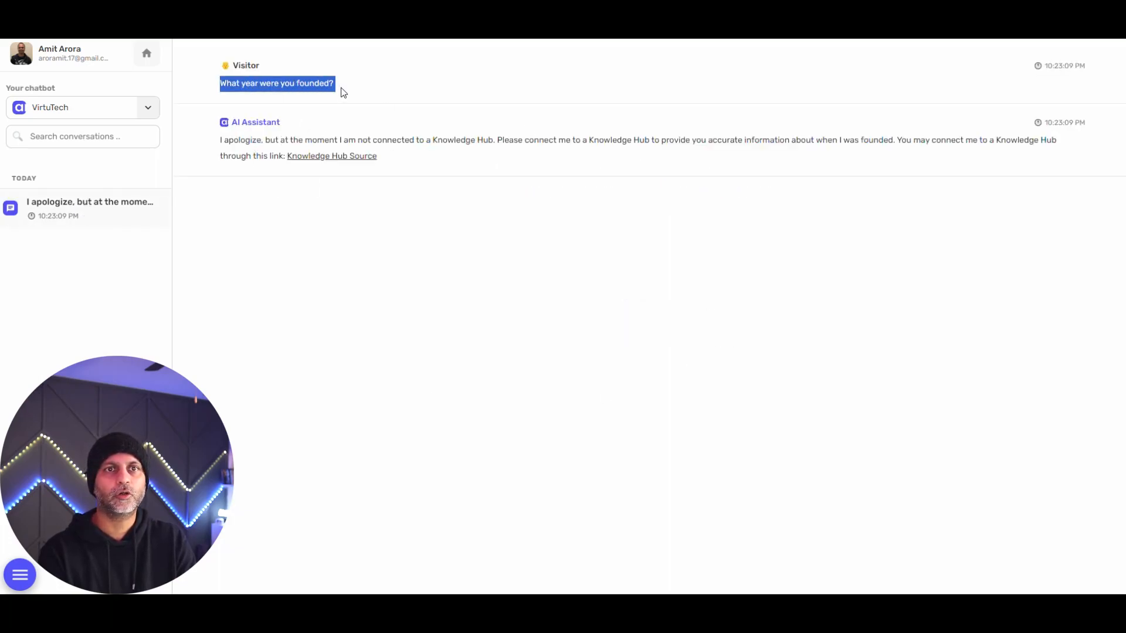
{"action": "mouse_move", "coordinate": [287, 130]}
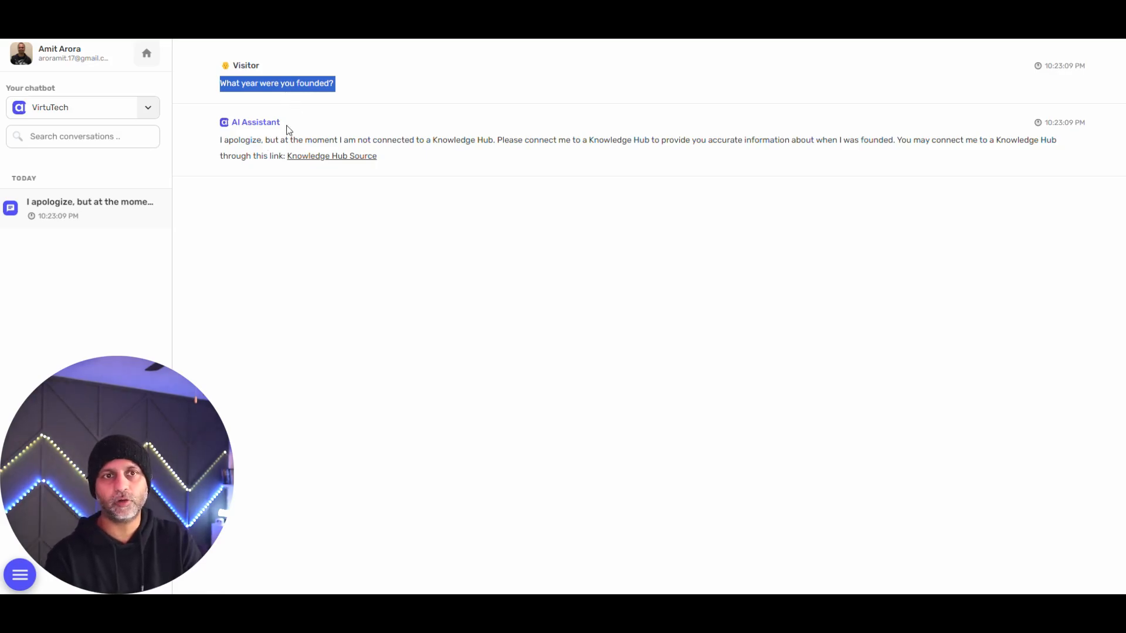
{"action": "mouse_move", "coordinate": [629, 151]}
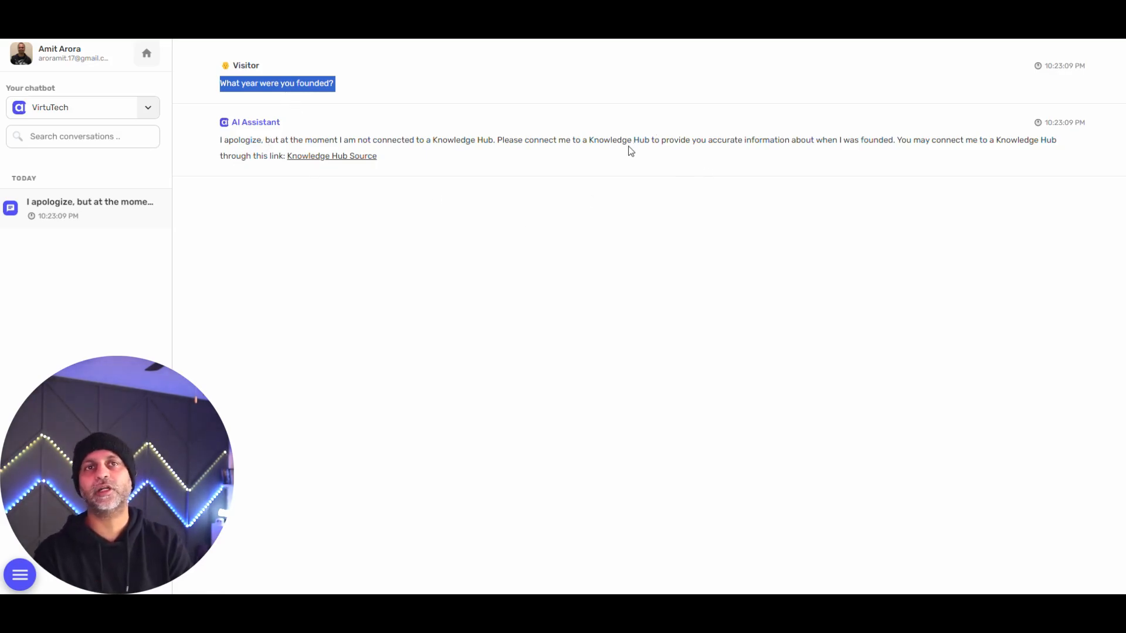
Ask the preview widget when VirtuTech was founded and who its four C Suite executives are
{"action": "left_click", "coordinate": [146, 53]}
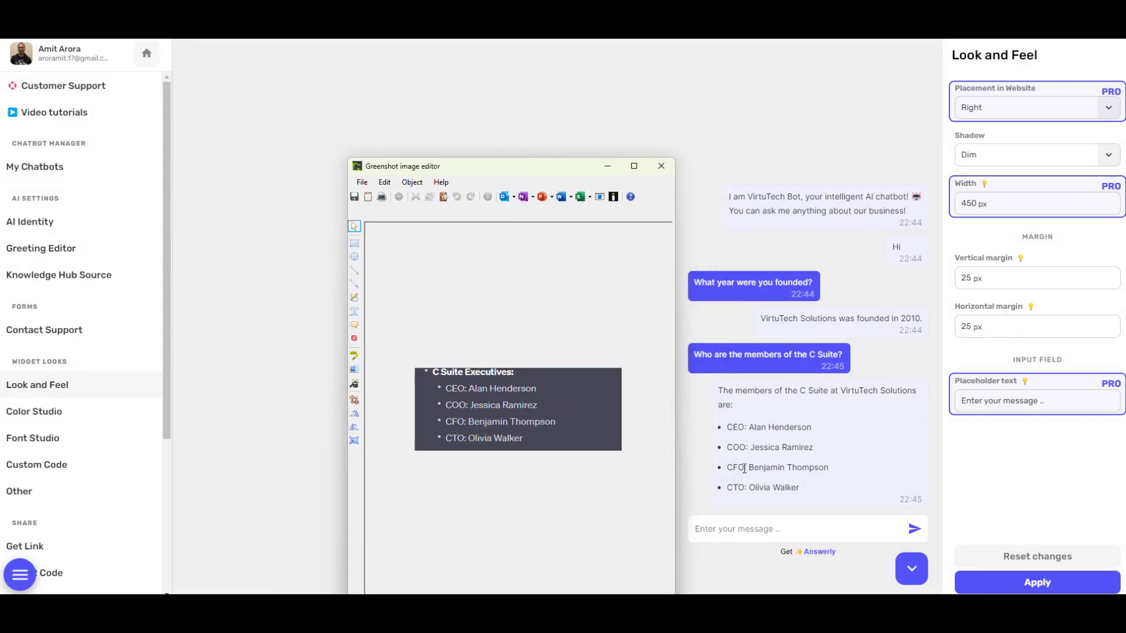
{"action": "mouse_move", "coordinate": [131, 489]}
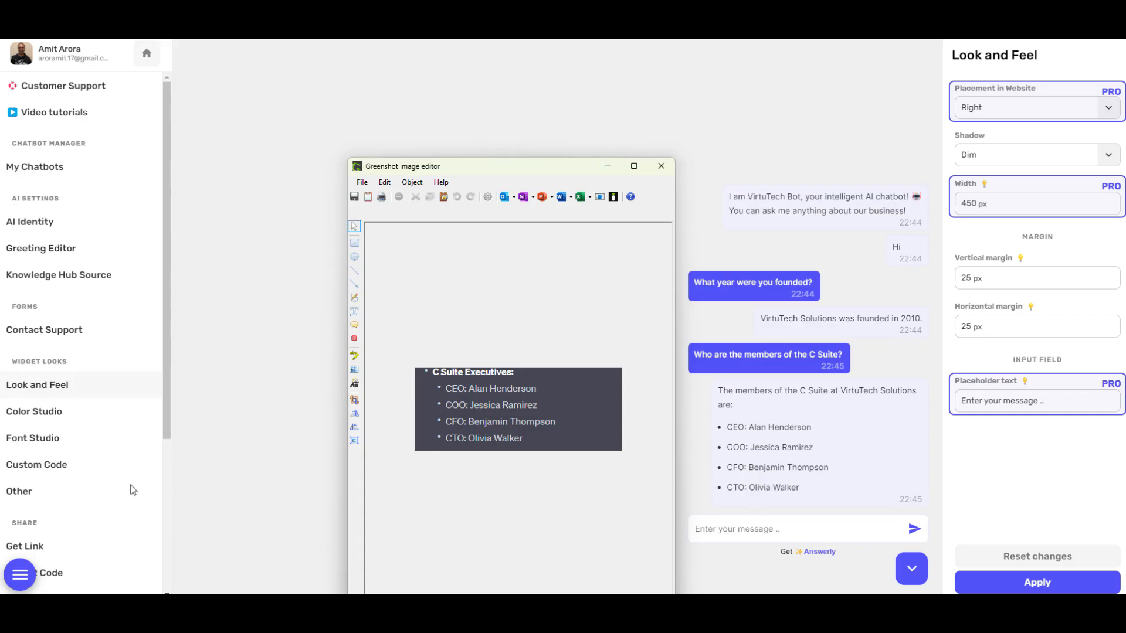
{"action": "mouse_move", "coordinate": [595, 166]}
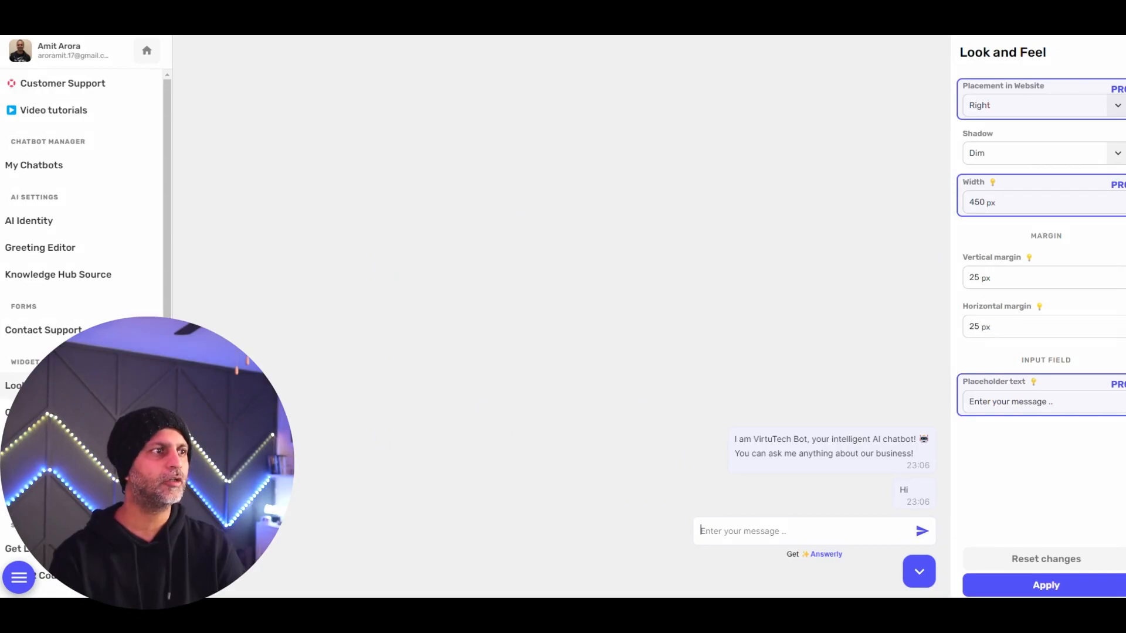
{"action": "mouse_move", "coordinate": [701, 180]}
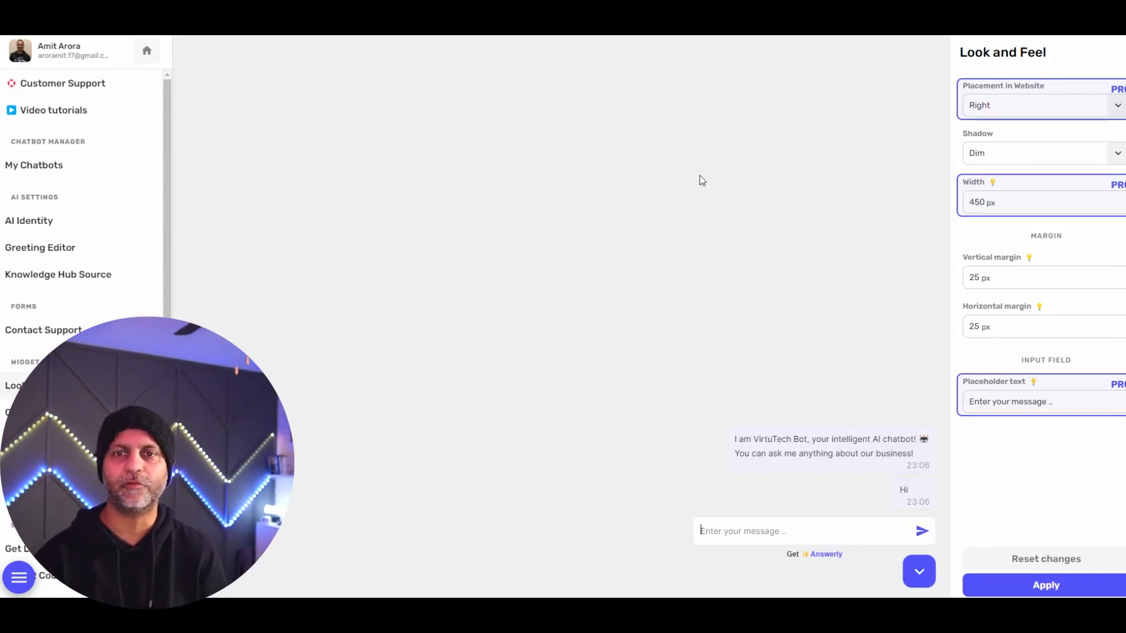
Restart the preview chat and ask about VirtuTech's working hours and company logo
{"action": "left_click", "coordinate": [783, 531]}
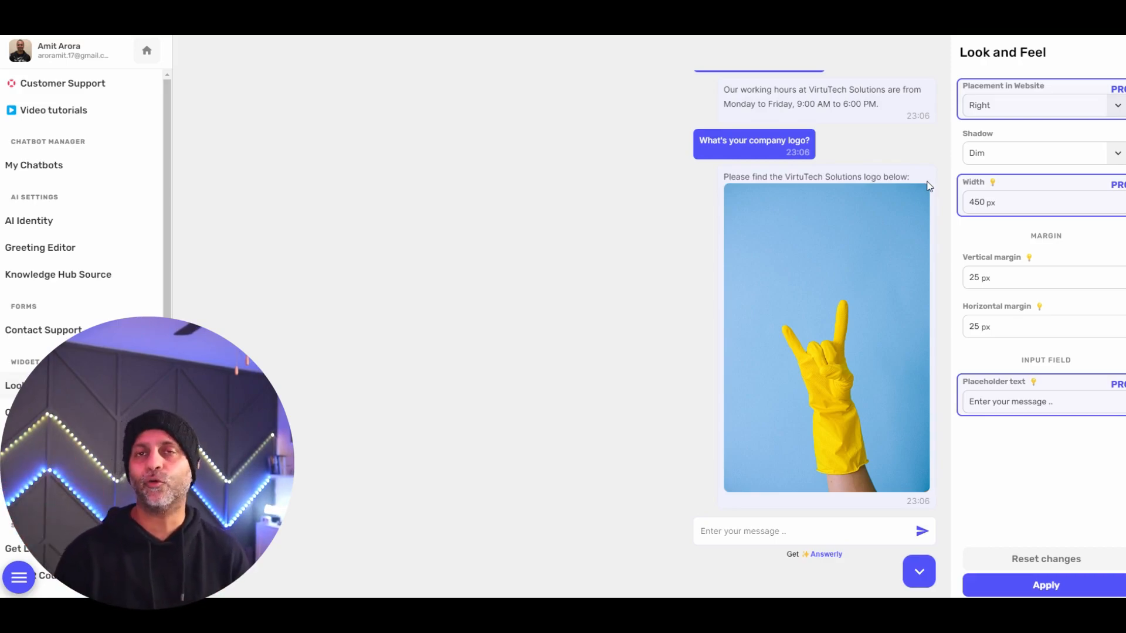
{"action": "left_click", "coordinate": [790, 530]}
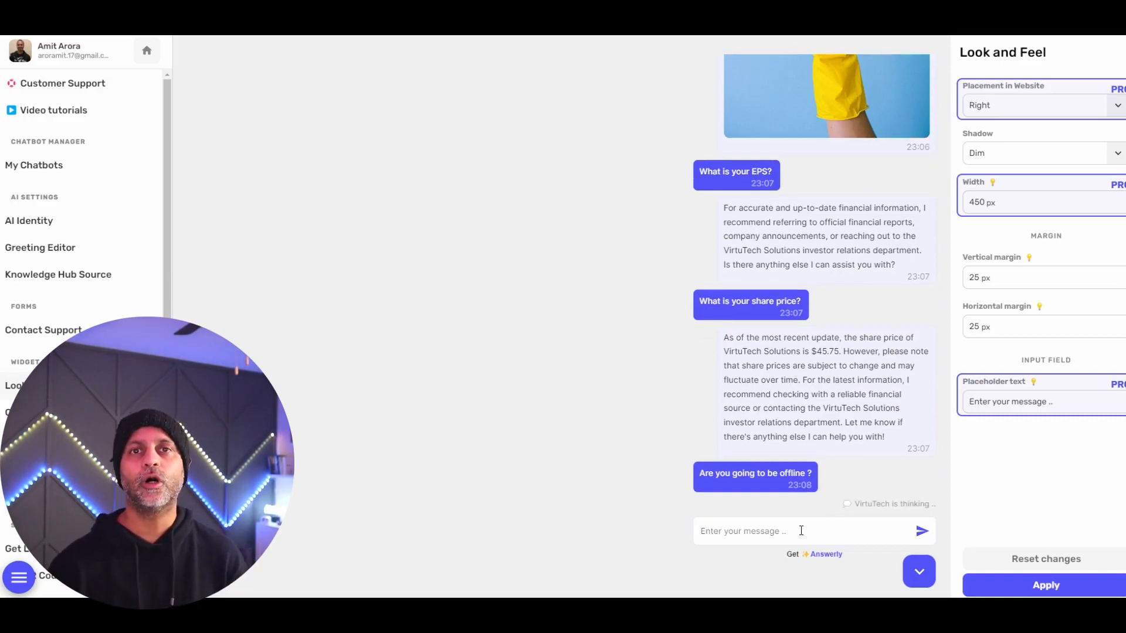
Ask about EPS, share price, downtime and the December 21st planned maintenance, scrolling replies
{"action": "scroll", "scroll_direction": "down", "scroll_amount": 3}
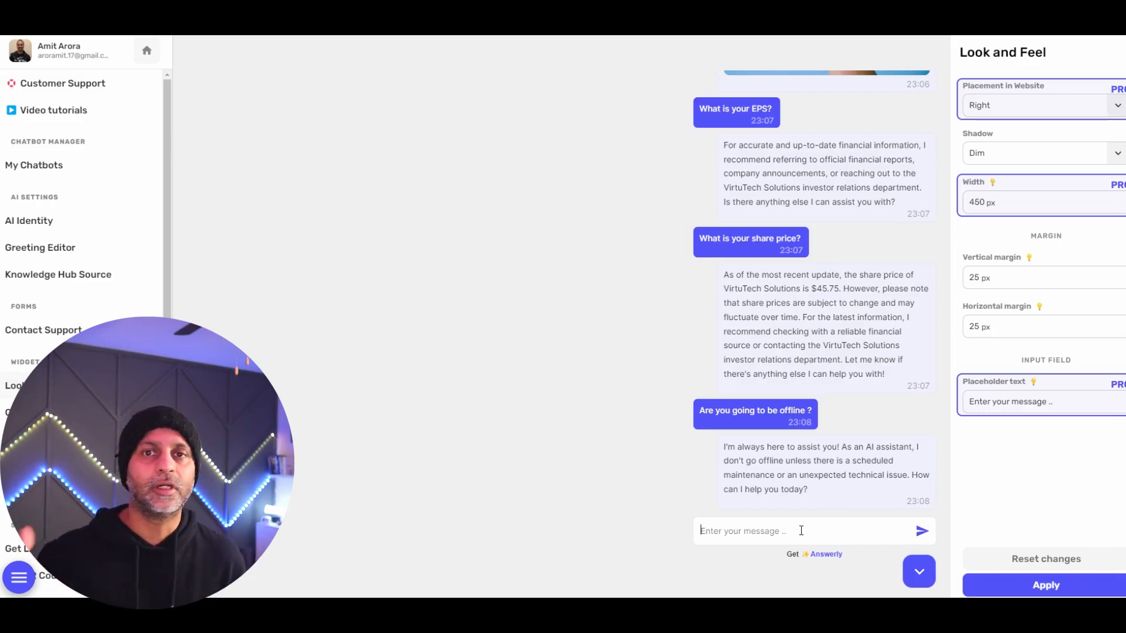
{"action": "mouse_move", "coordinate": [858, 507]}
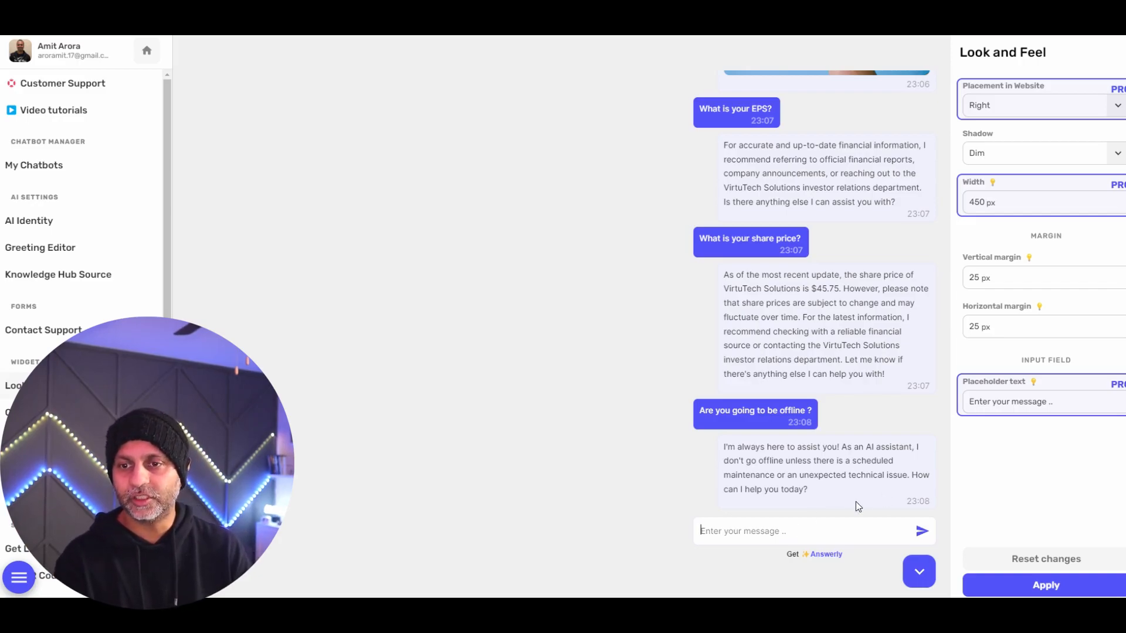
{"action": "double_click", "coordinate": [826, 468]}
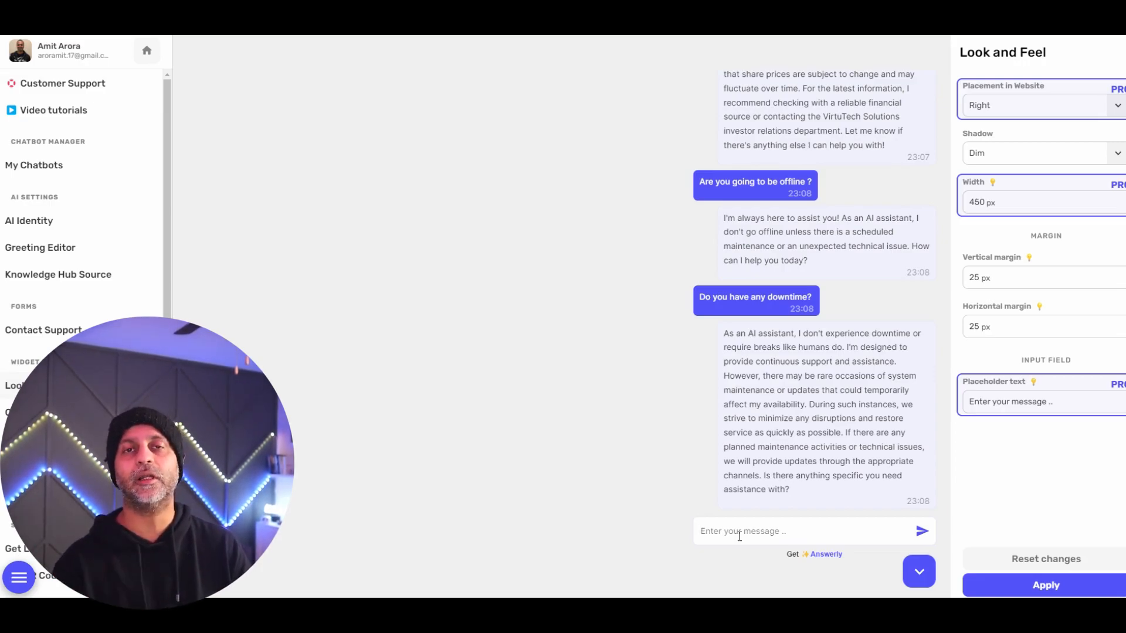
{"action": "scroll", "scroll_direction": "down", "scroll_amount": 3}
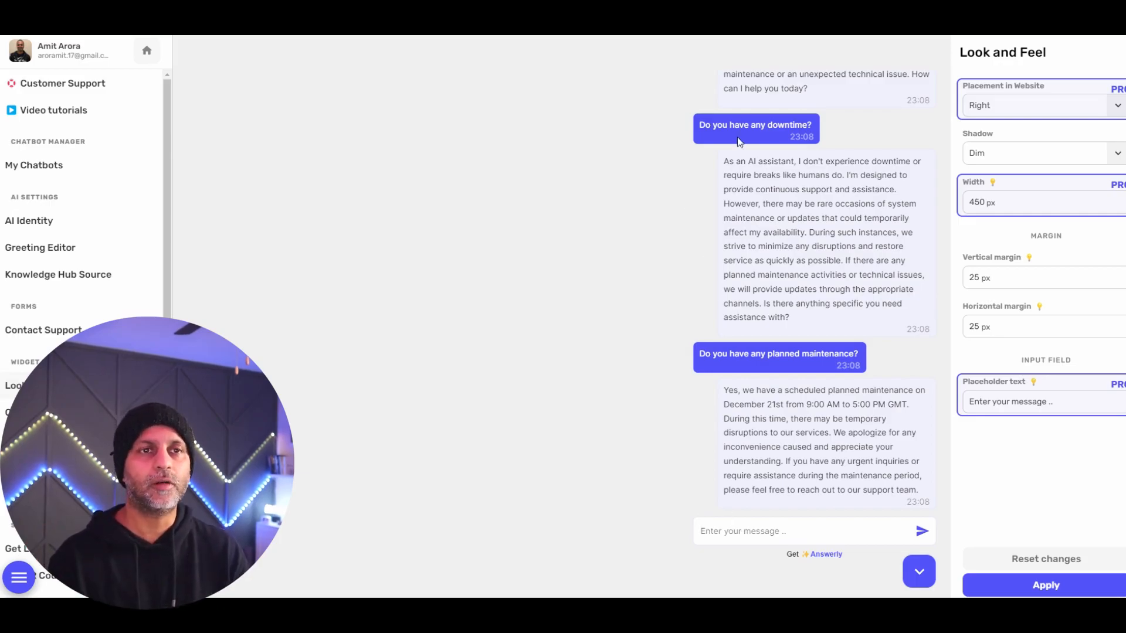
Visit the Knowledge Hub's Discover page, then return to the chatbot's Look and Feel preview
{"action": "left_click", "coordinate": [147, 50]}
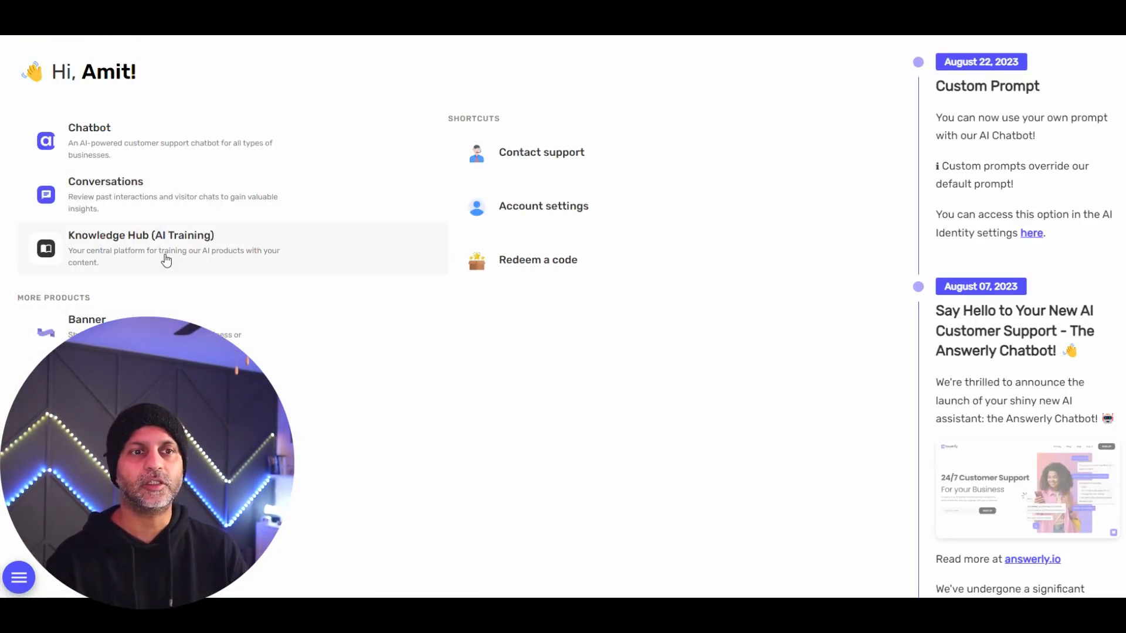
{"action": "left_click", "coordinate": [141, 235]}
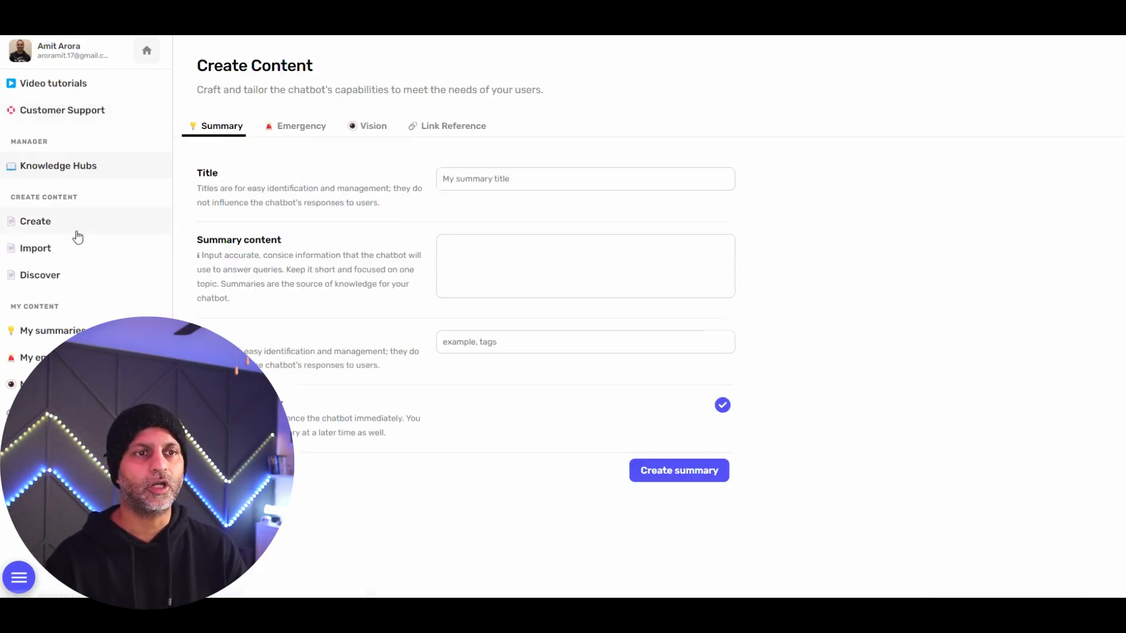
{"action": "left_click", "coordinate": [39, 275]}
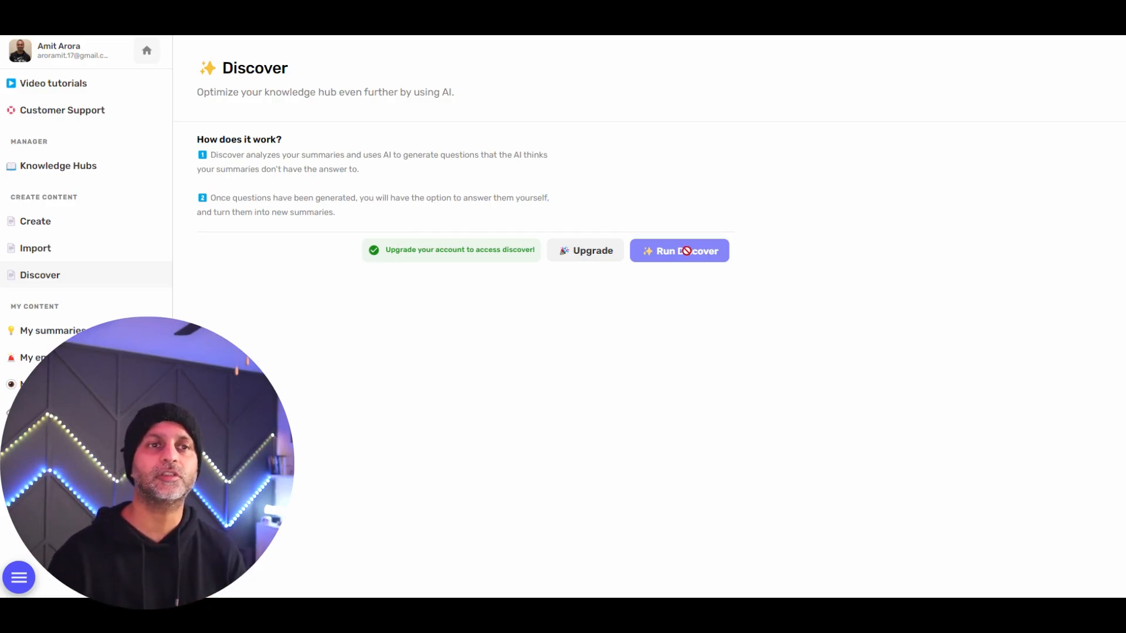
{"action": "left_click", "coordinate": [146, 50]}
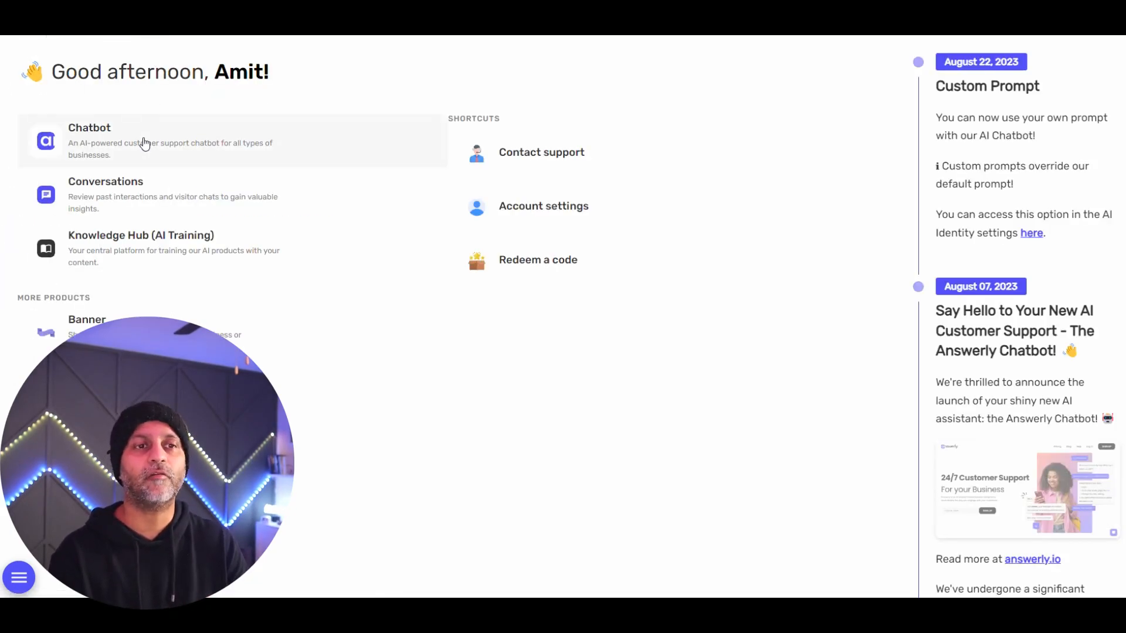
{"action": "left_click", "coordinate": [89, 141]}
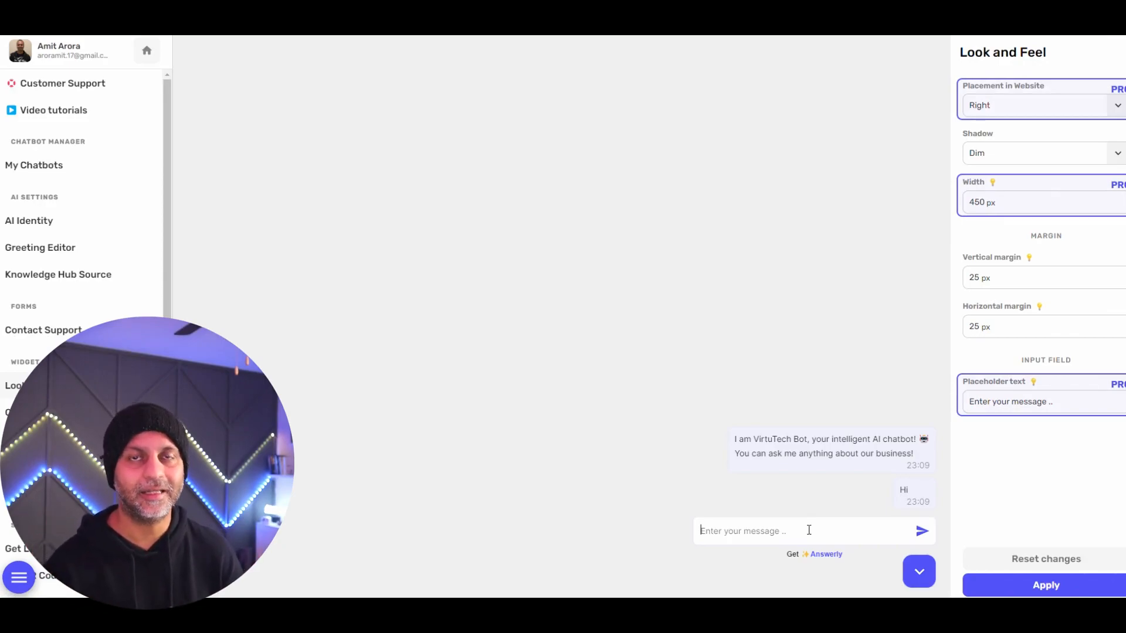
Ask the preview about a lifetime deal and its link, then return to the home dashboard
{"action": "left_click", "coordinate": [921, 531]}
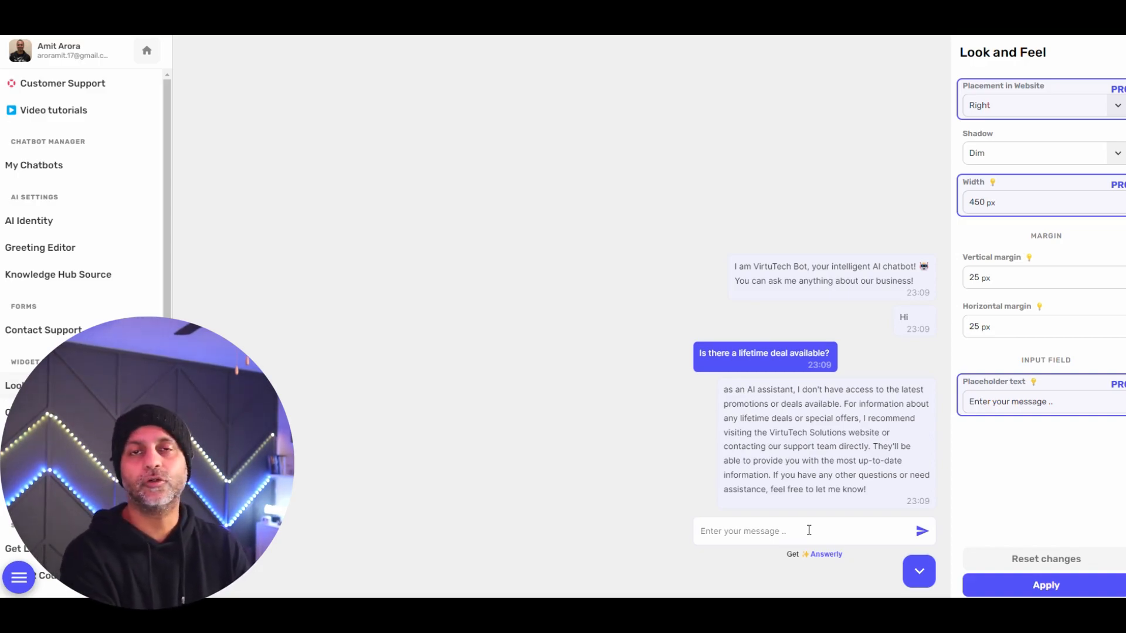
{"action": "left_click", "coordinate": [921, 530]}
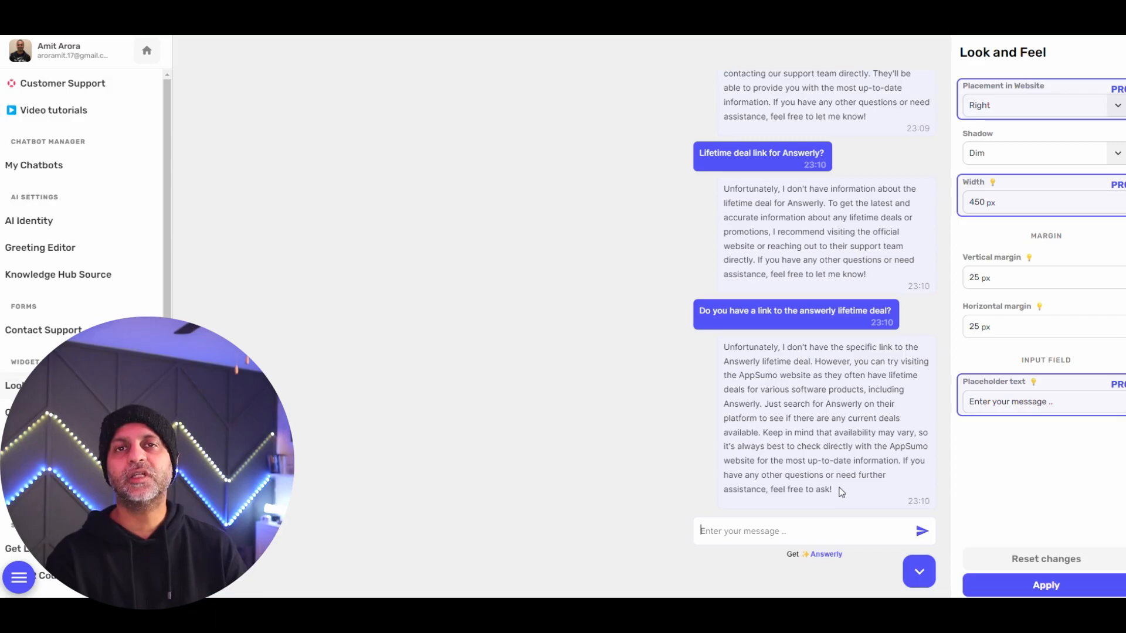
{"action": "left_click", "coordinate": [147, 50]}
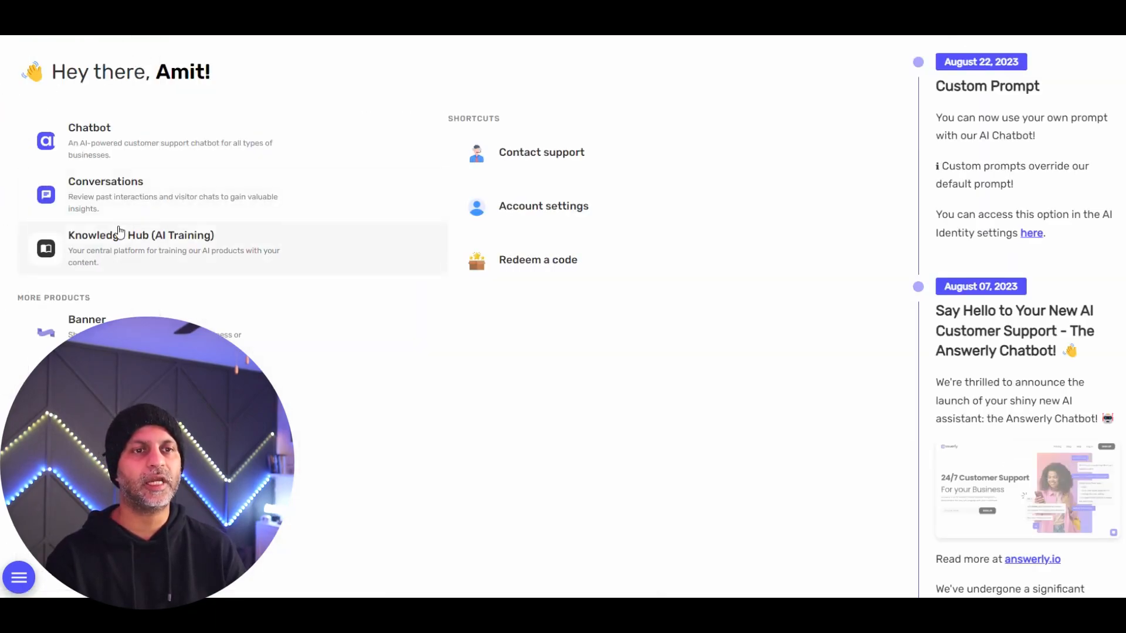
{"action": "left_click", "coordinate": [141, 235]}
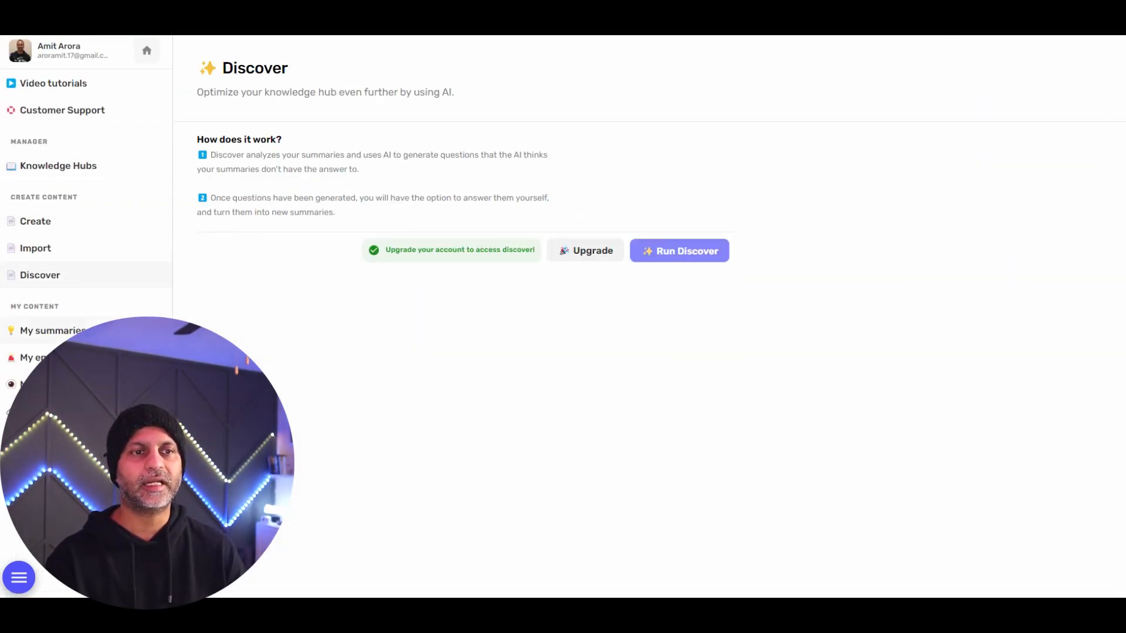
{"action": "left_click", "coordinate": [53, 331]}
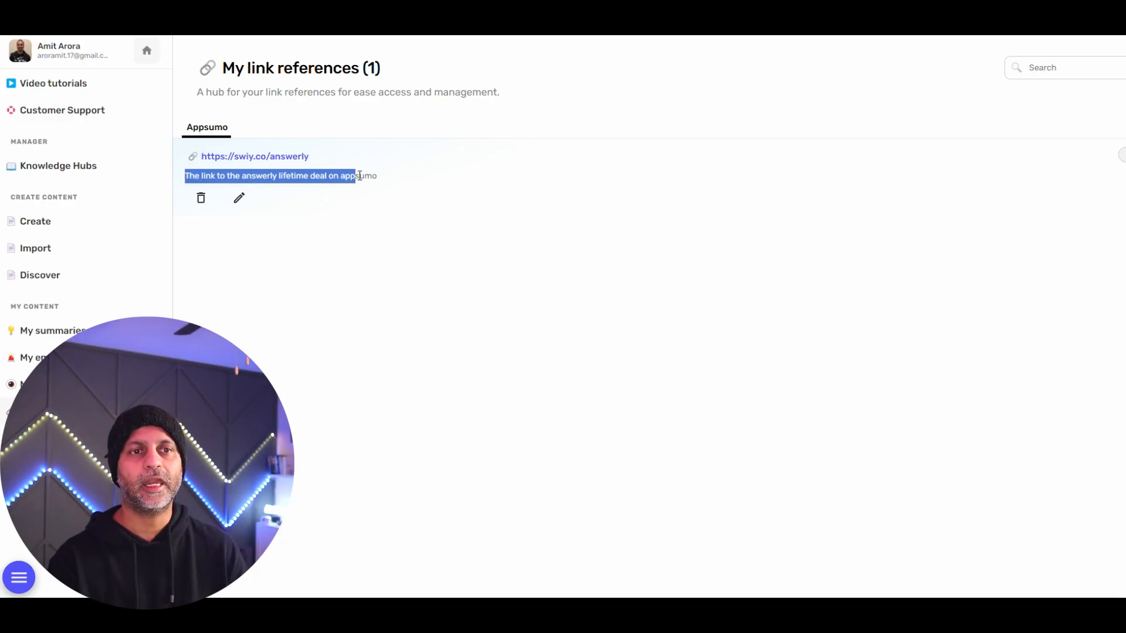
{"action": "left_click", "coordinate": [146, 51]}
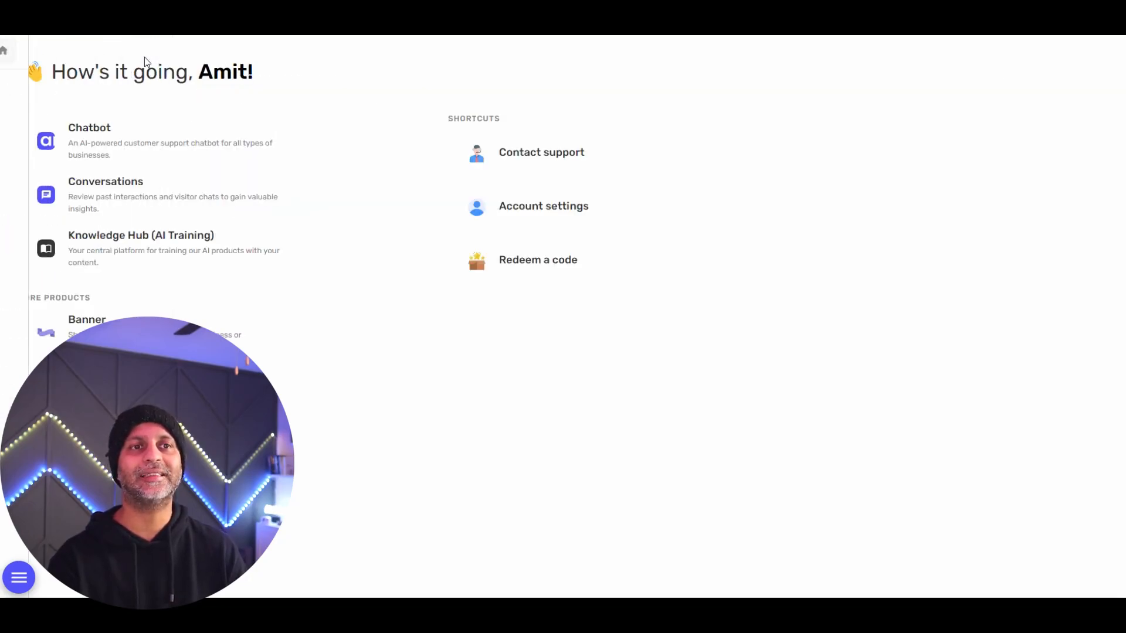